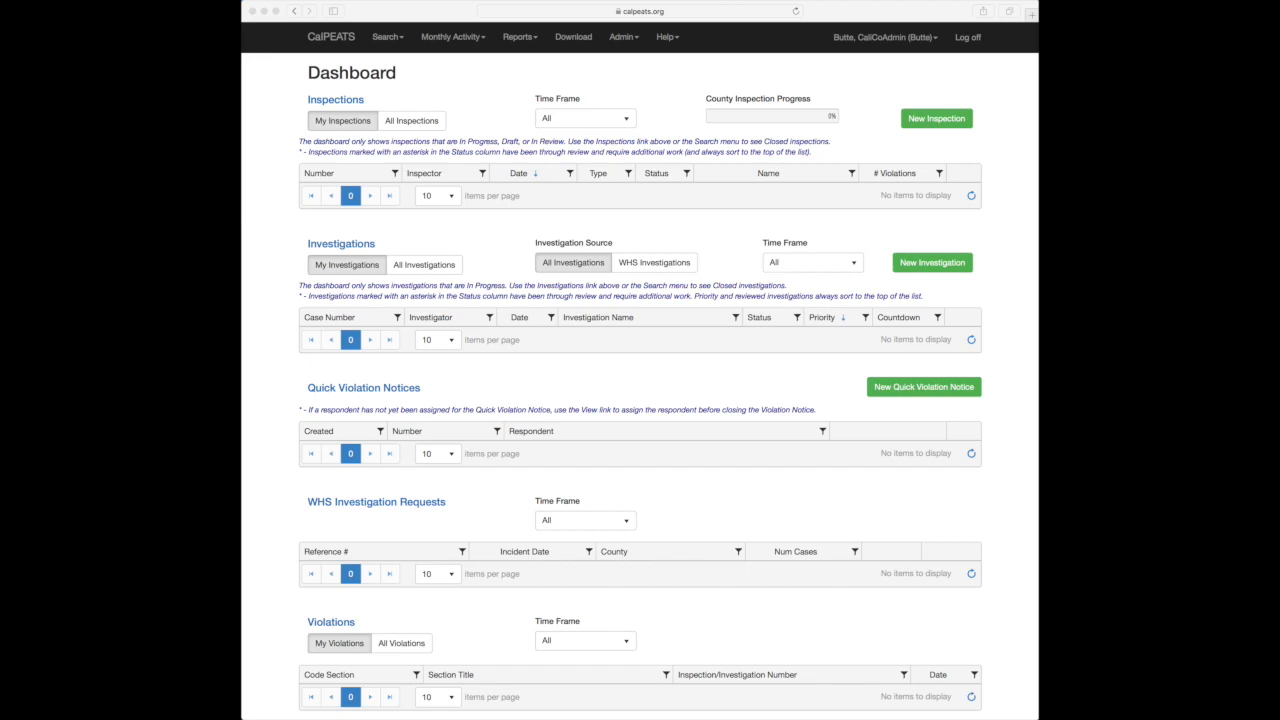
mouse_move(504, 193)
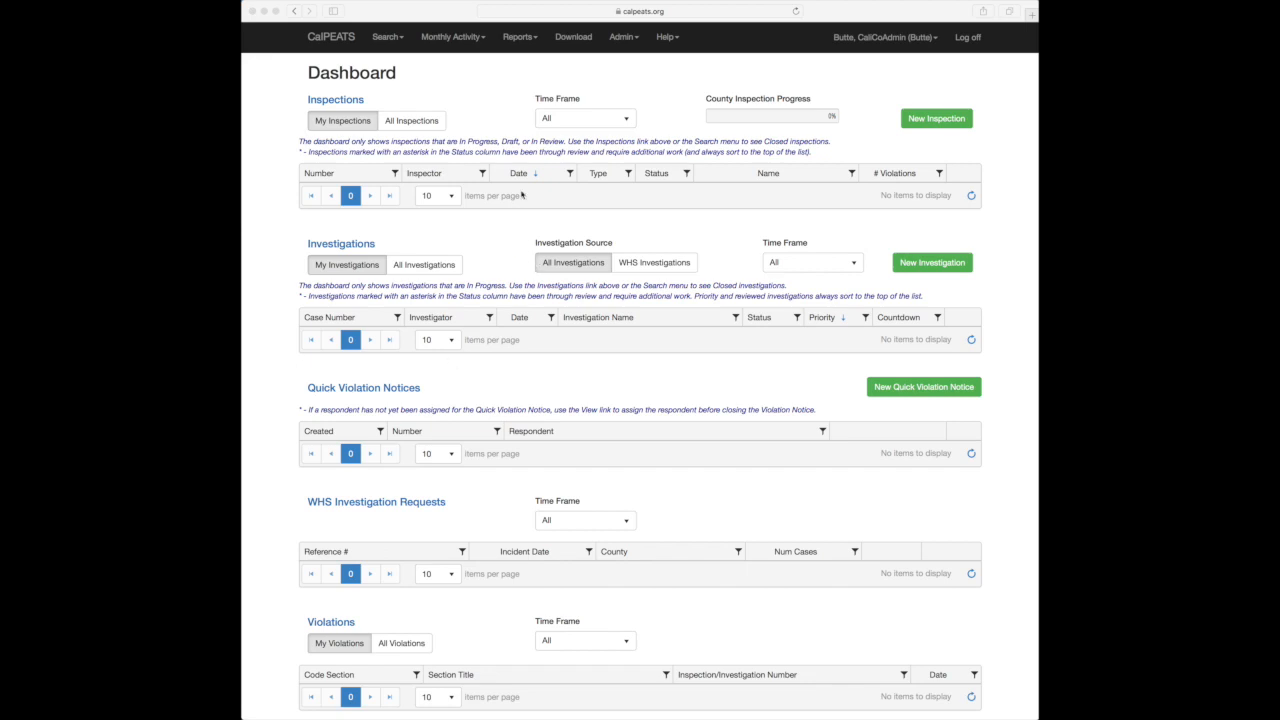
mouse_move(517, 37)
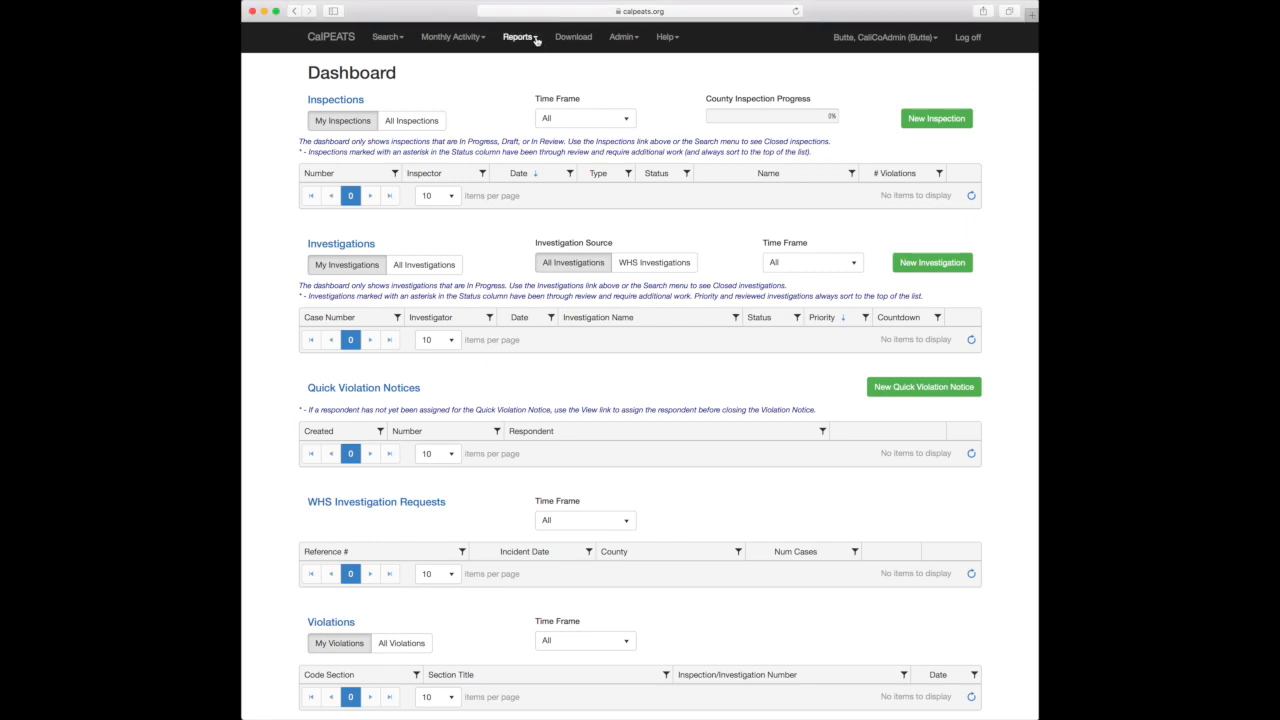
Step: Open the Advanced Query Builder from the dashboard's Reports menu
left_click(520, 37)
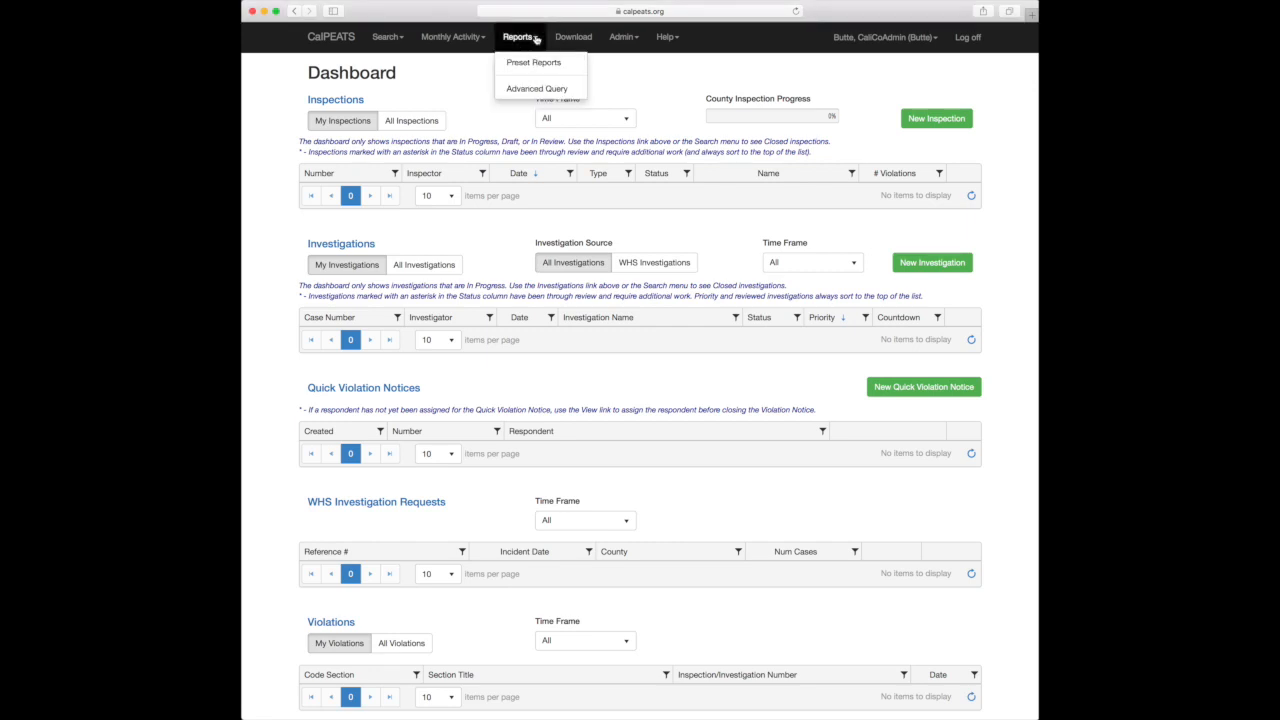
mouse_move(554, 96)
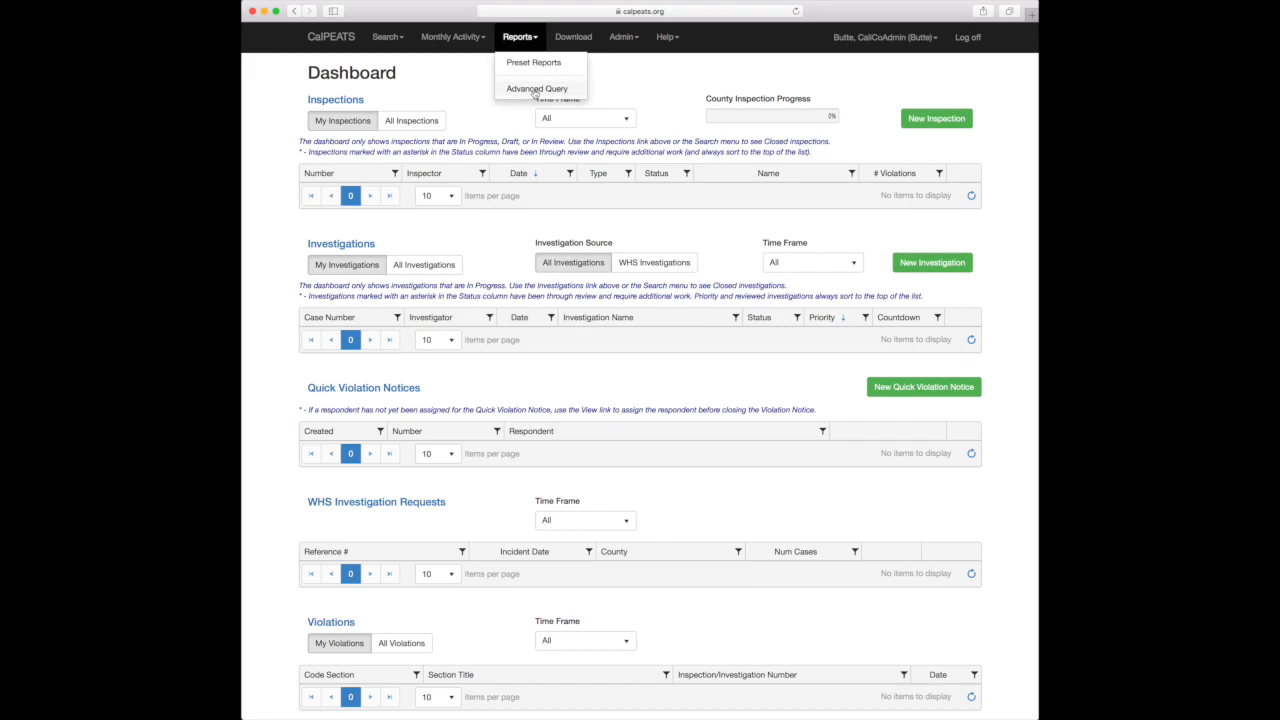
left_click(537, 88)
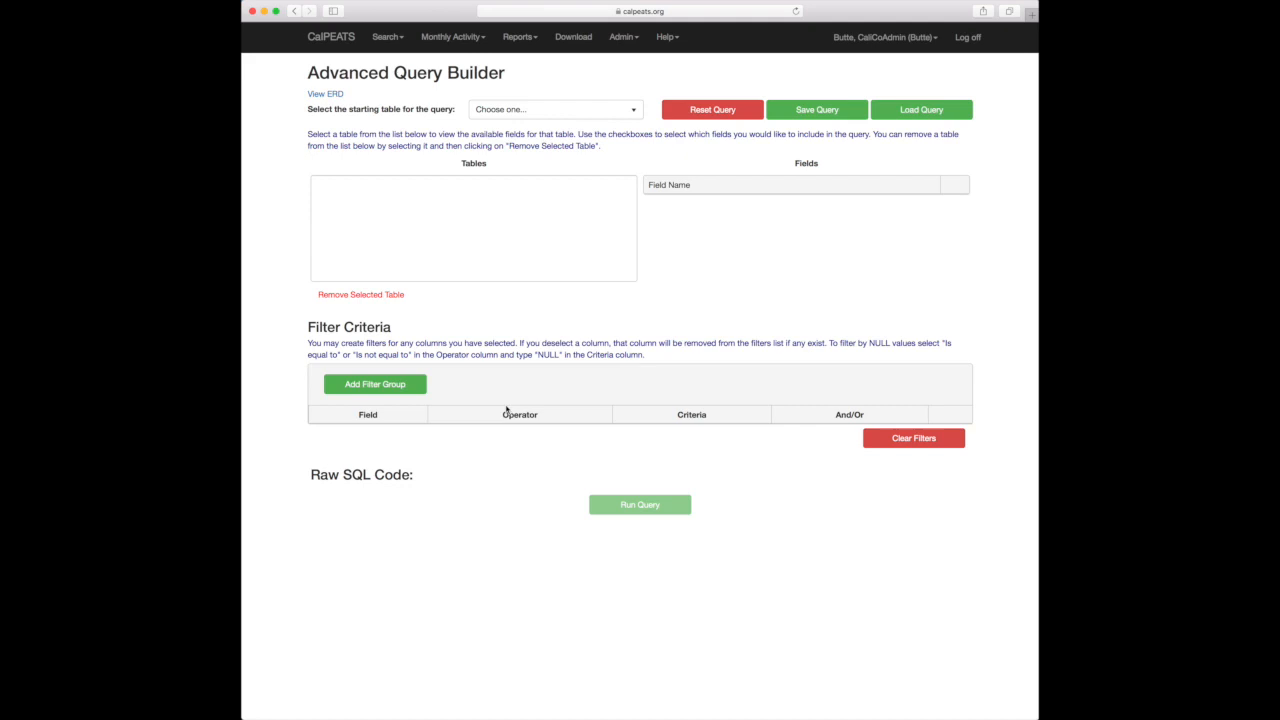
mouse_move(602, 300)
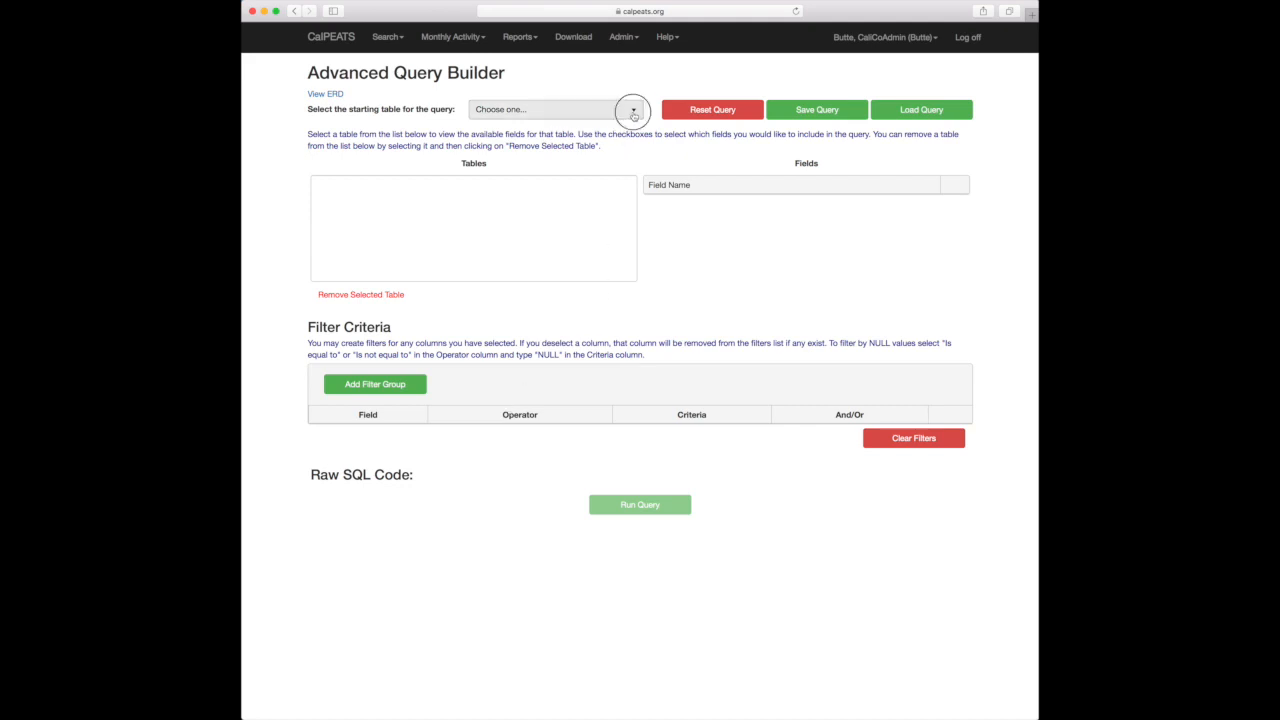
Step: Start from the Inspections table and select Inspection Number and Inspection Date fields
left_click(555, 109)
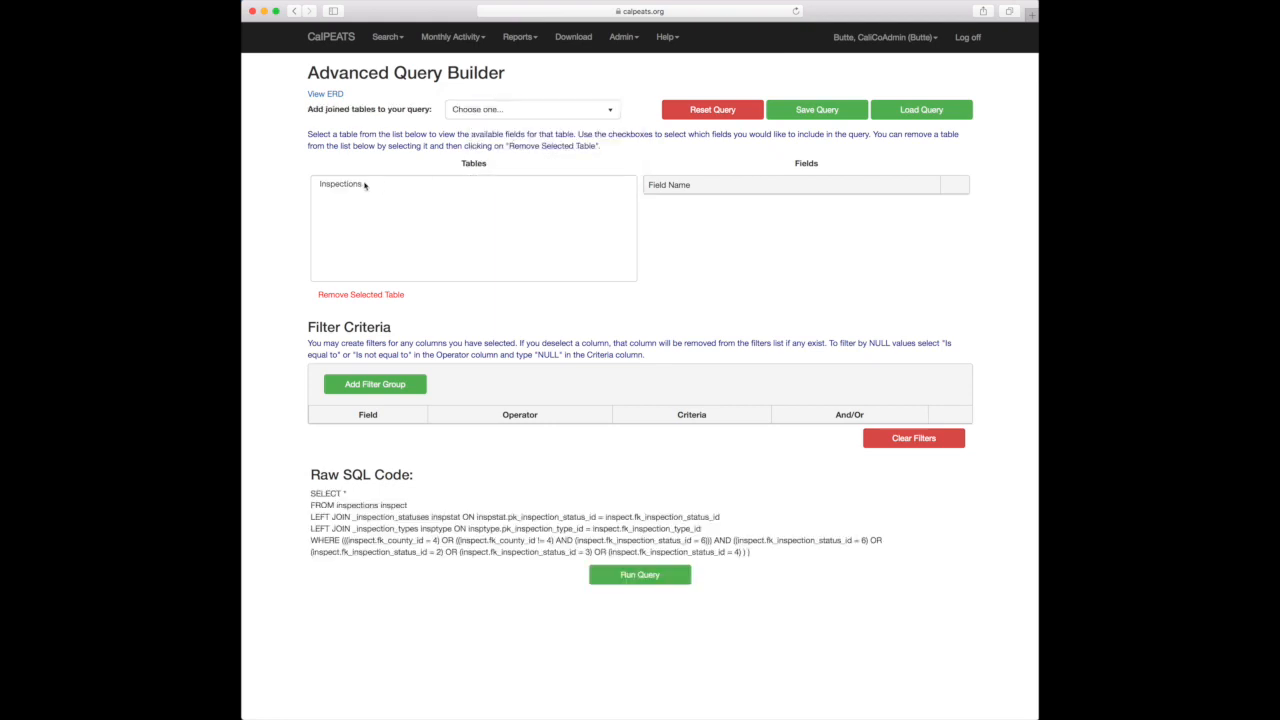
left_click(340, 183)
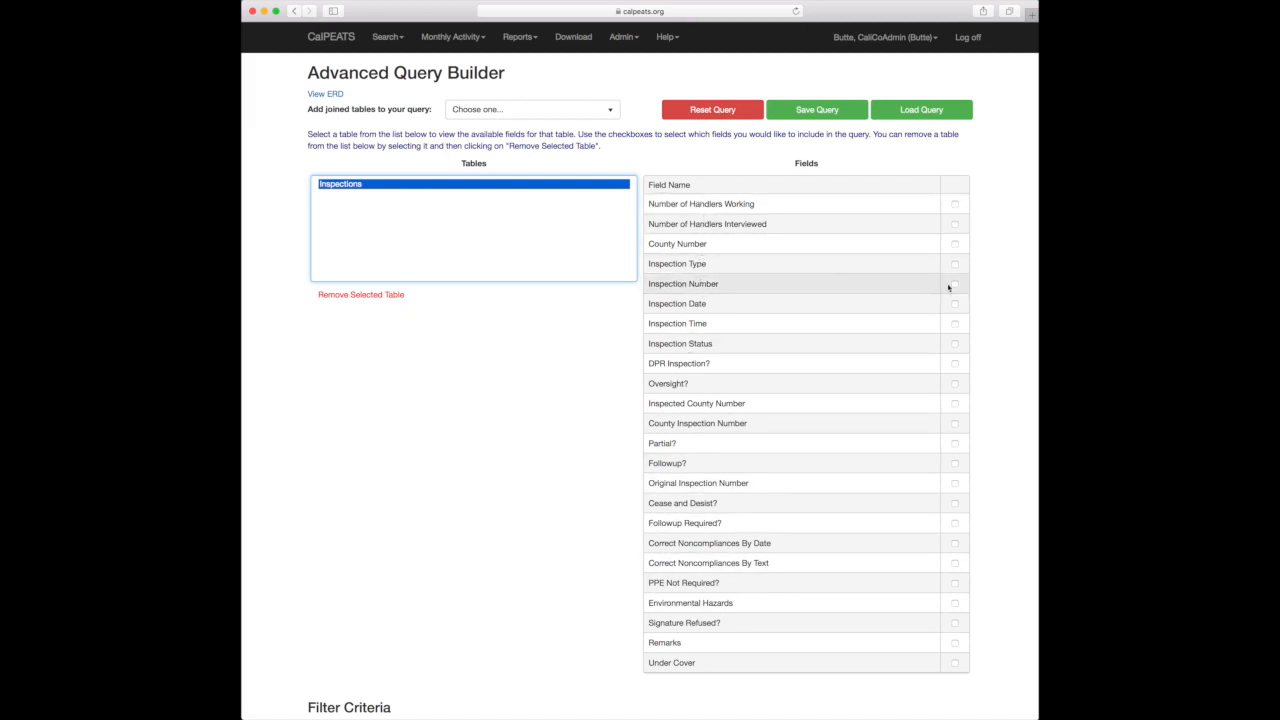
left_click(954, 284)
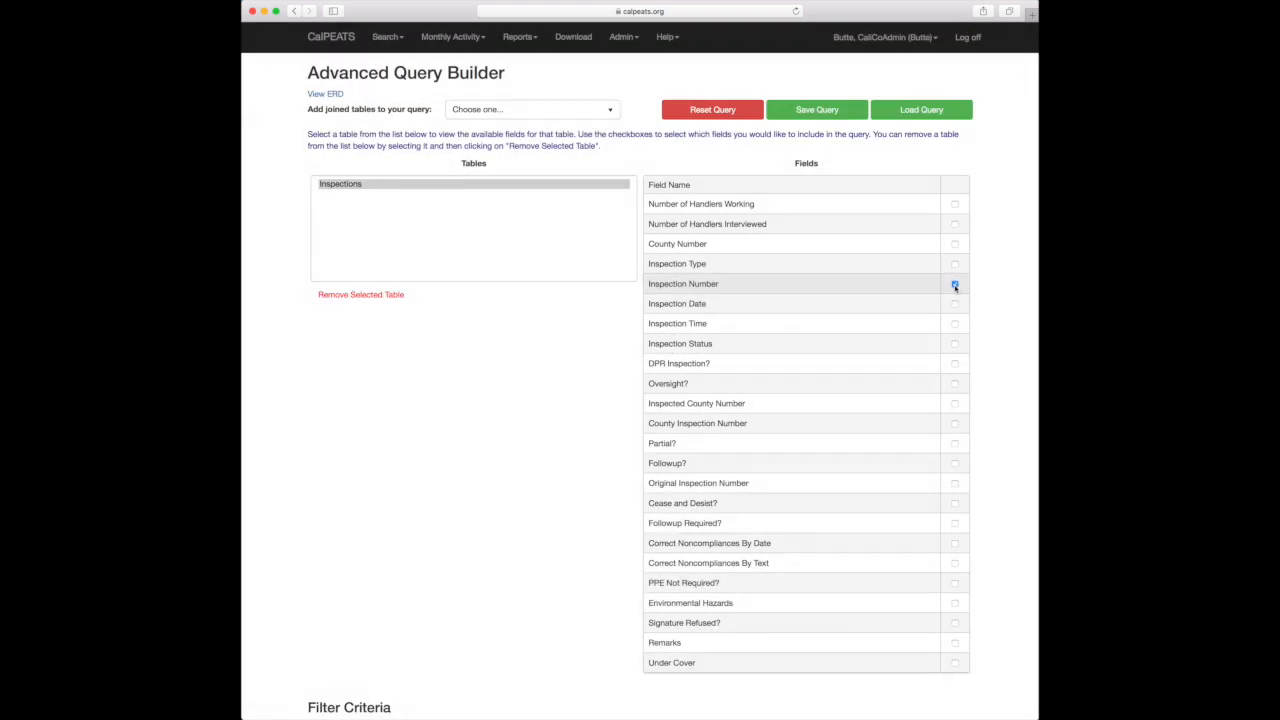
left_click(954, 284)
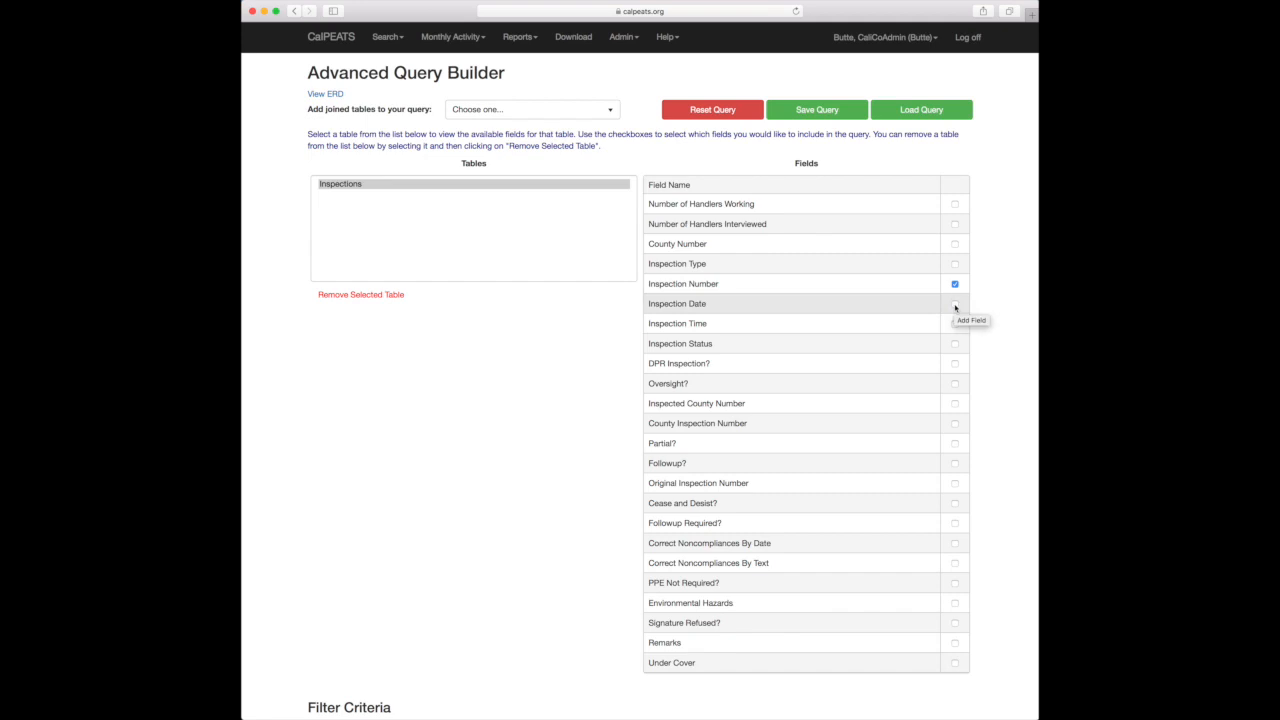
left_click(954, 304)
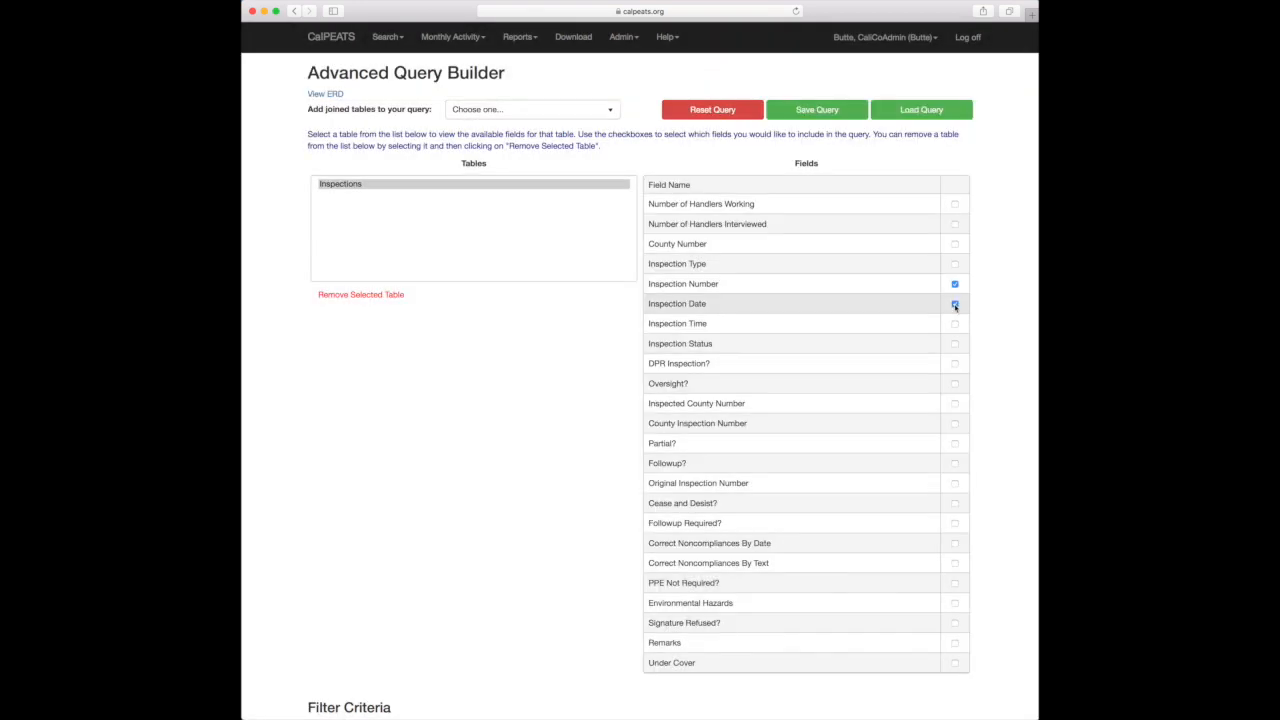
left_click(954, 303)
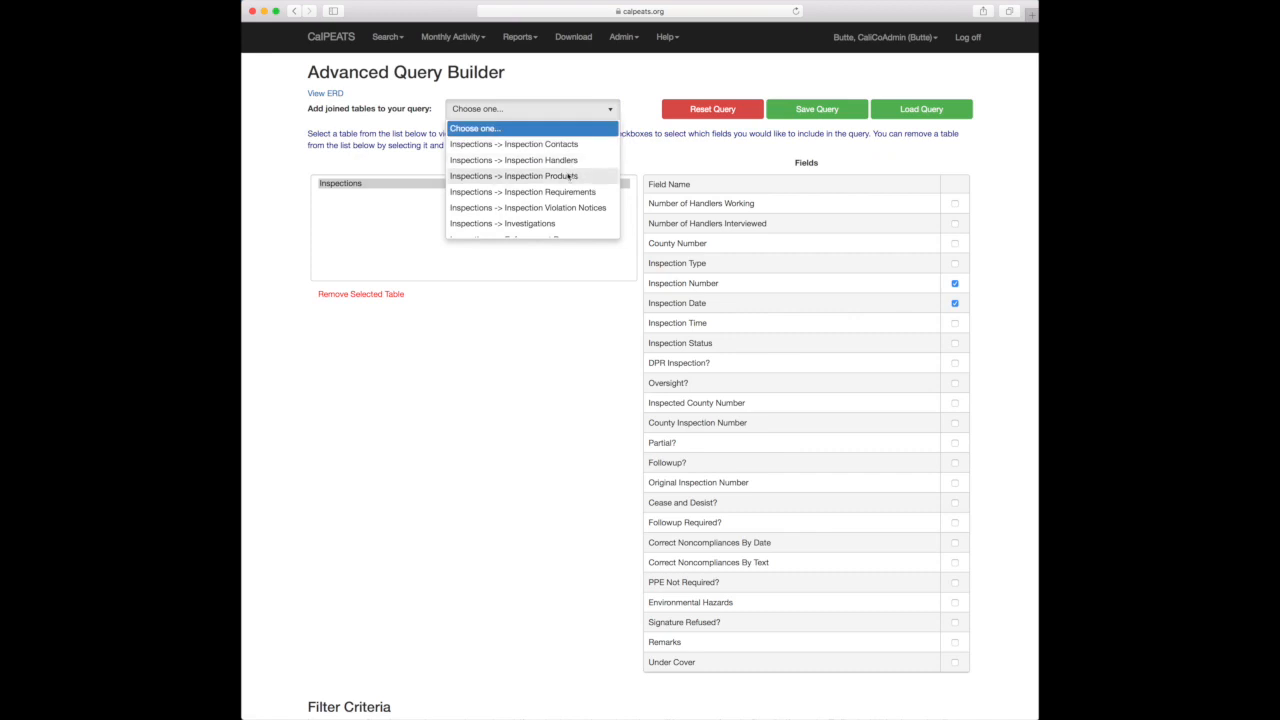
Step: Join Inspections -> Inspection Products and include its Product field
left_click(513, 175)
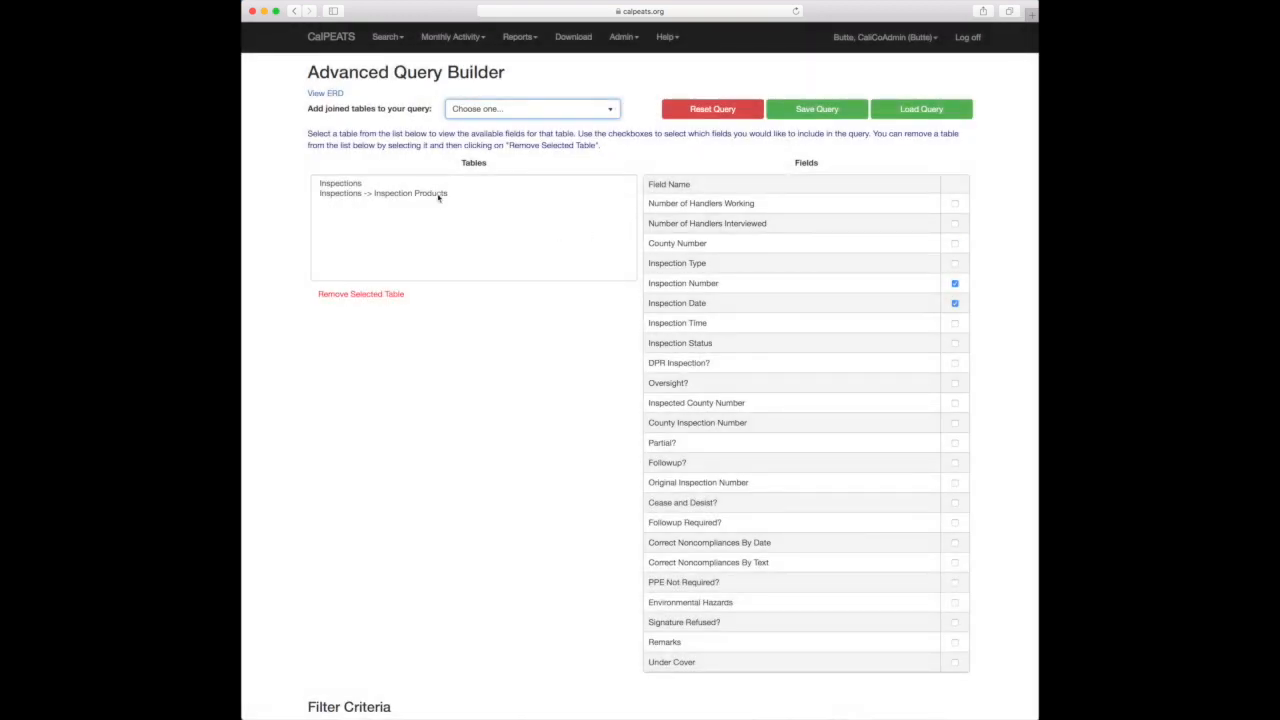
left_click(382, 193)
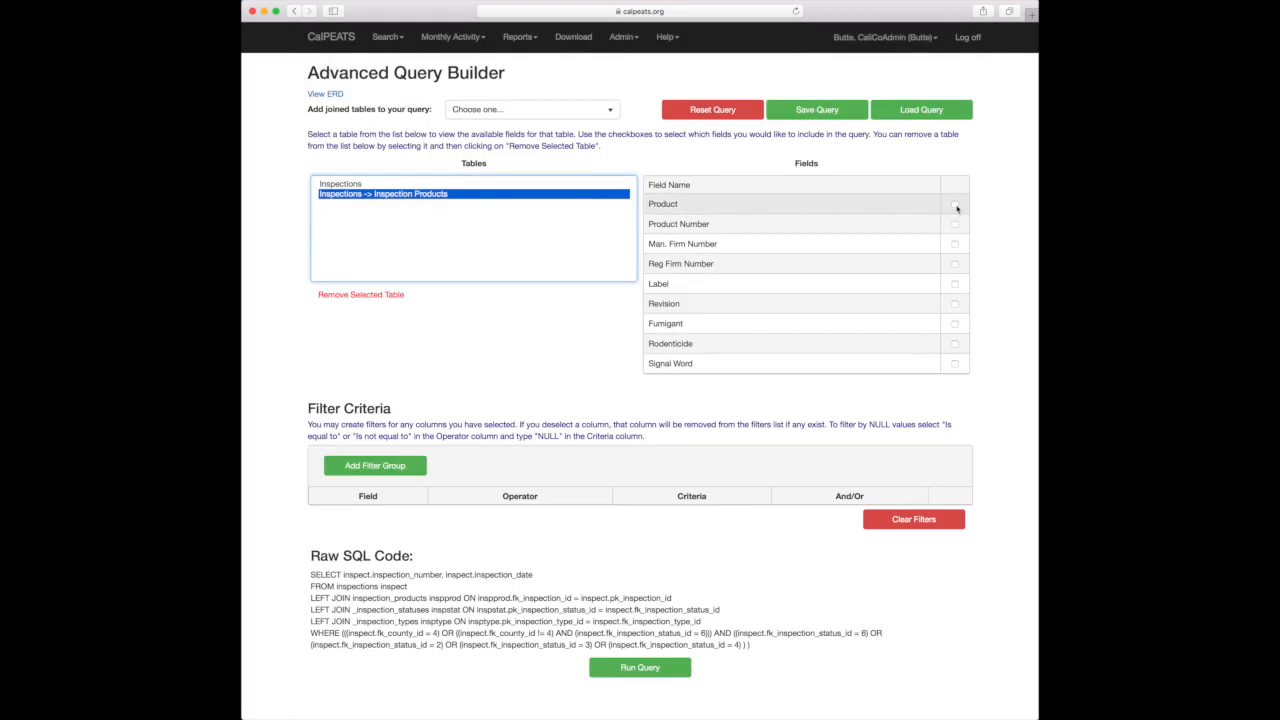
left_click(954, 204)
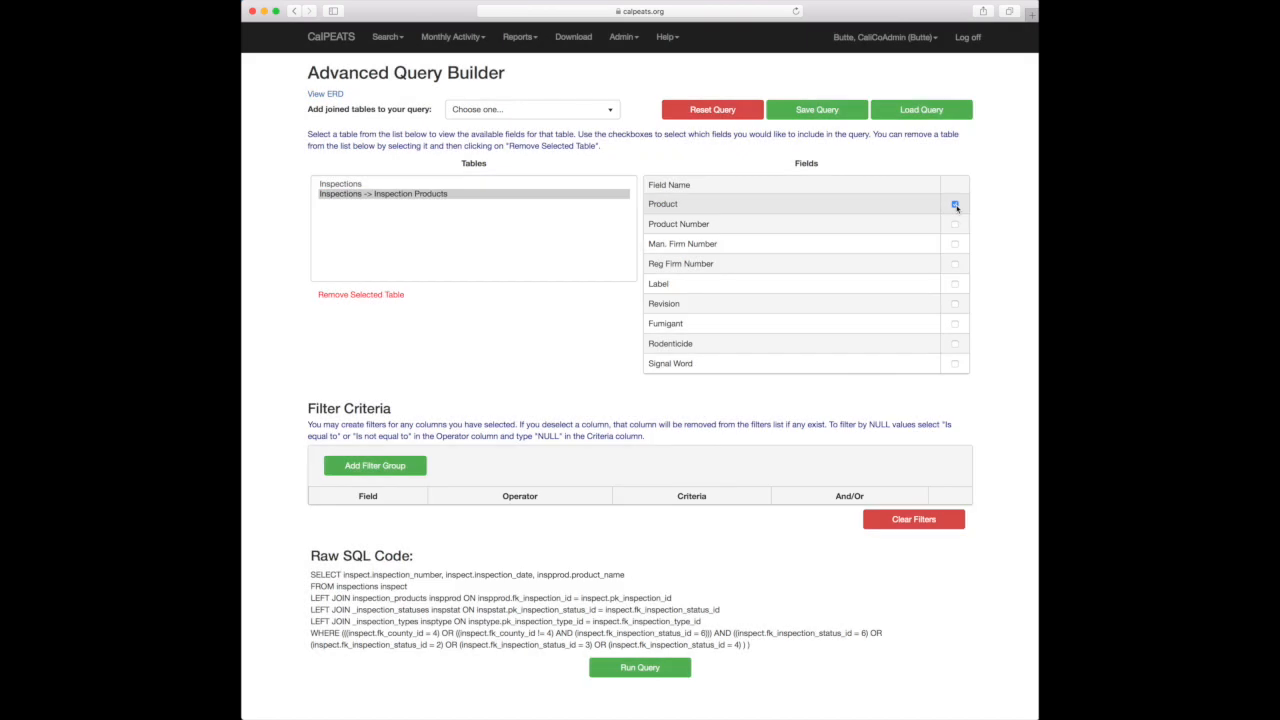
left_click(954, 204)
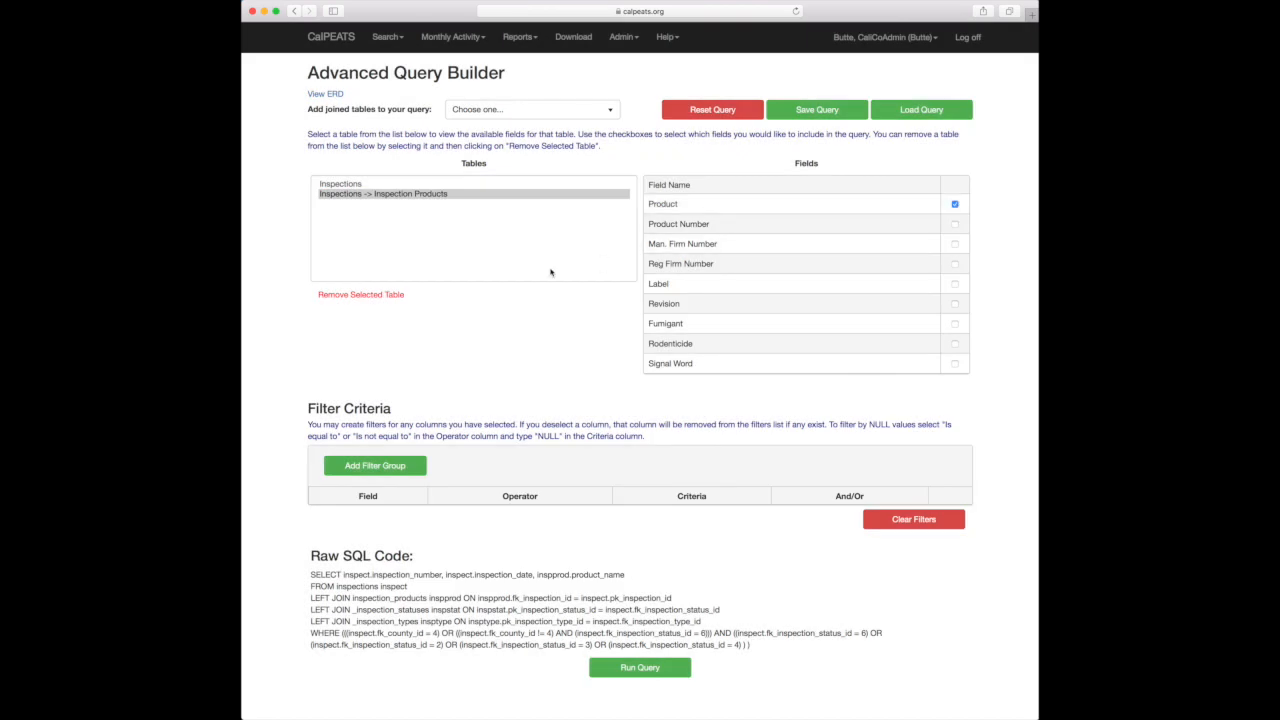
mouse_move(356, 540)
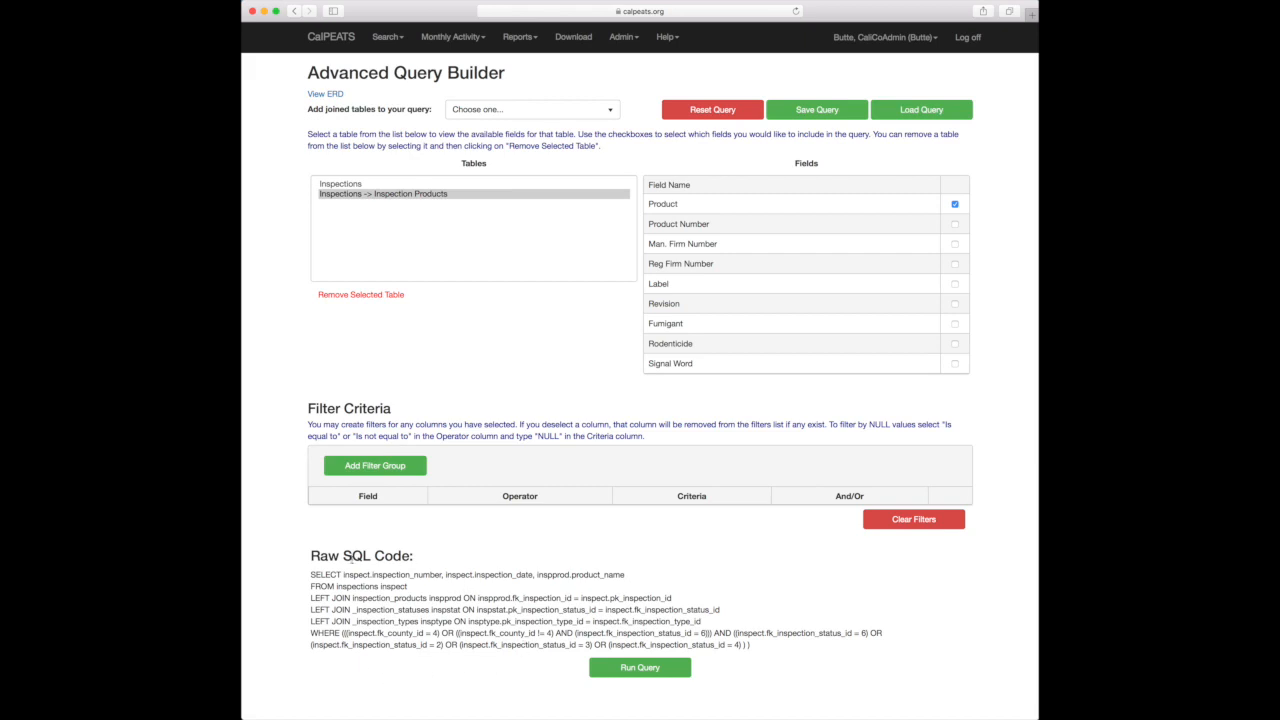
mouse_move(413, 679)
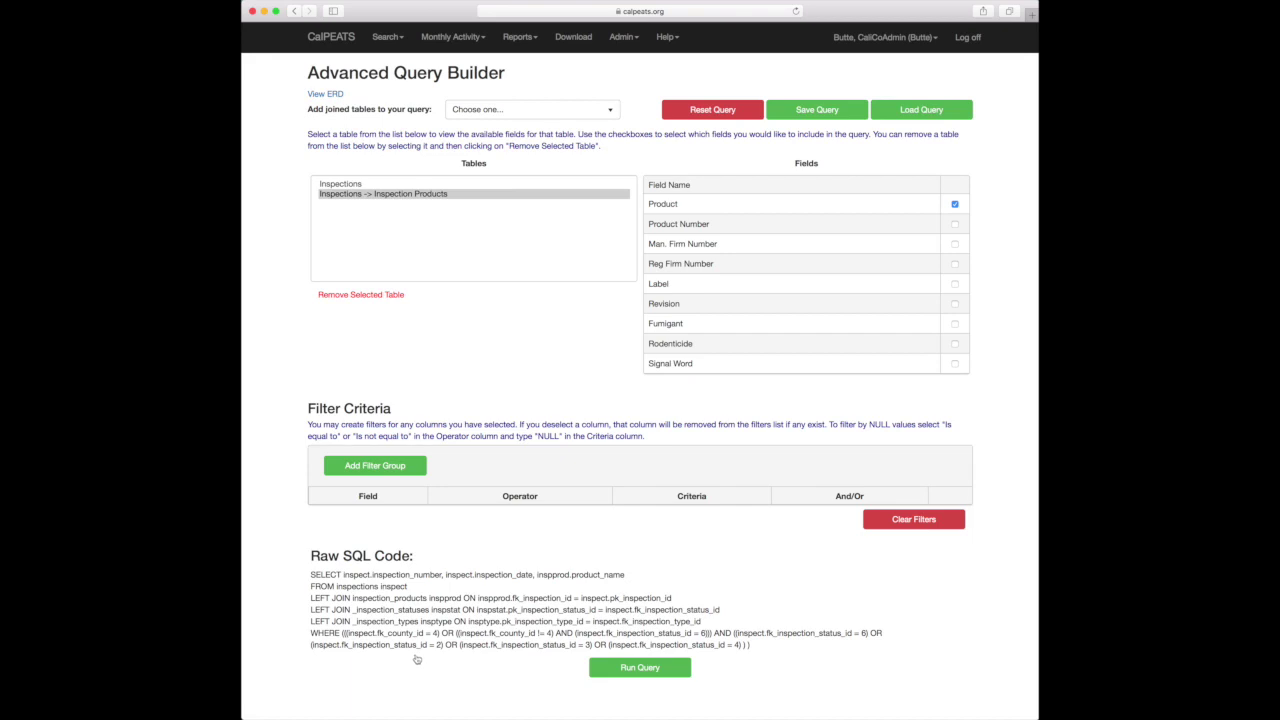
mouse_move(400, 385)
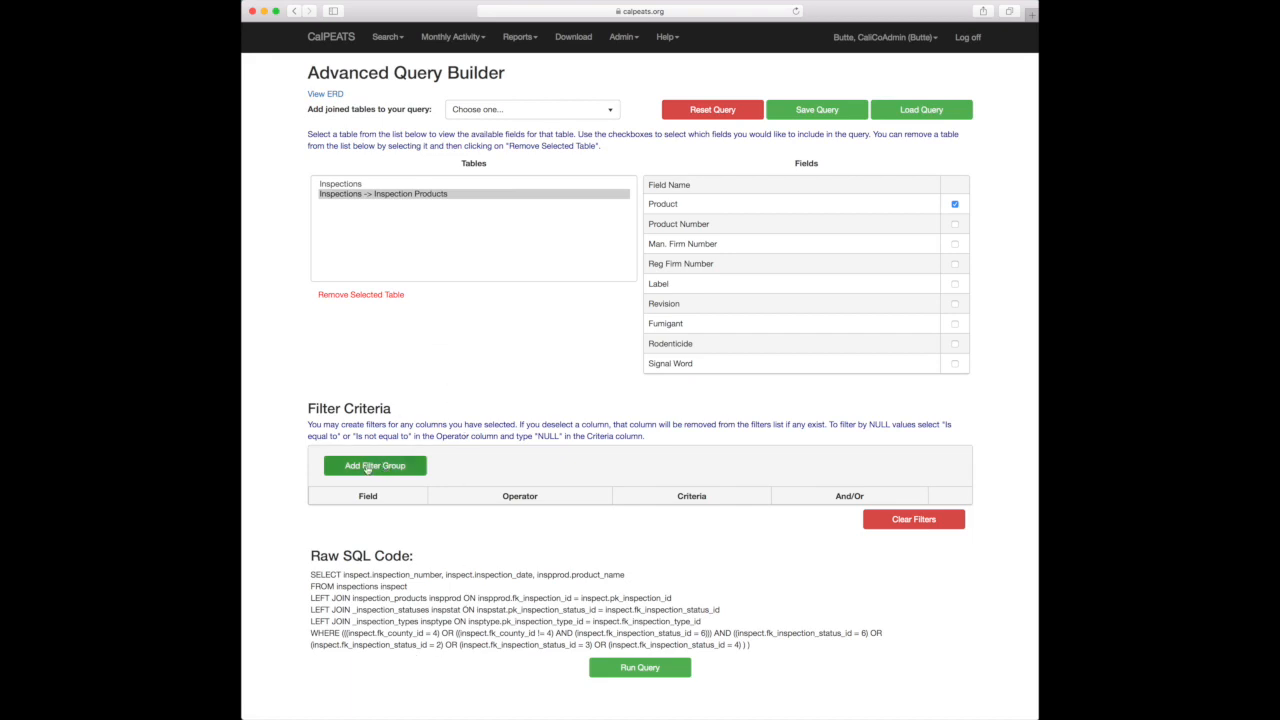
Step: Add a filter group with Inspection Date is greater than or equal to 2018/1/1
left_click(374, 465)
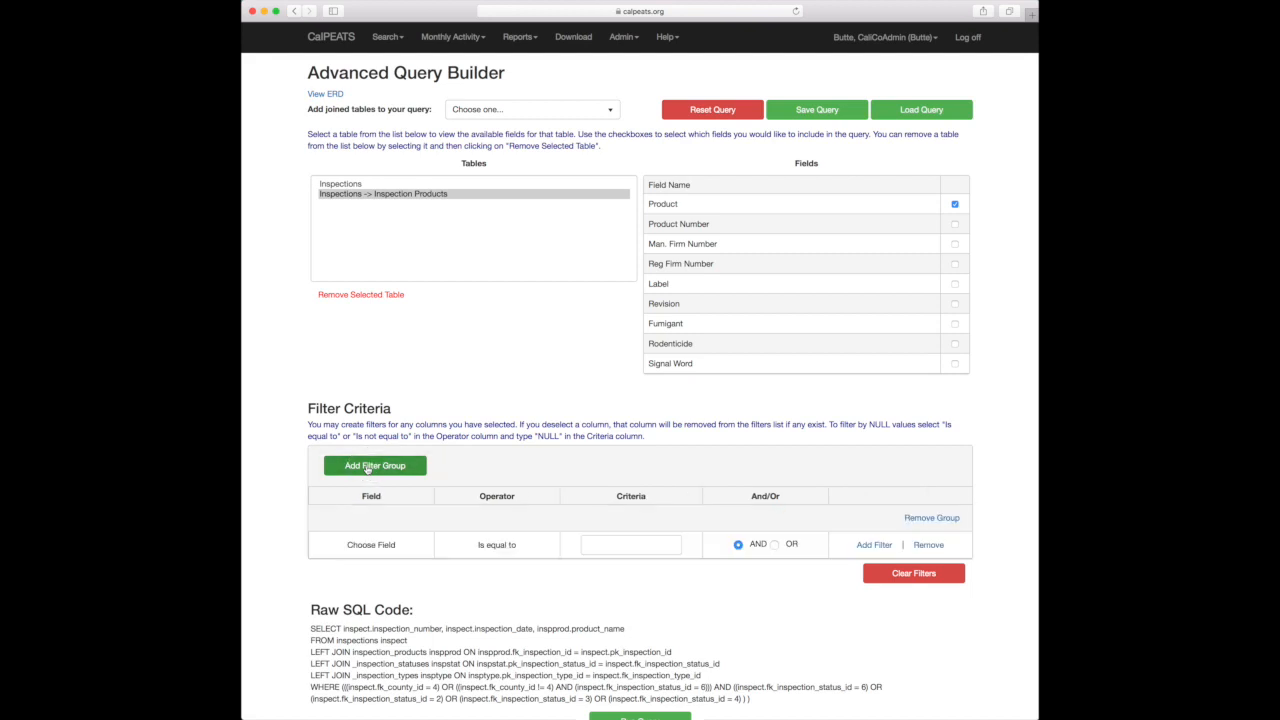
mouse_move(373, 470)
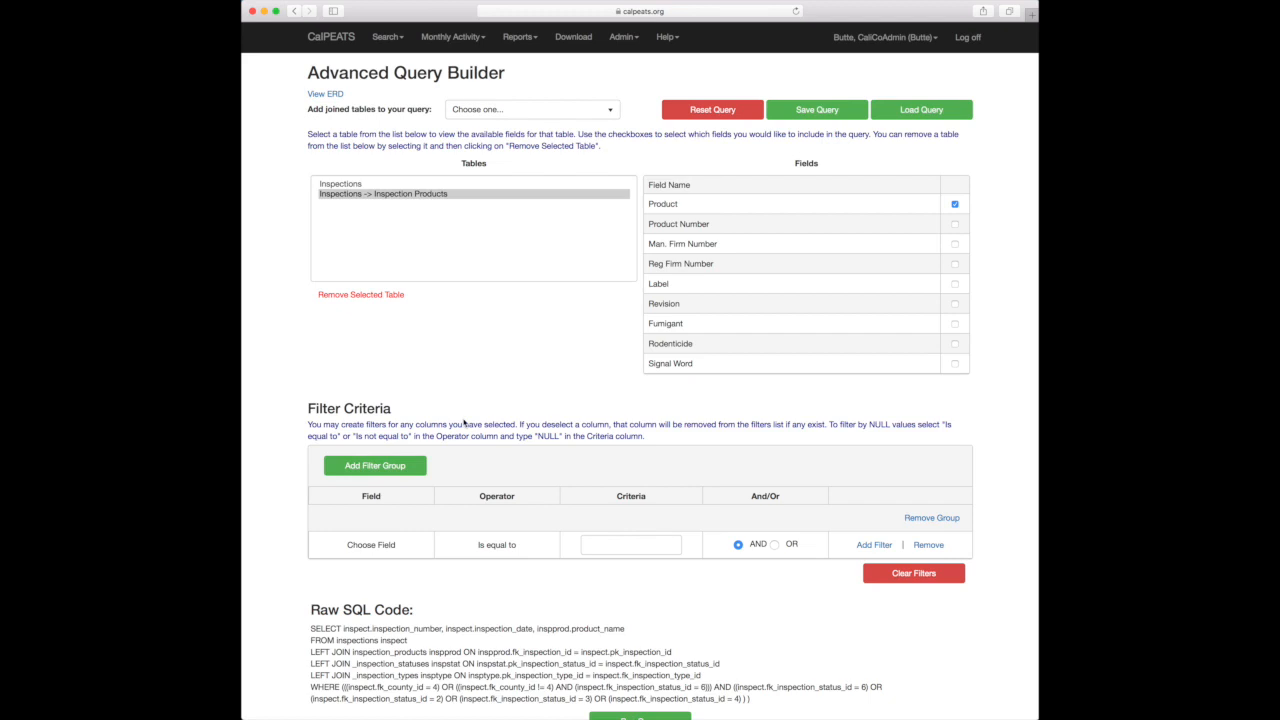
left_click(370, 545)
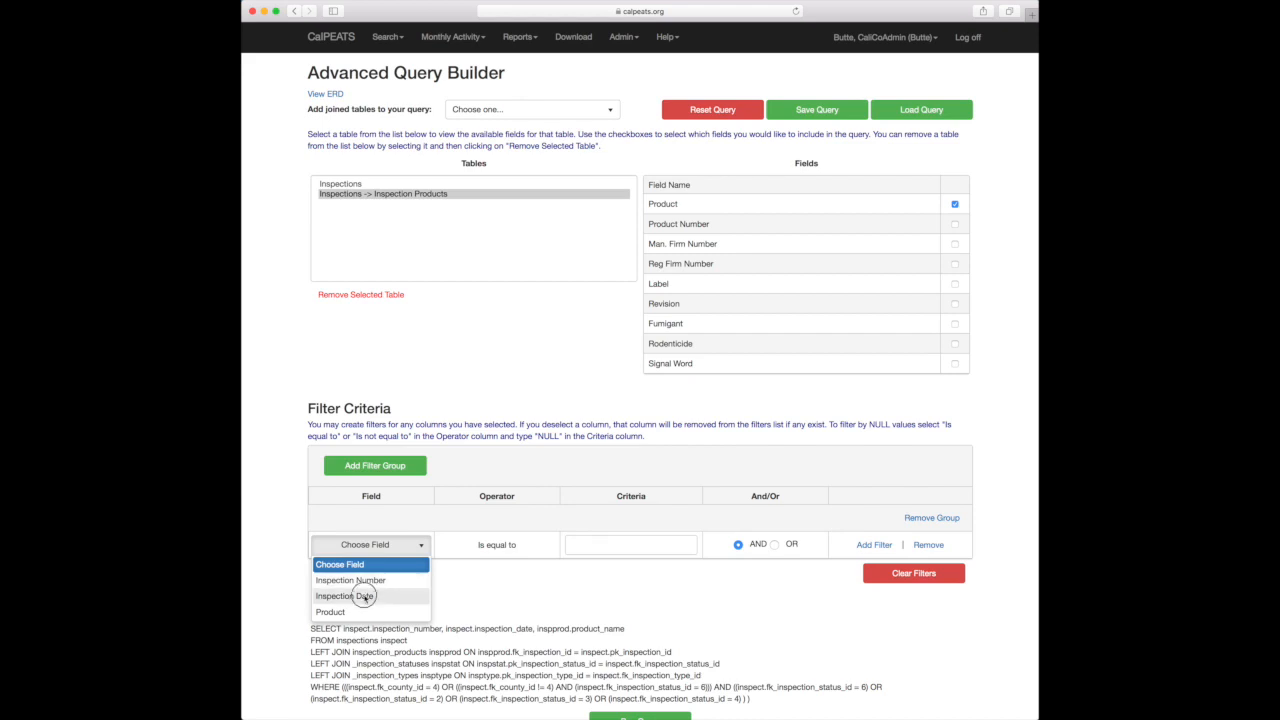
left_click(350, 596)
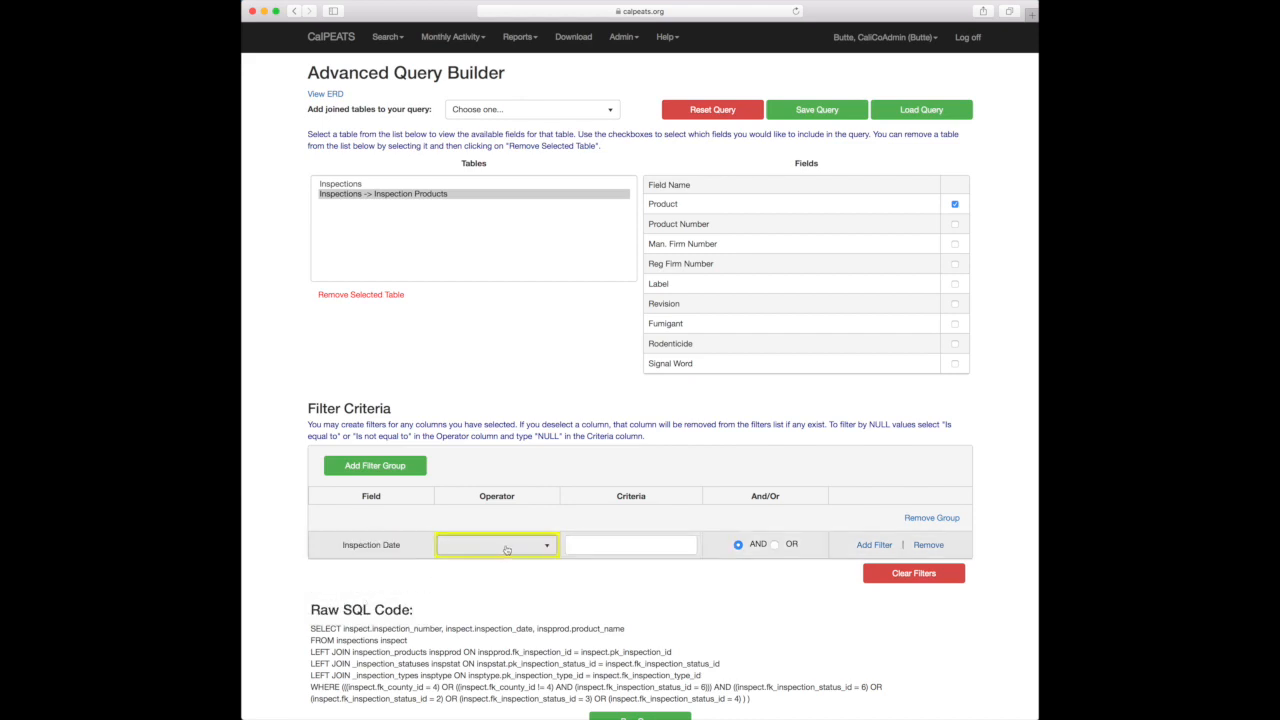
left_click(496, 545)
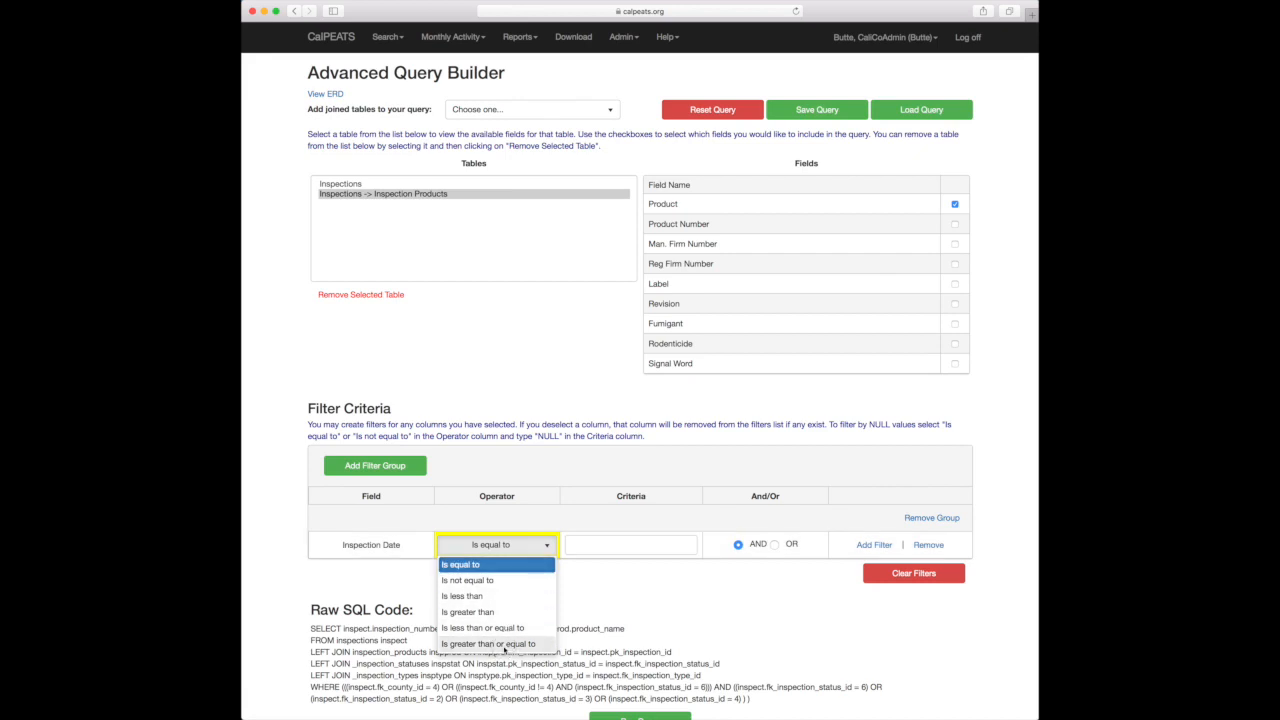
left_click(491, 644)
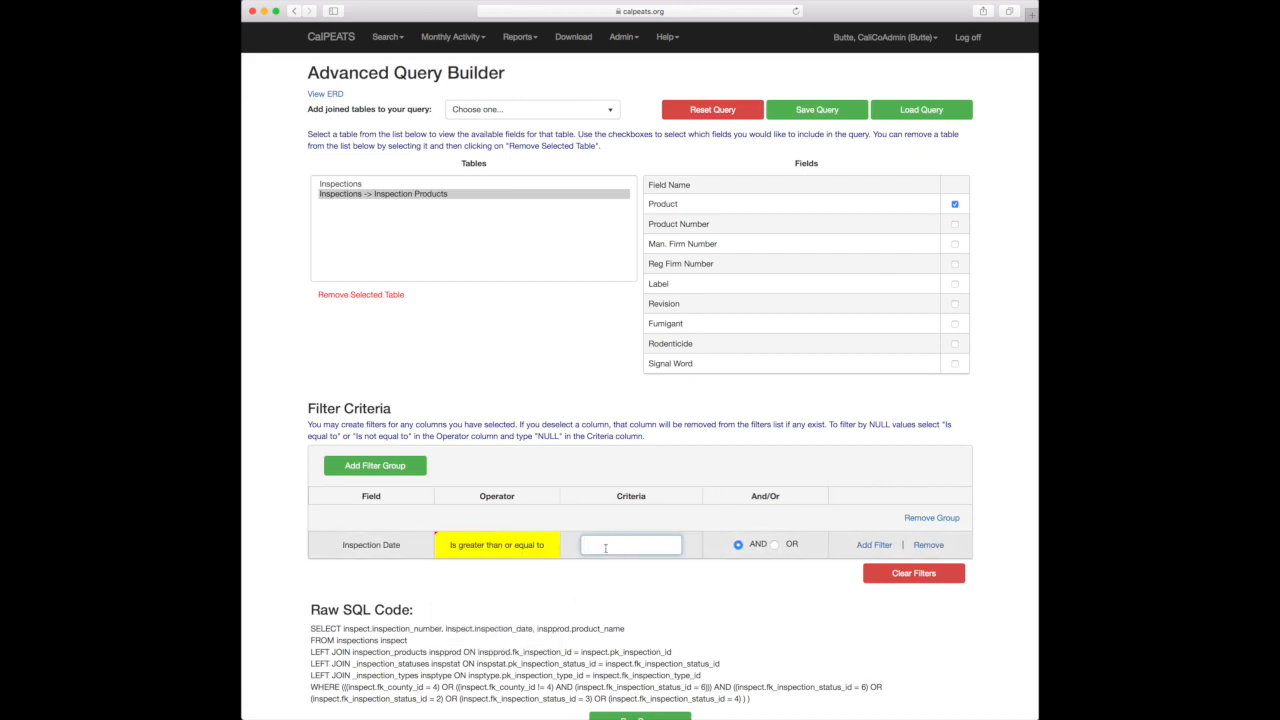
type("2018/1/1")
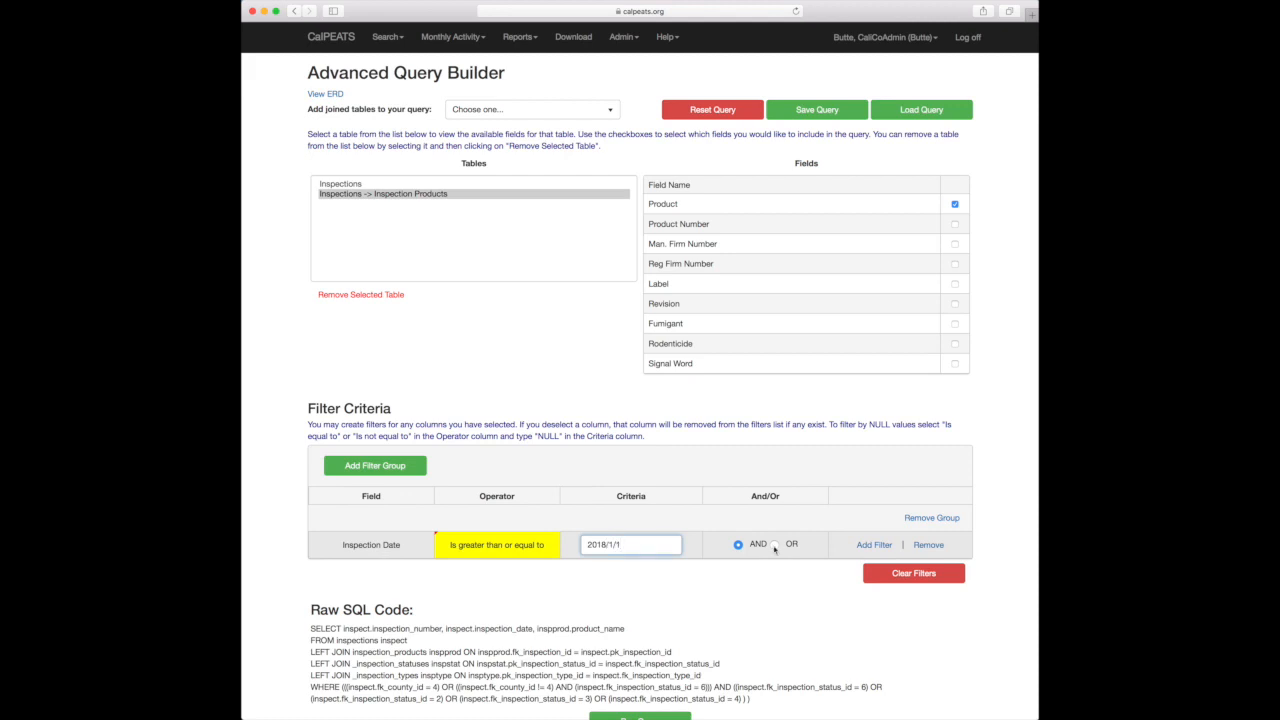
left_click(874, 545)
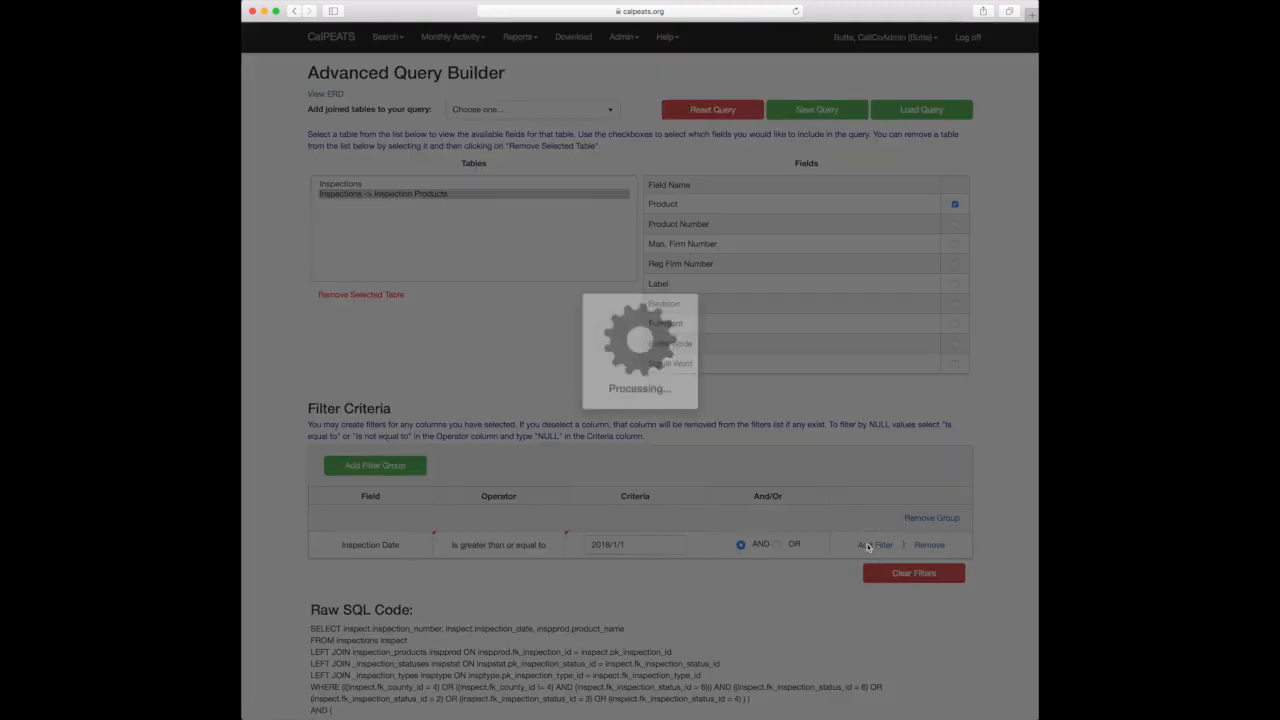
Step: Add a second row: Inspection Date is less than or equal to 2018/12/31
left_click(873, 545)
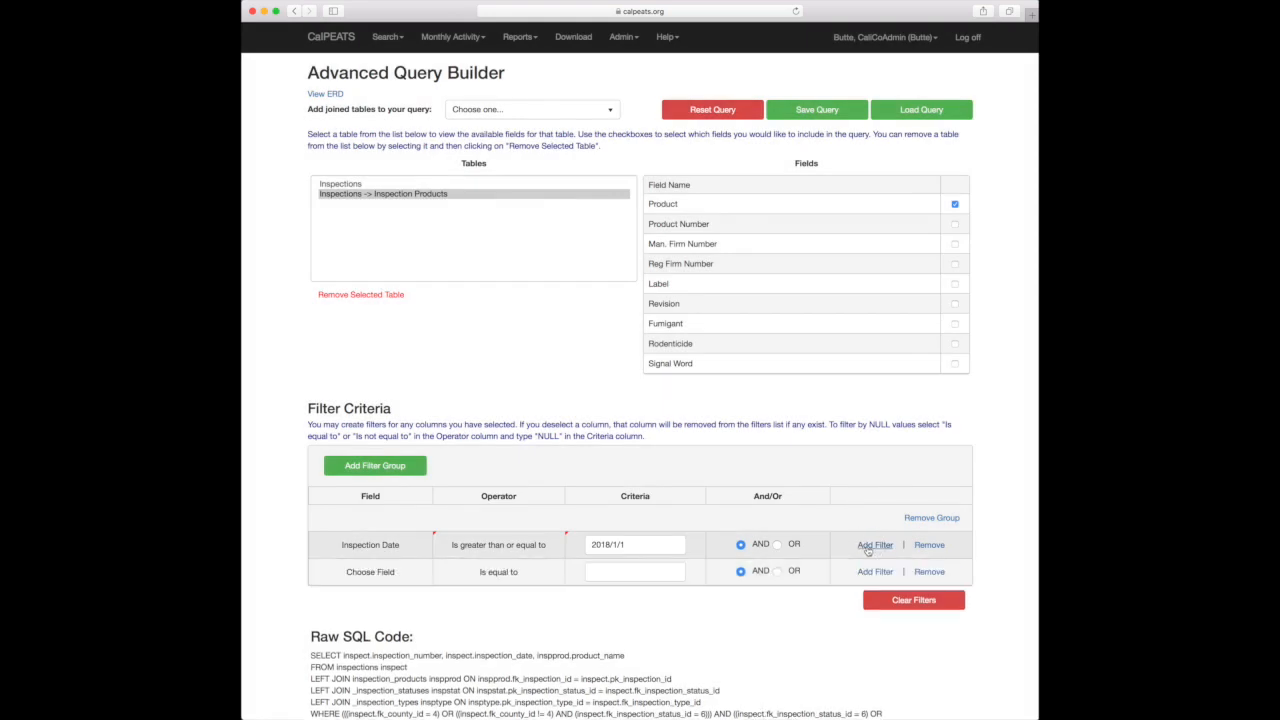
left_click(369, 572)
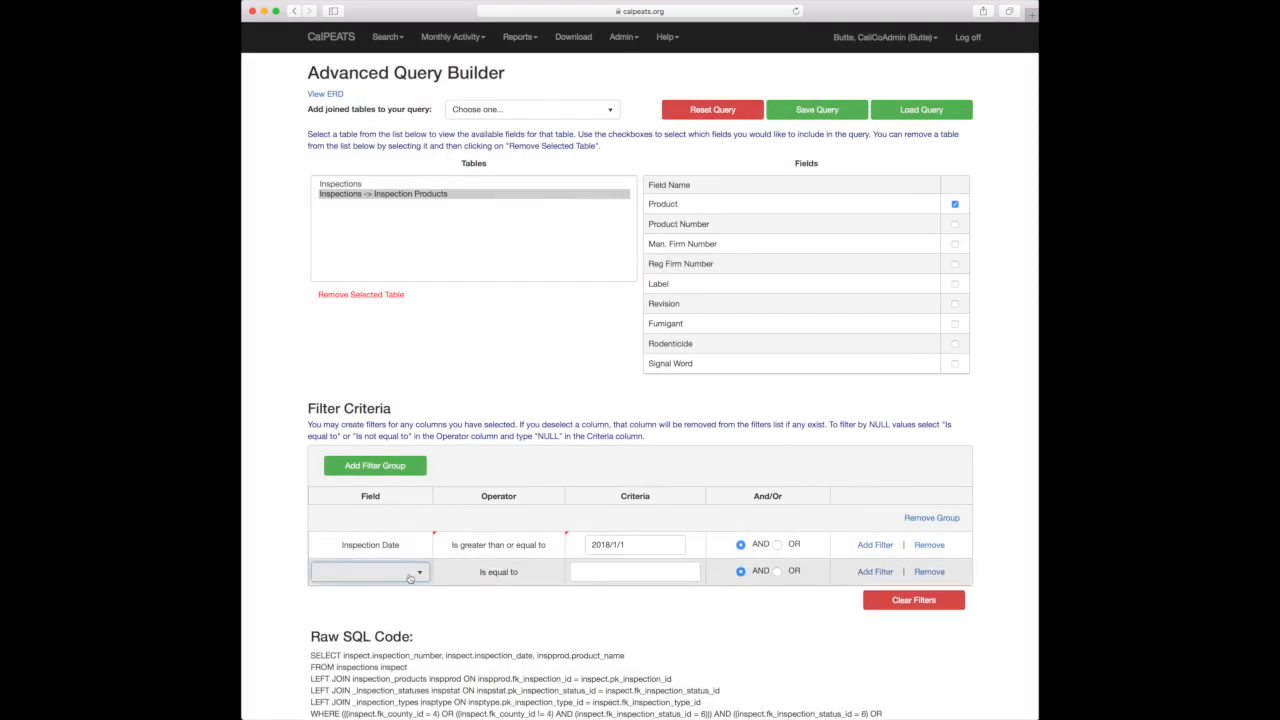
left_click(370, 572)
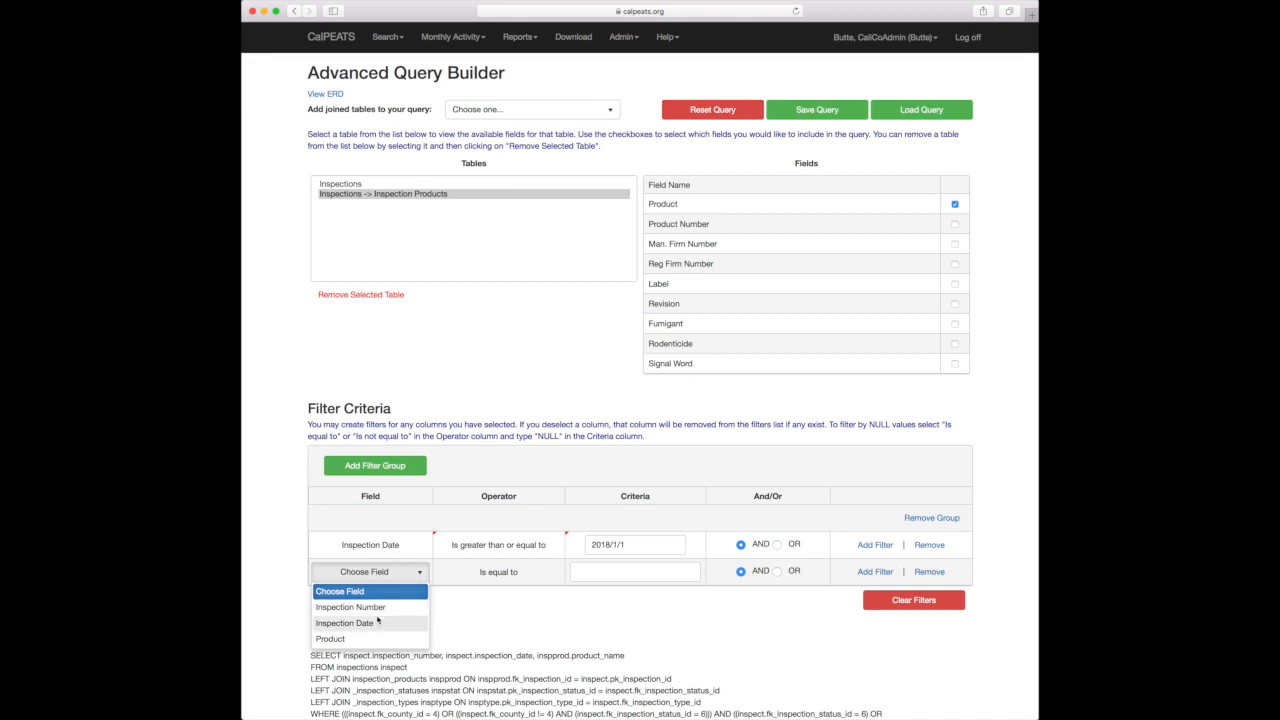
left_click(343, 622)
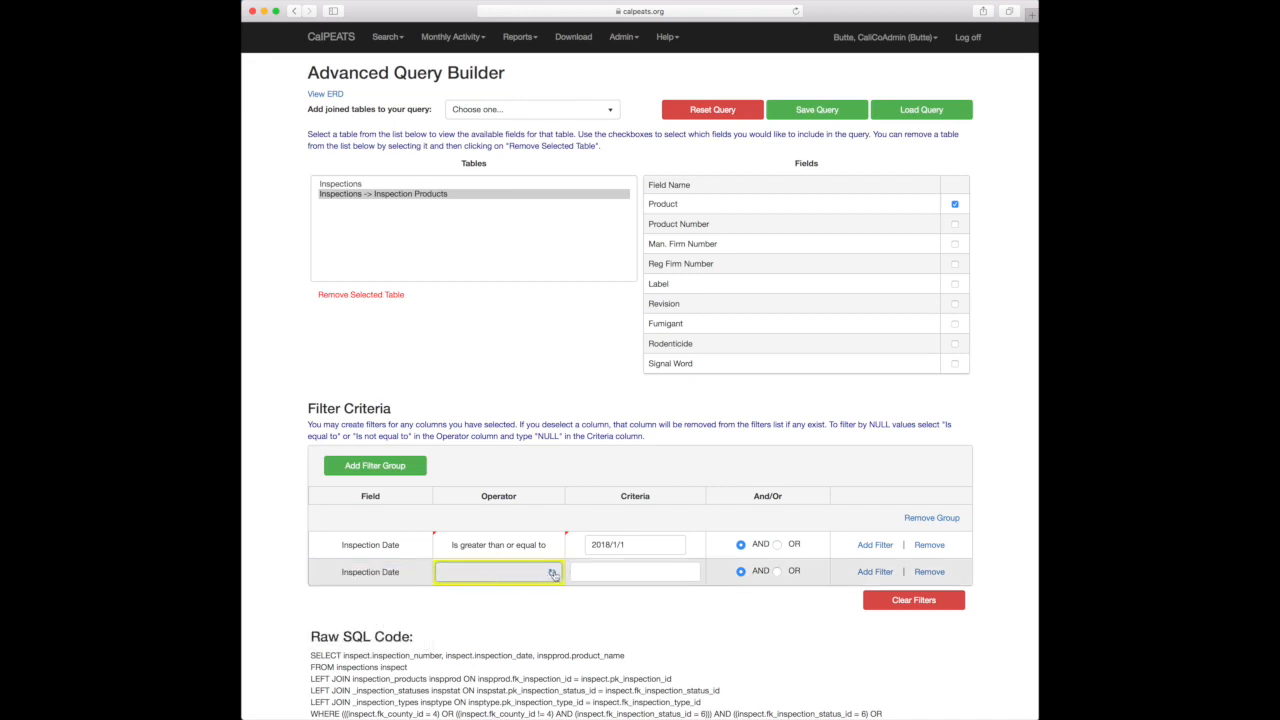
left_click(500, 572)
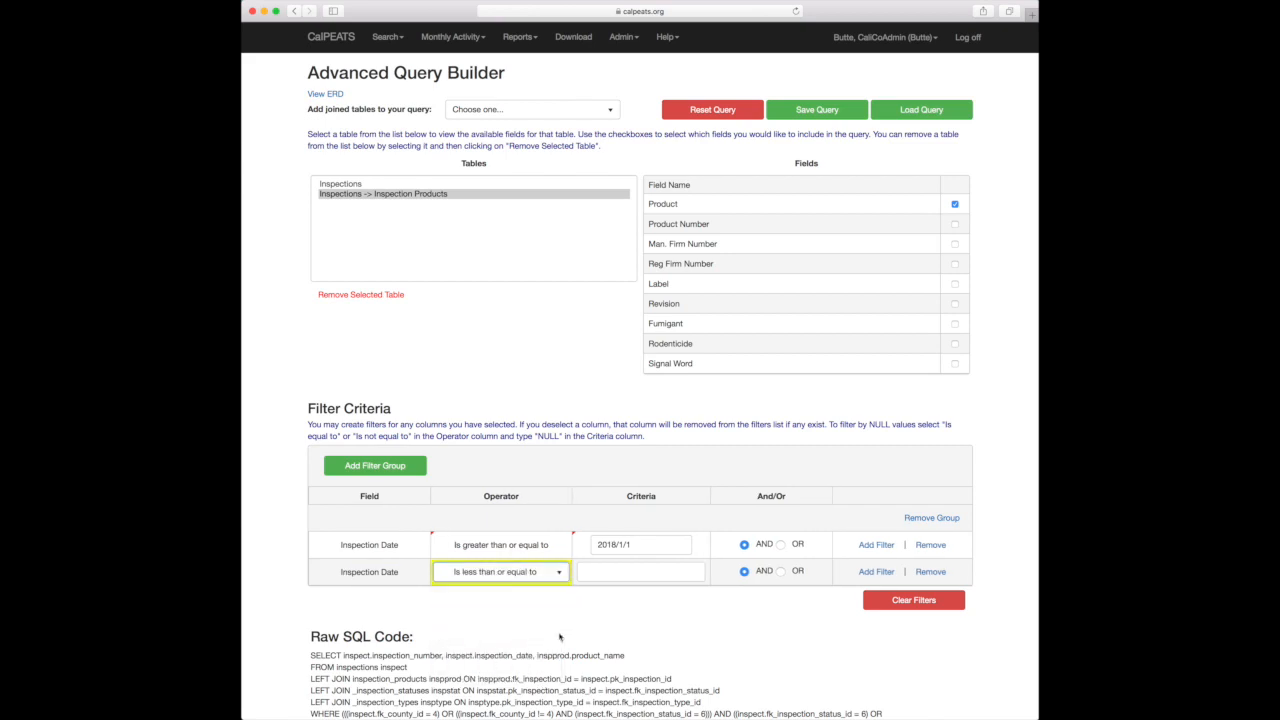
type("2018/12/31")
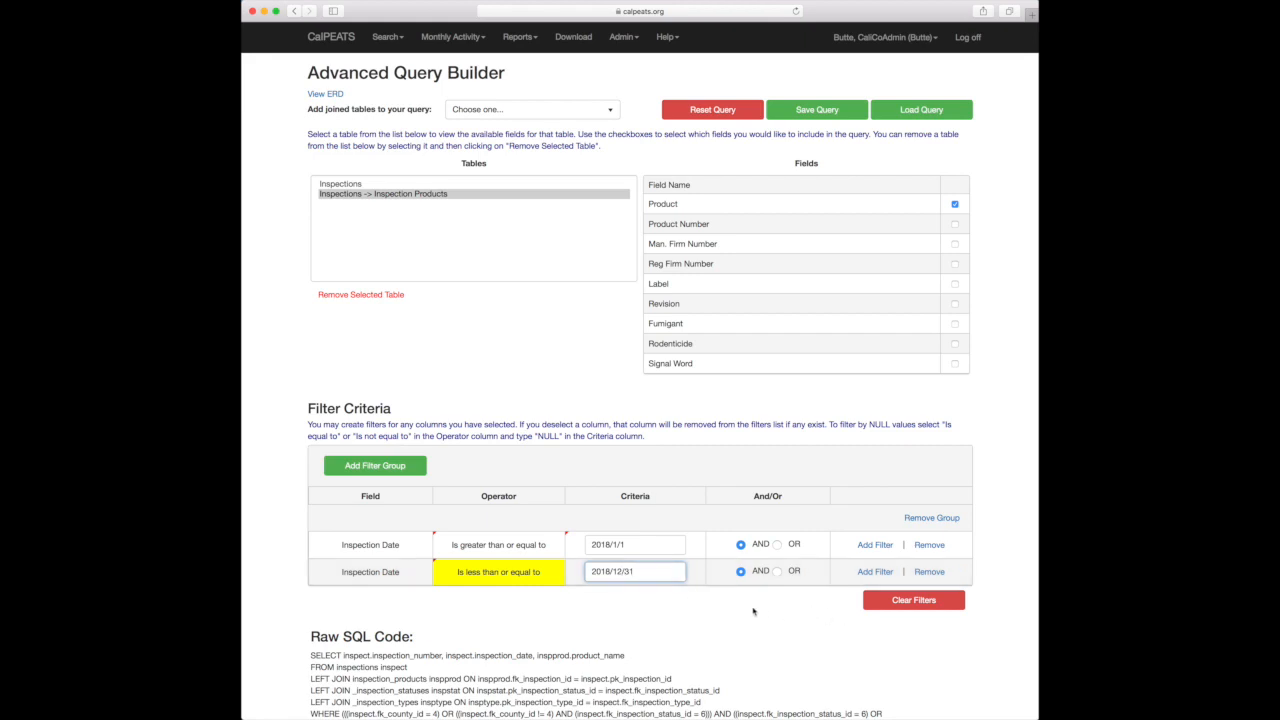
scroll("down", 3)
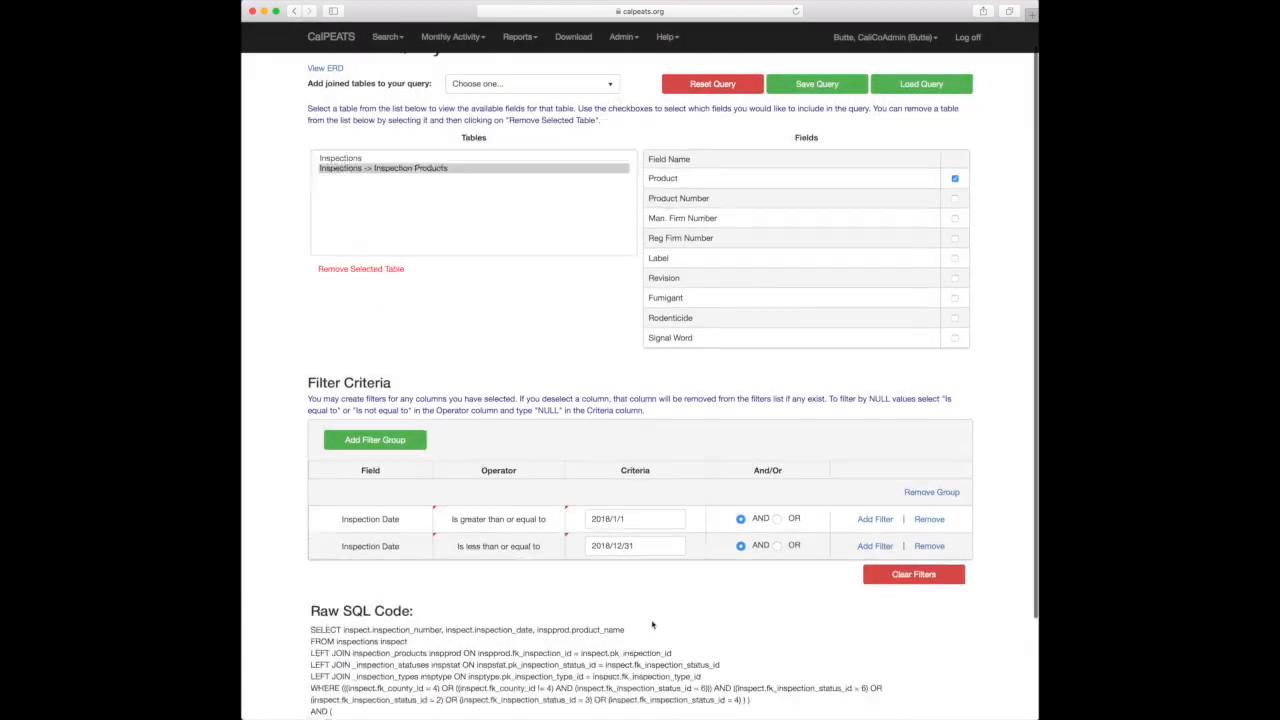
scroll("down", 3)
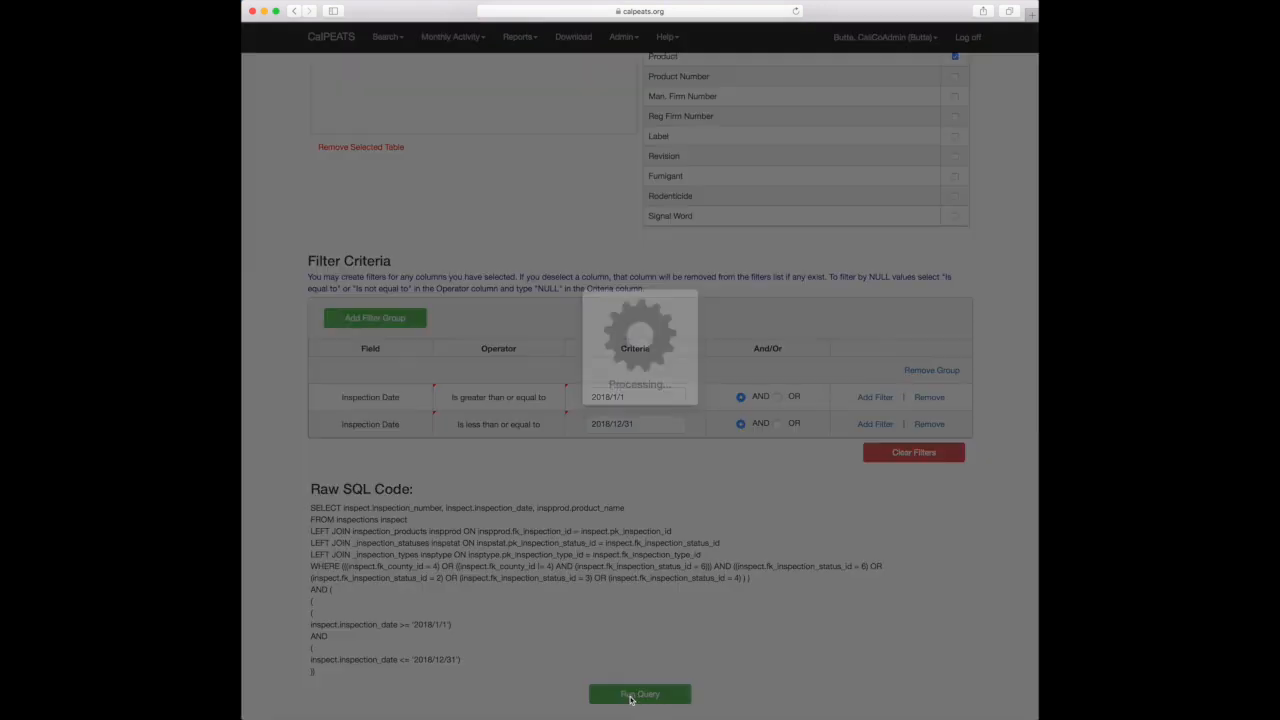
Step: Run the query and scroll through the 23750 results, from 2018-01-02 onward
left_click(640, 694)
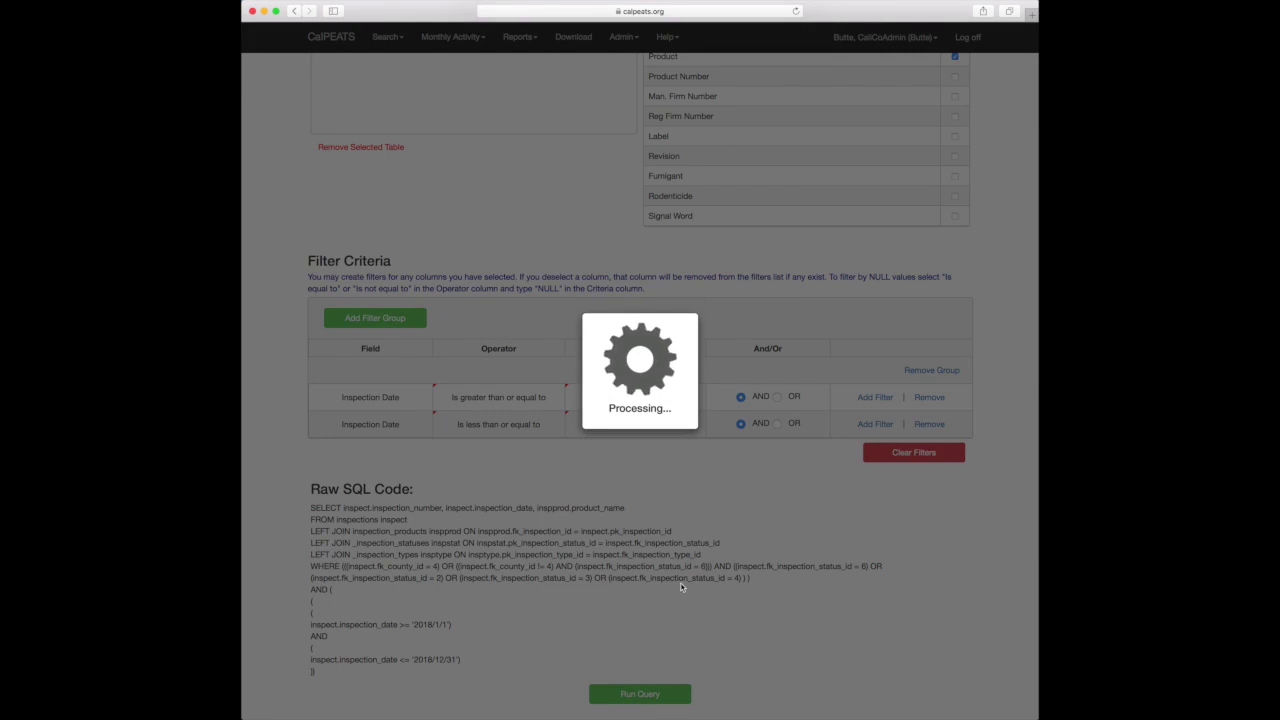
left_click(614, 693)
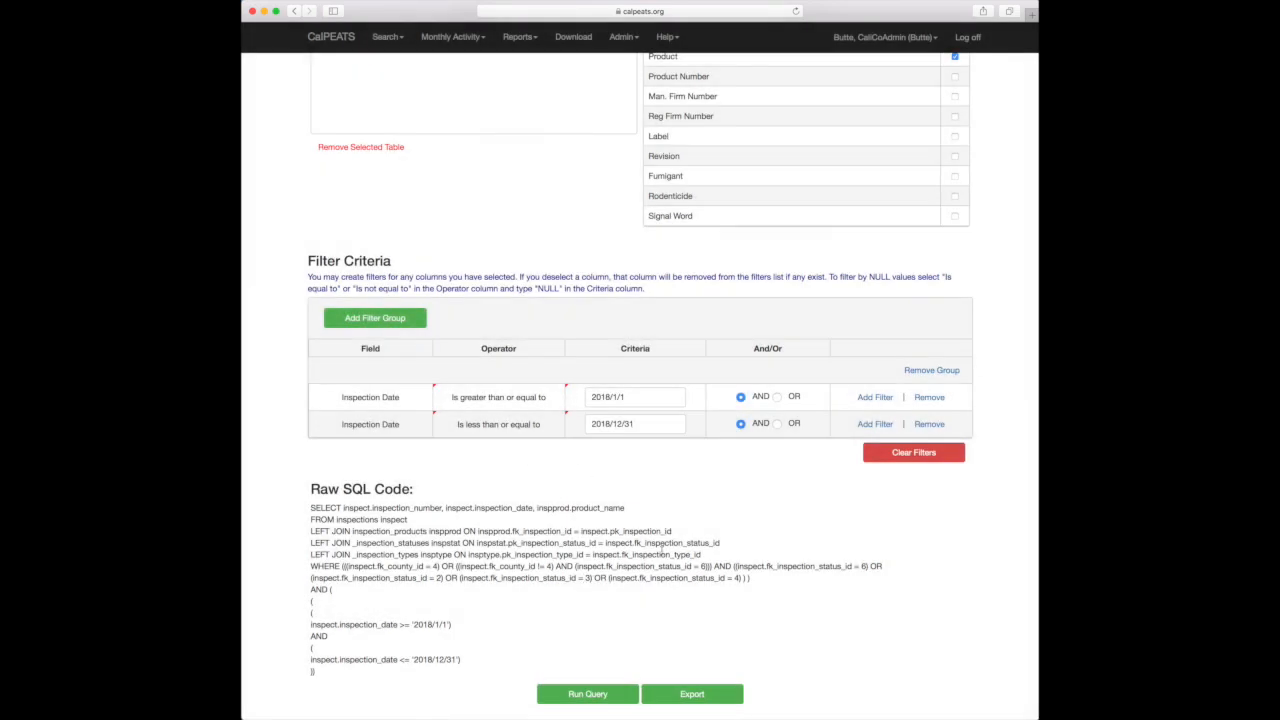
left_click(586, 693)
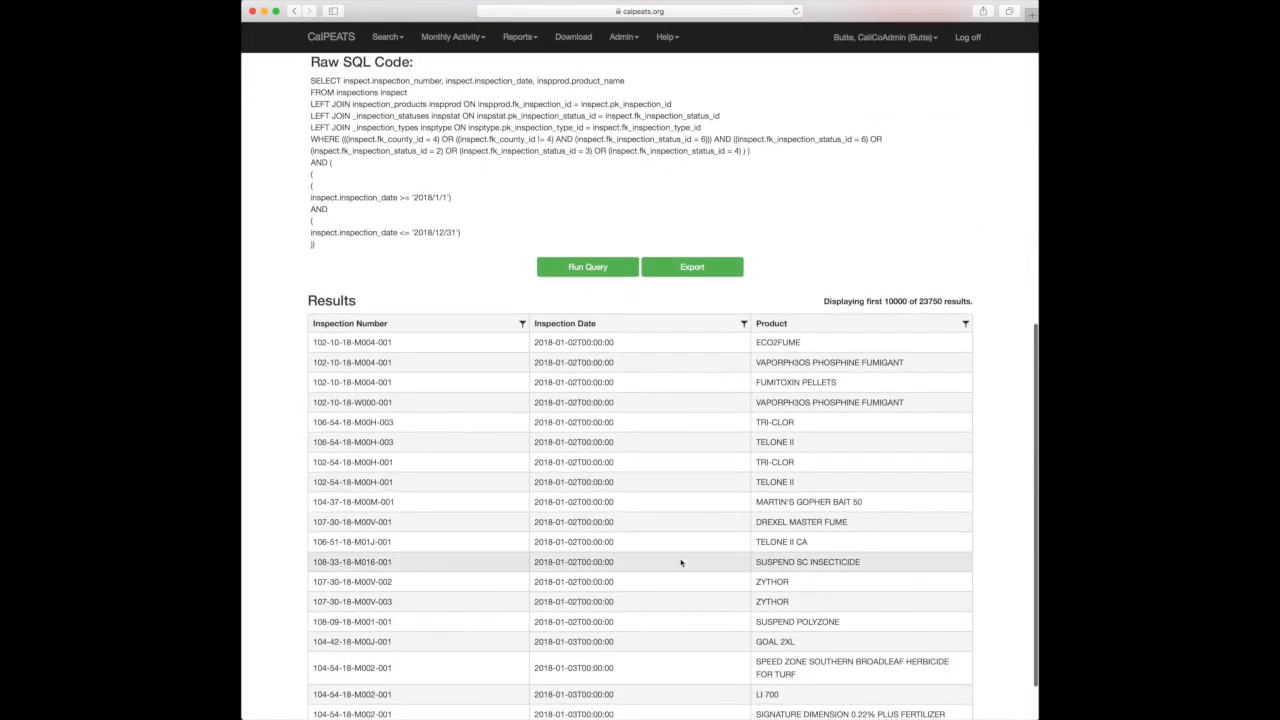
scroll("down", 3)
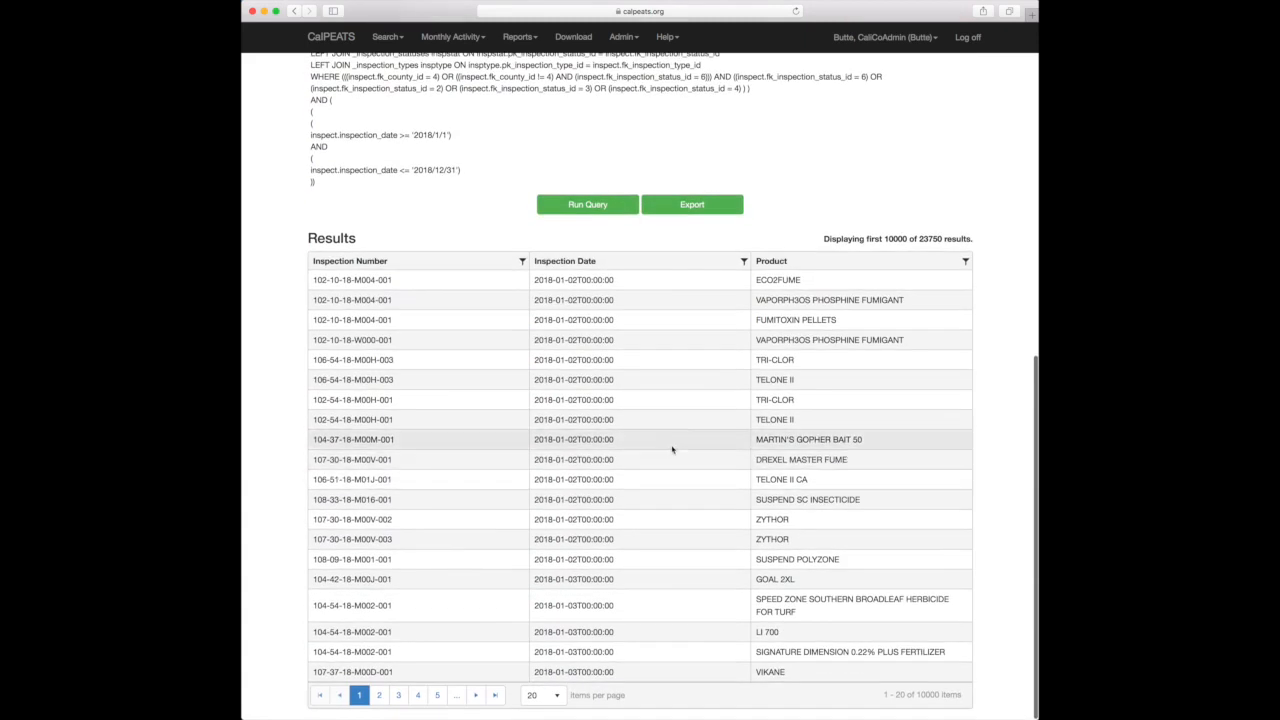
mouse_move(866, 634)
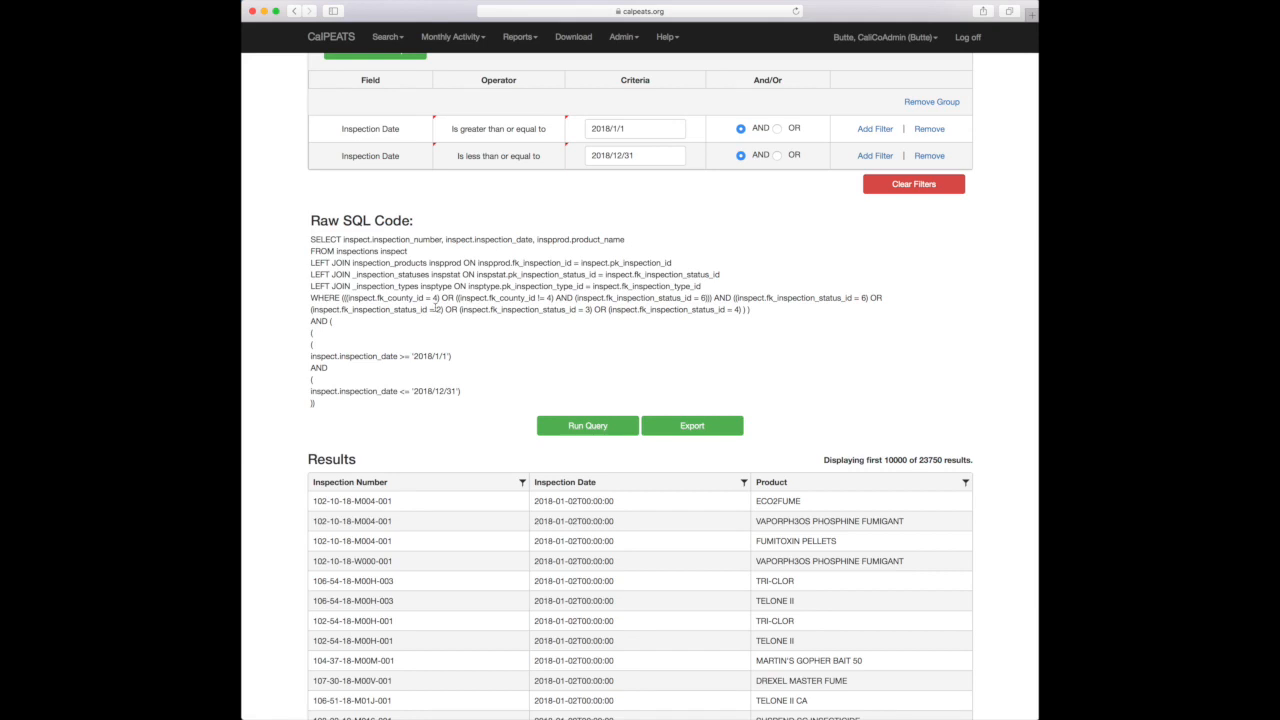
scroll("up", 3)
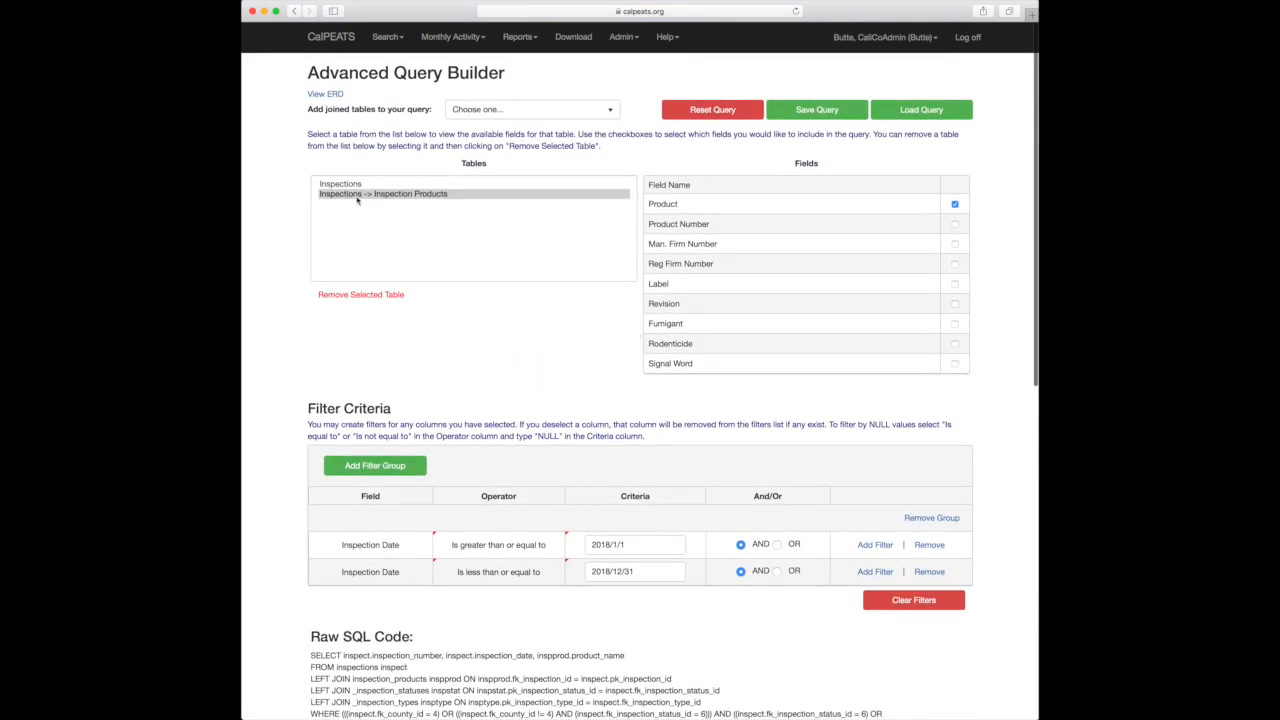
Step: Check County Number in the Inspections fields, adding inspect.fk_county_id to the SQL
left_click(340, 184)
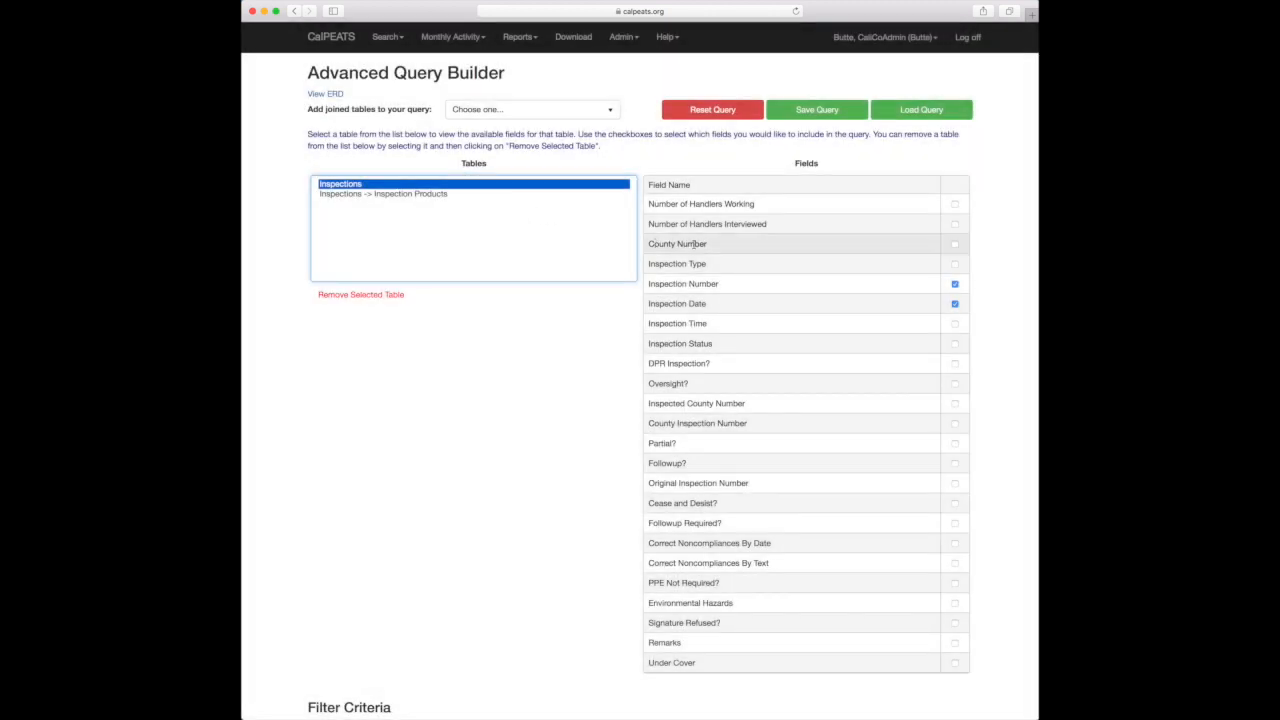
mouse_move(709, 253)
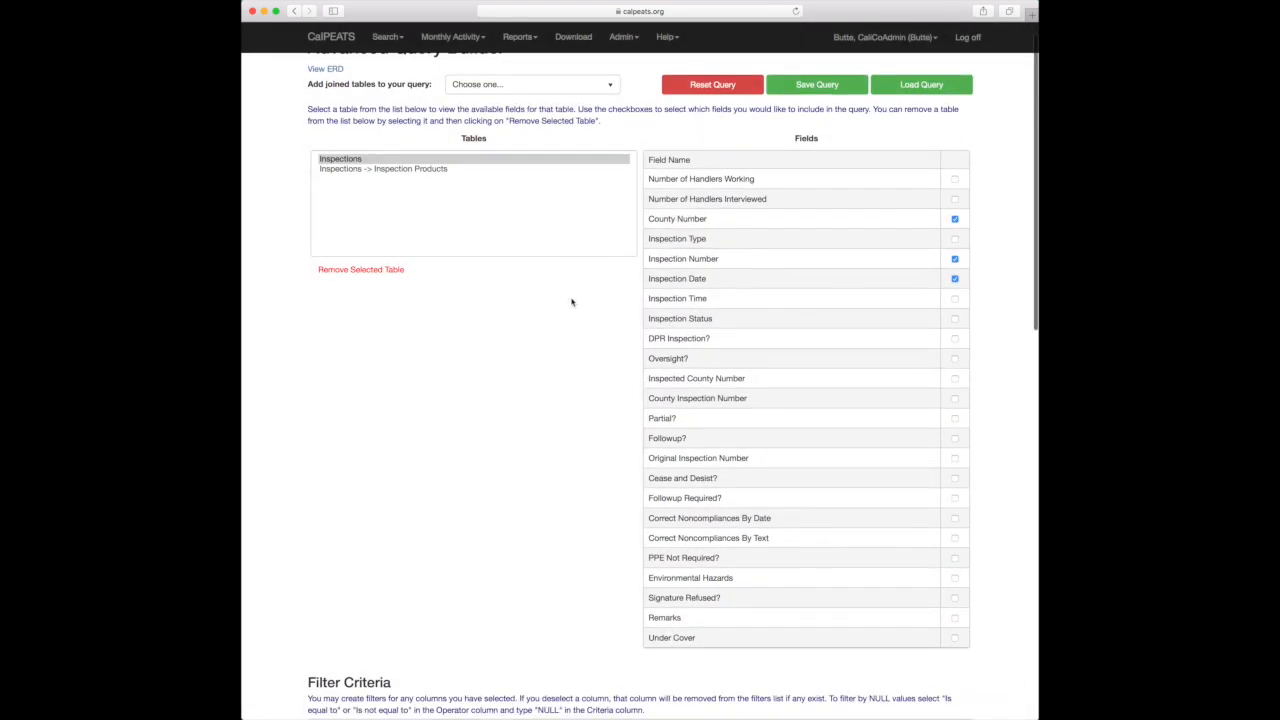
scroll("down", 3)
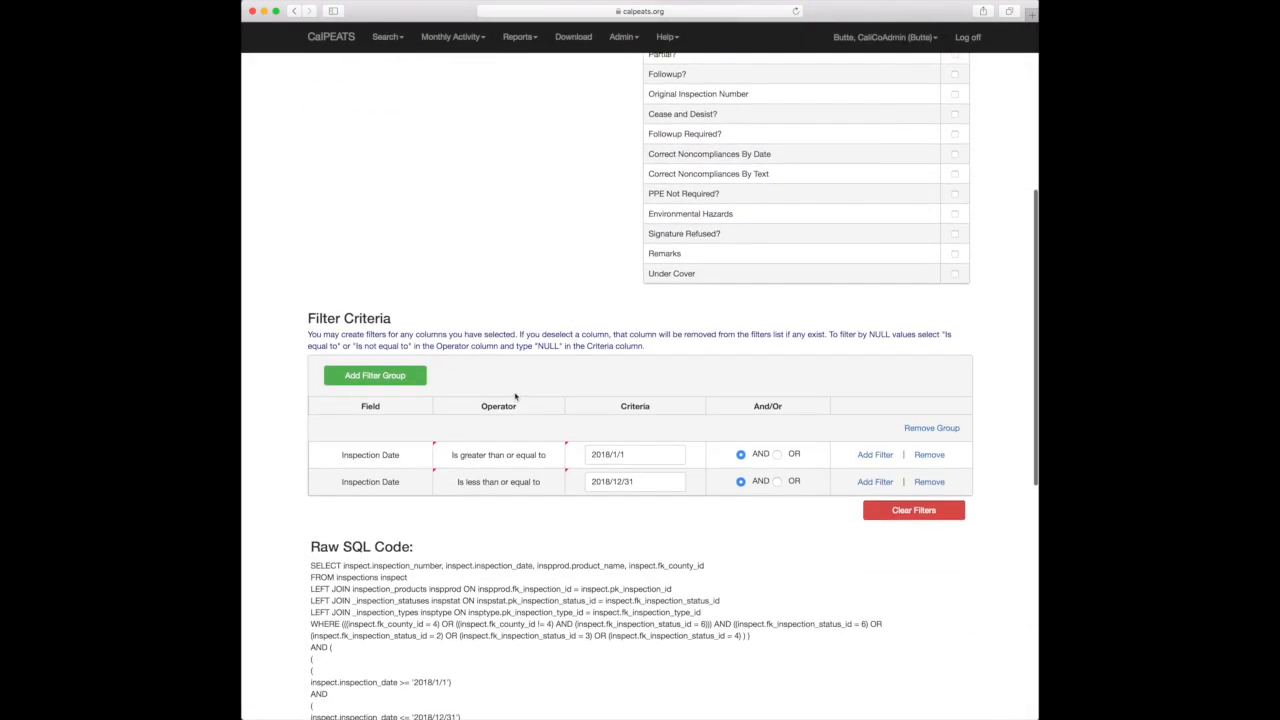
mouse_move(420, 441)
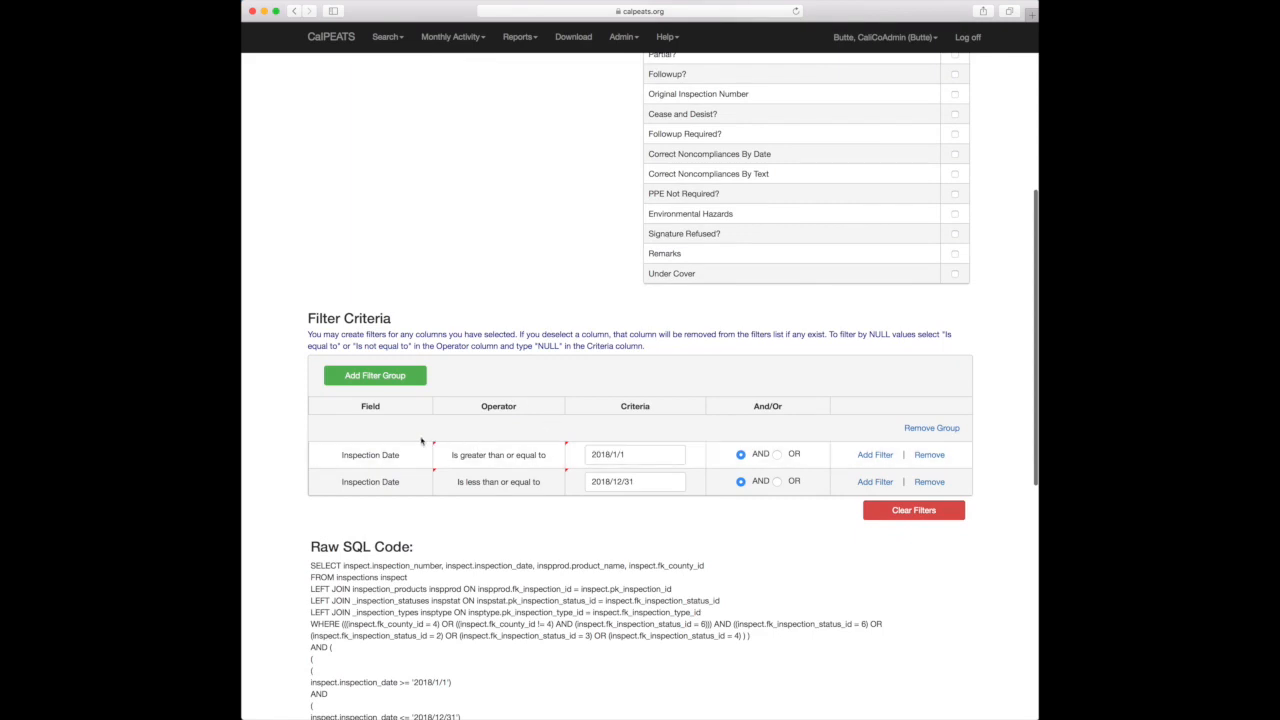
mouse_move(874, 482)
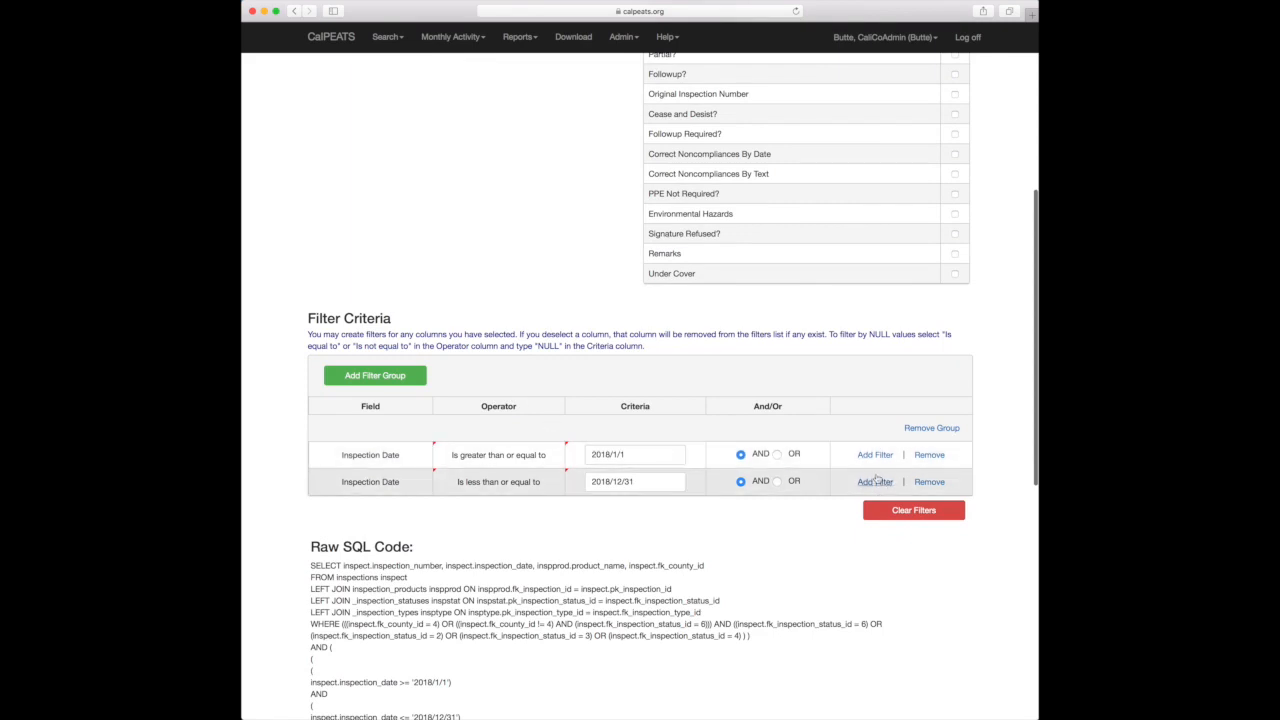
Step: Add a third filter row: County Number is equal to 4
left_click(873, 482)
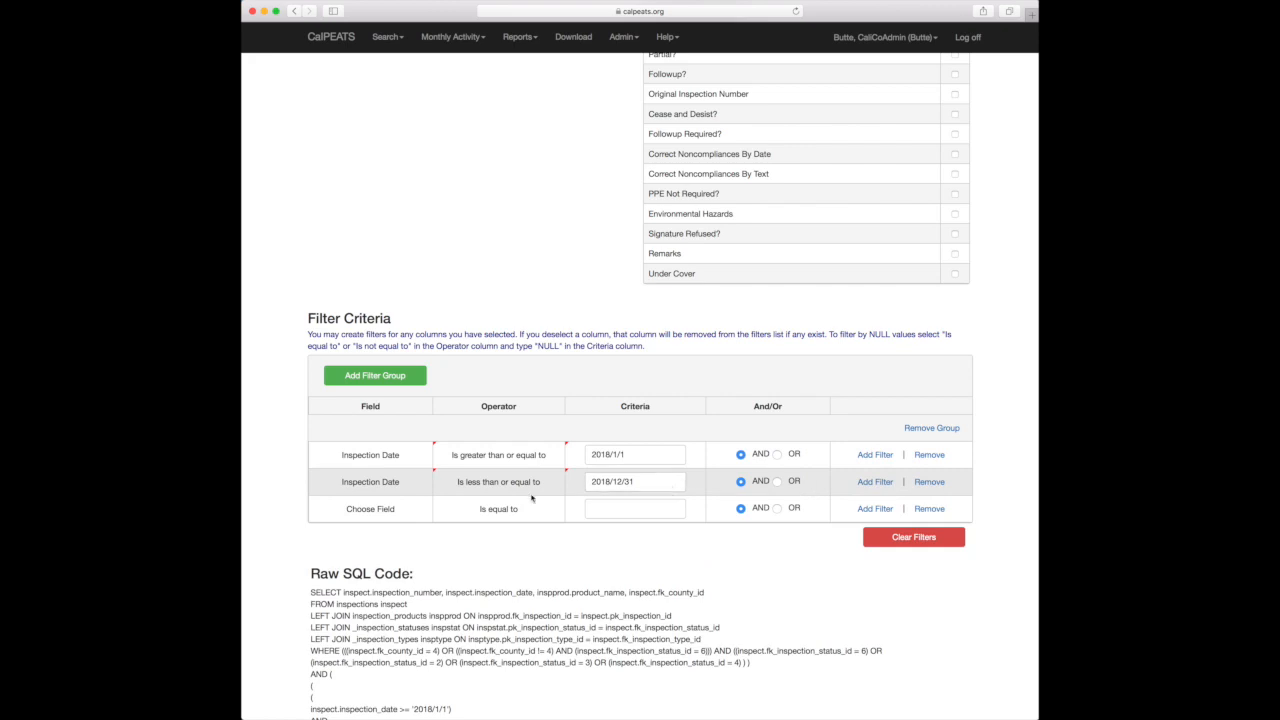
left_click(370, 509)
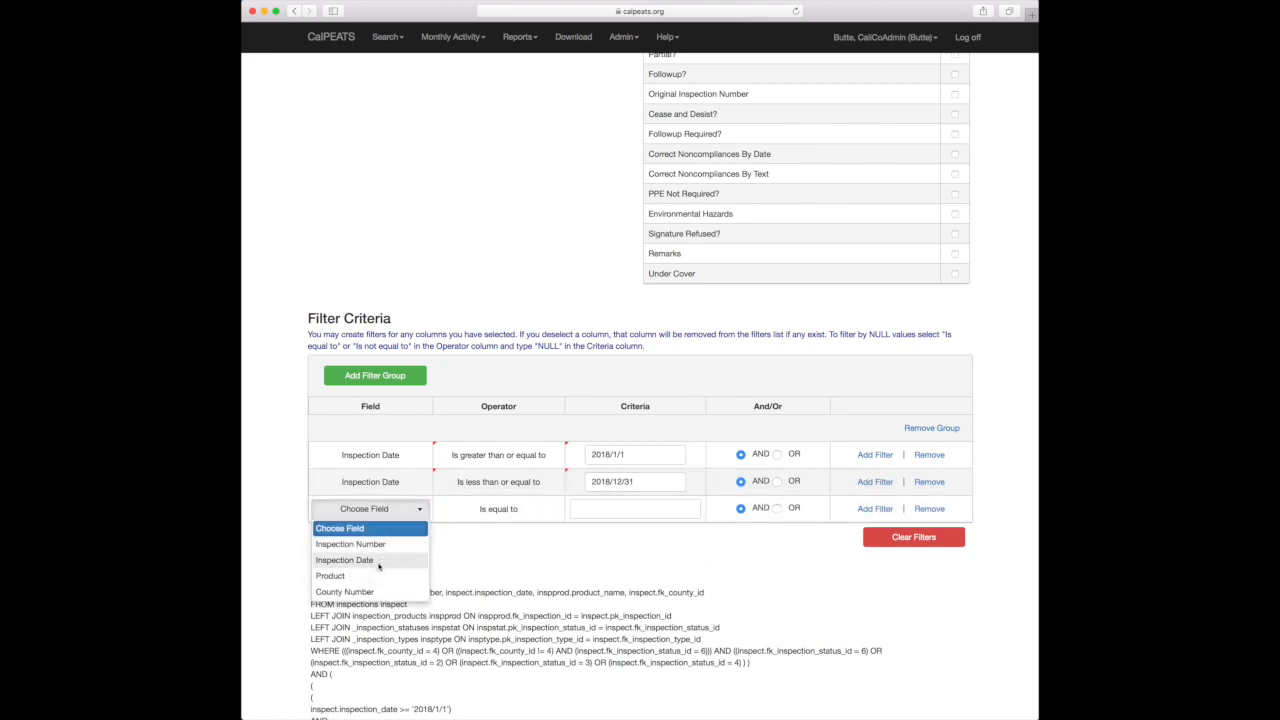
left_click(344, 591)
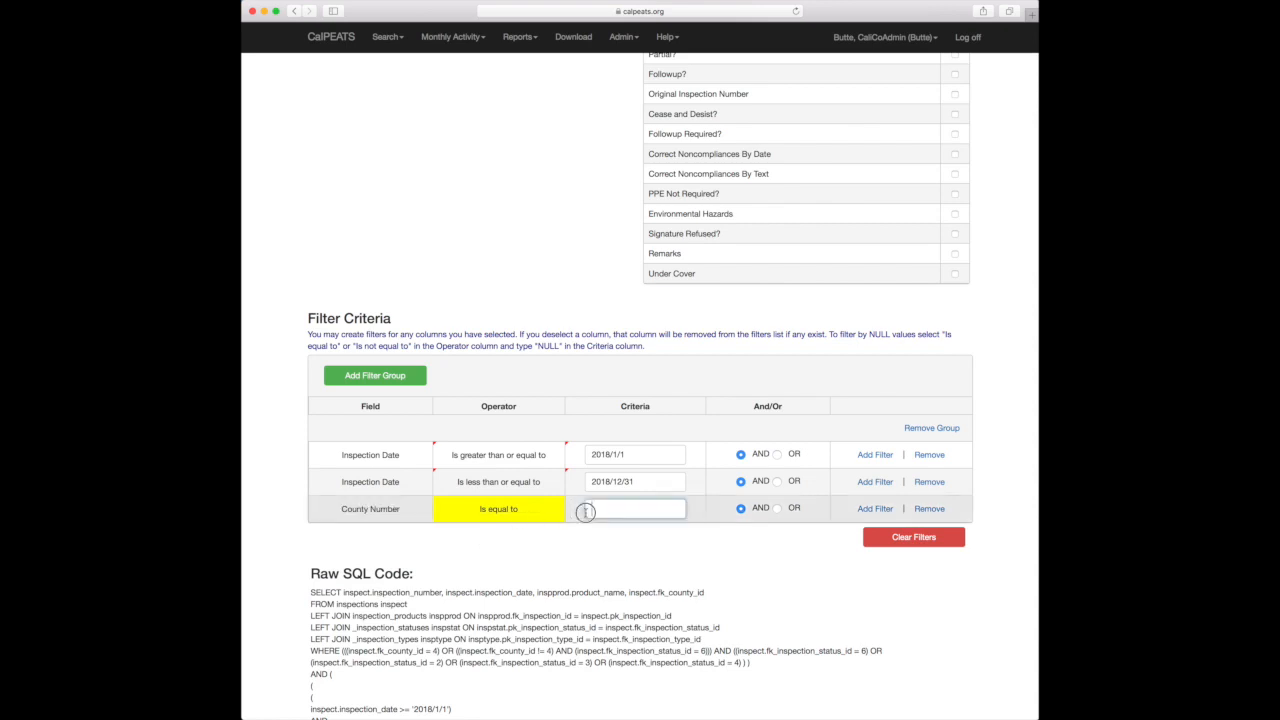
type("4")
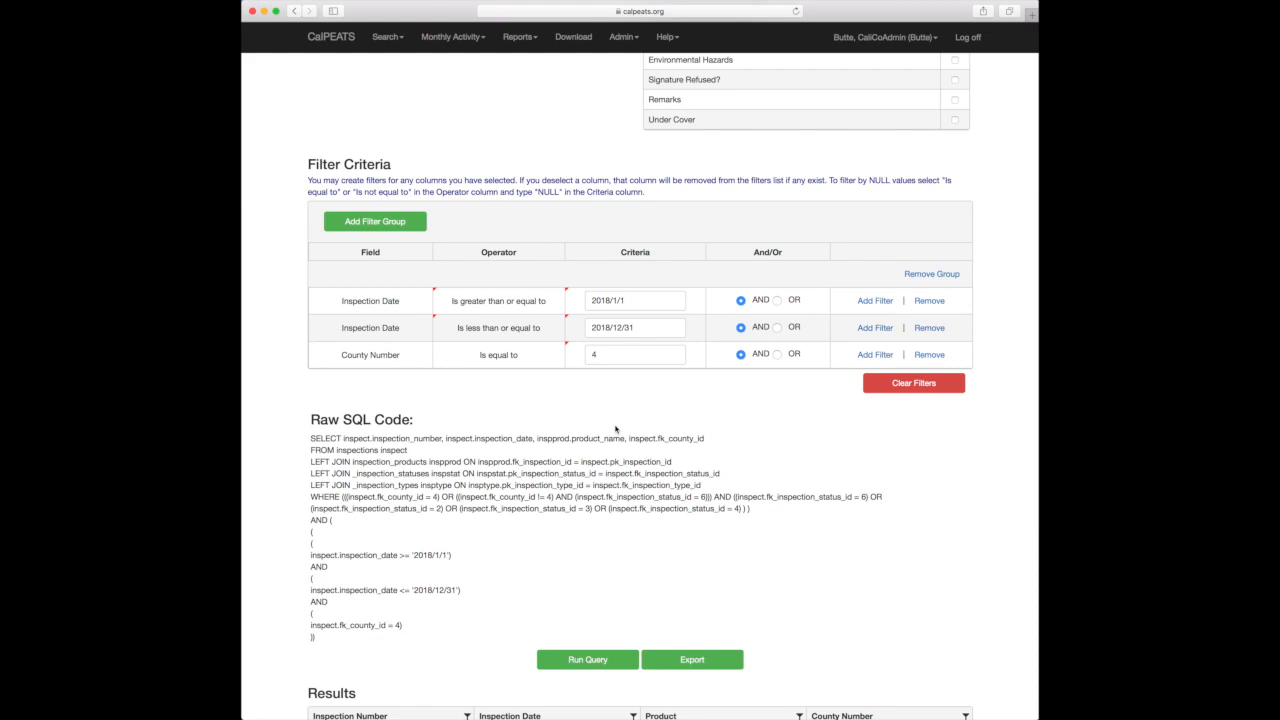
mouse_move(375, 221)
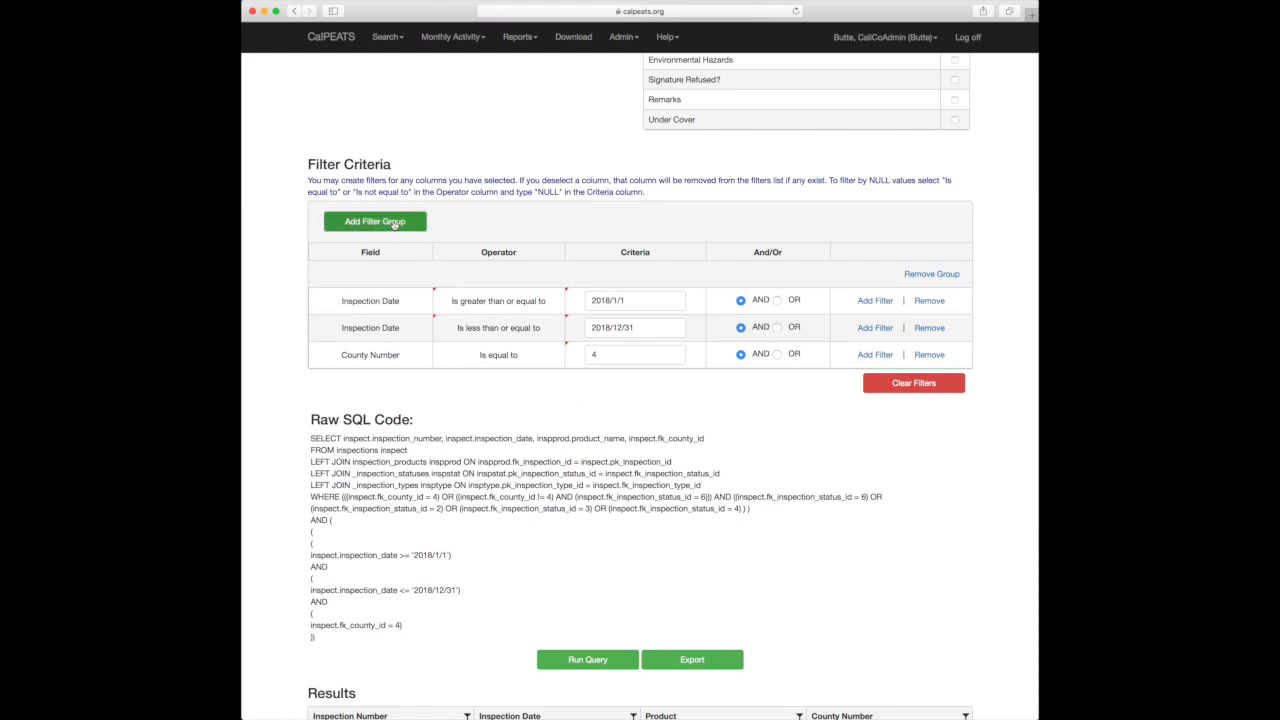
Step: Create a new filter group with Product Contains 'Bolero'
left_click(374, 221)
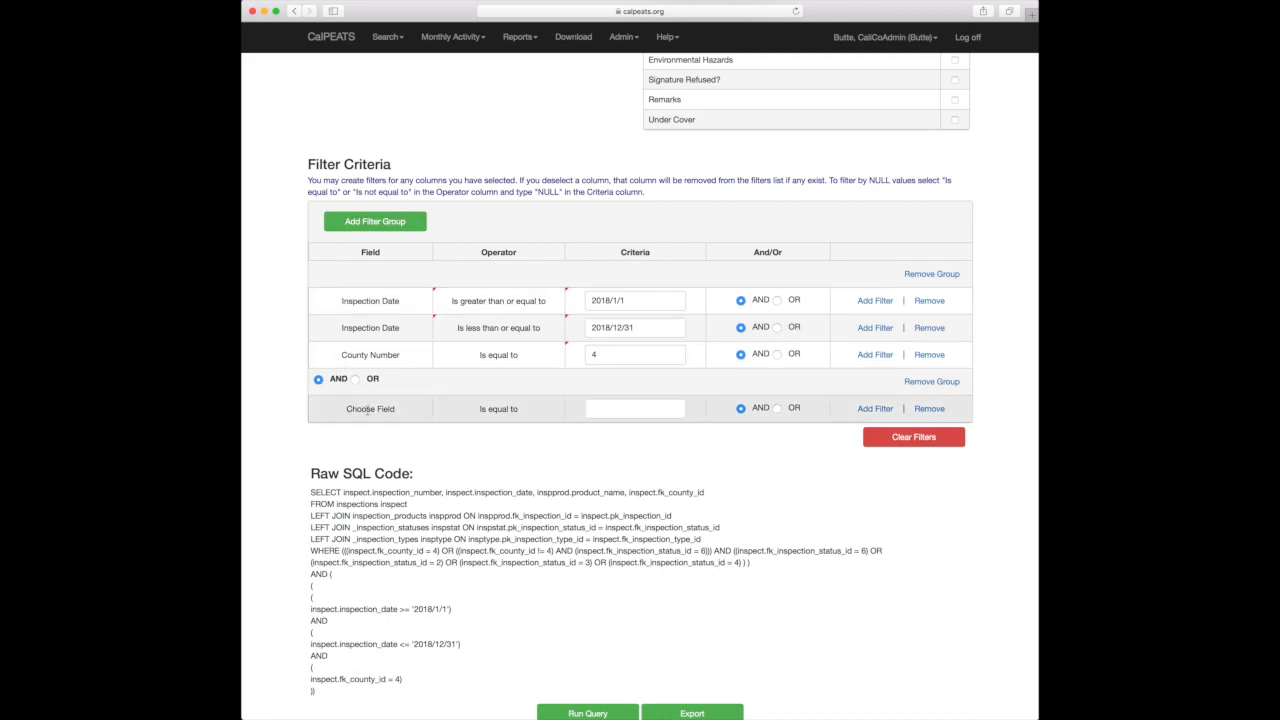
left_click(370, 408)
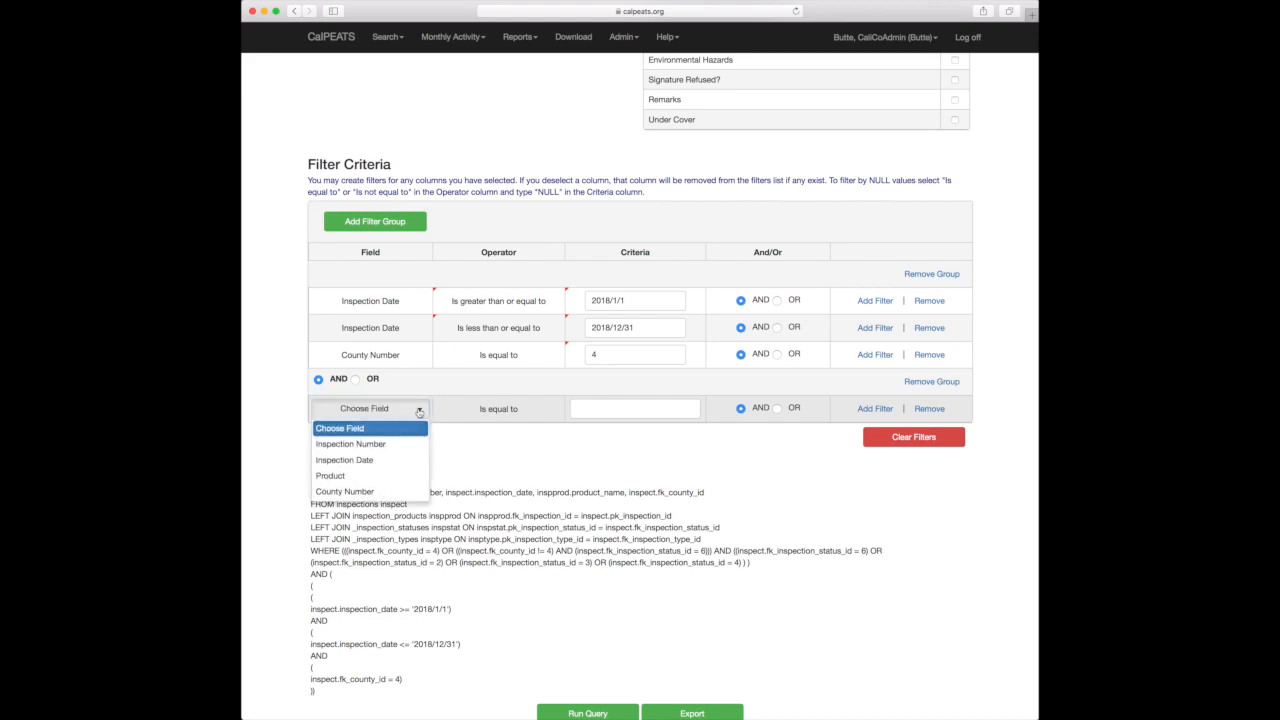
mouse_move(365, 480)
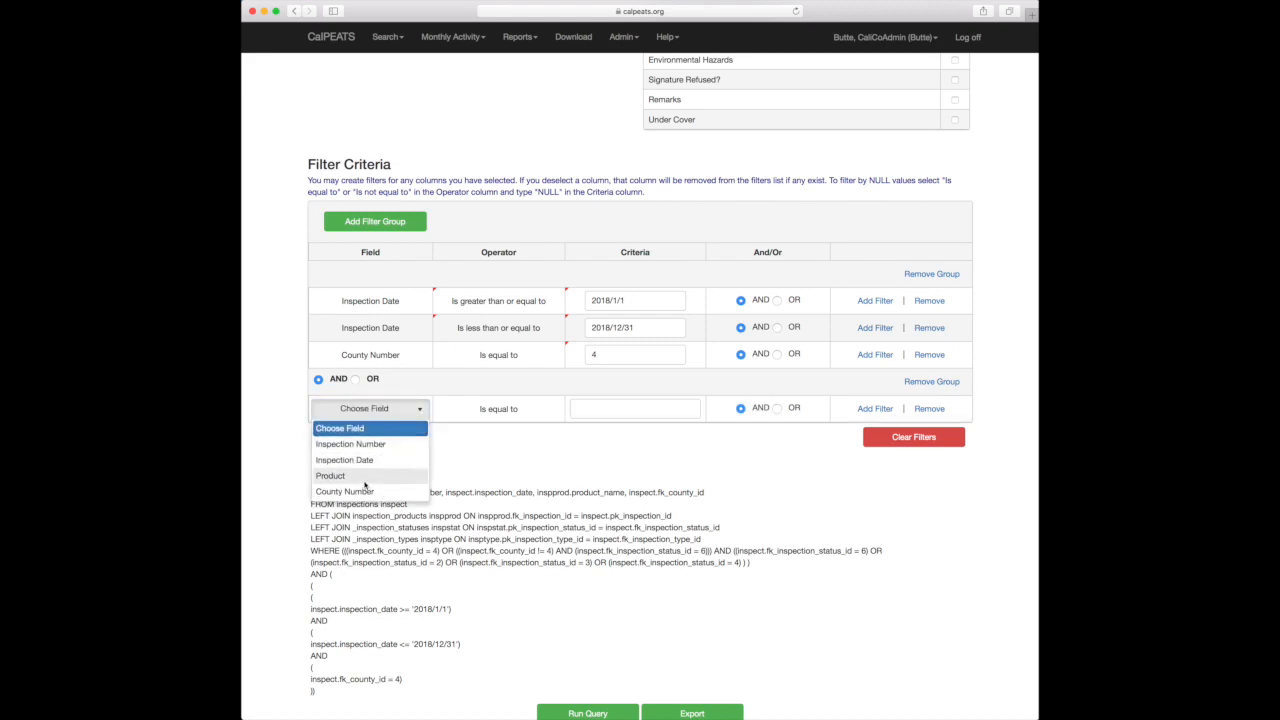
left_click(330, 475)
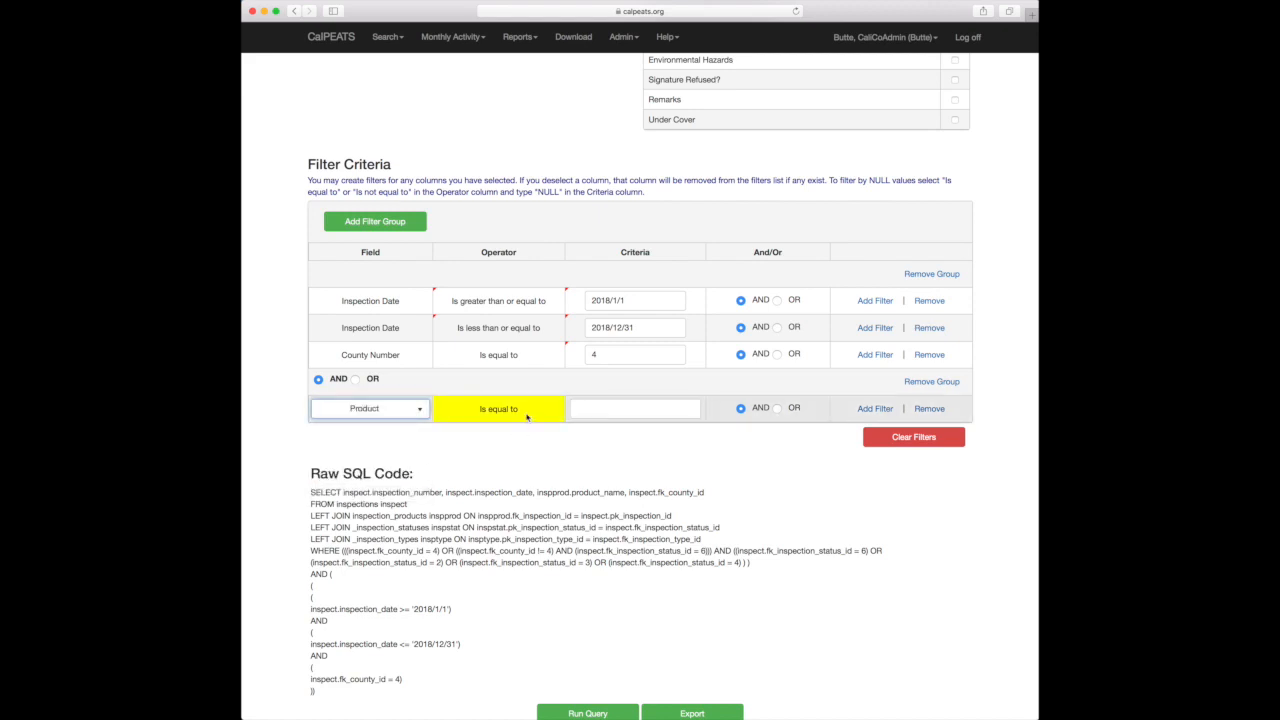
left_click(634, 408)
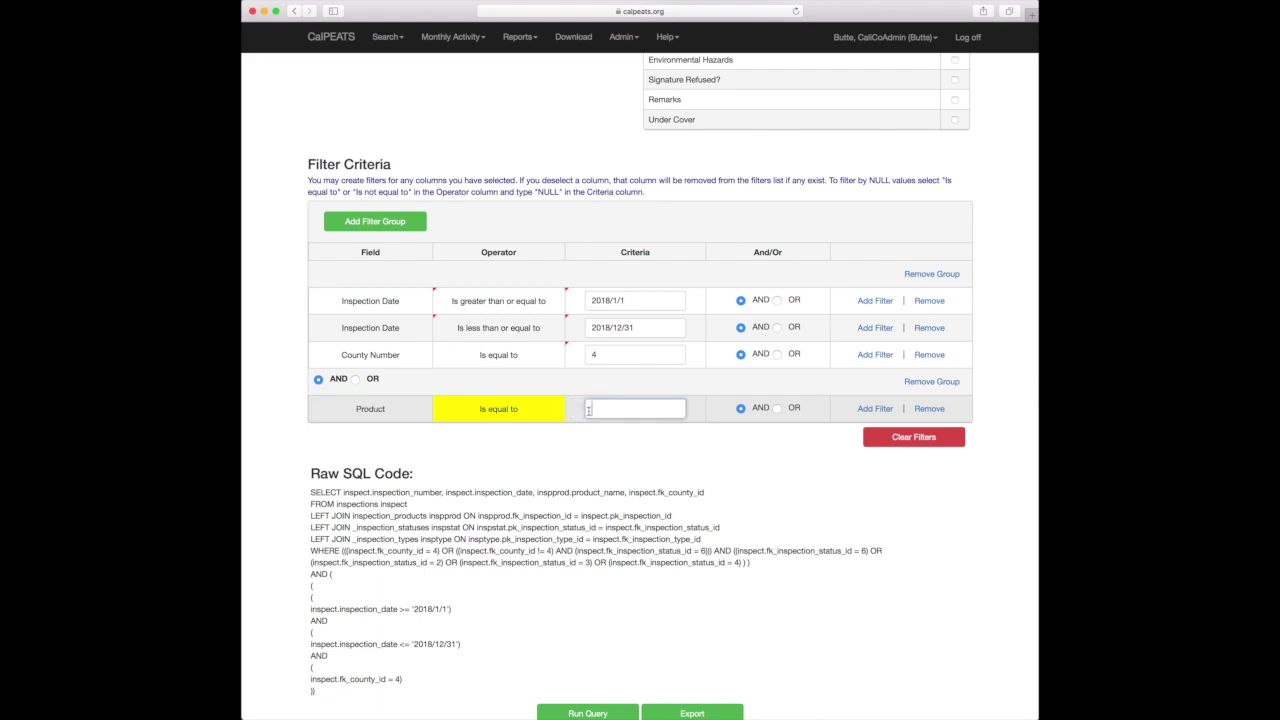
type("Bolero")
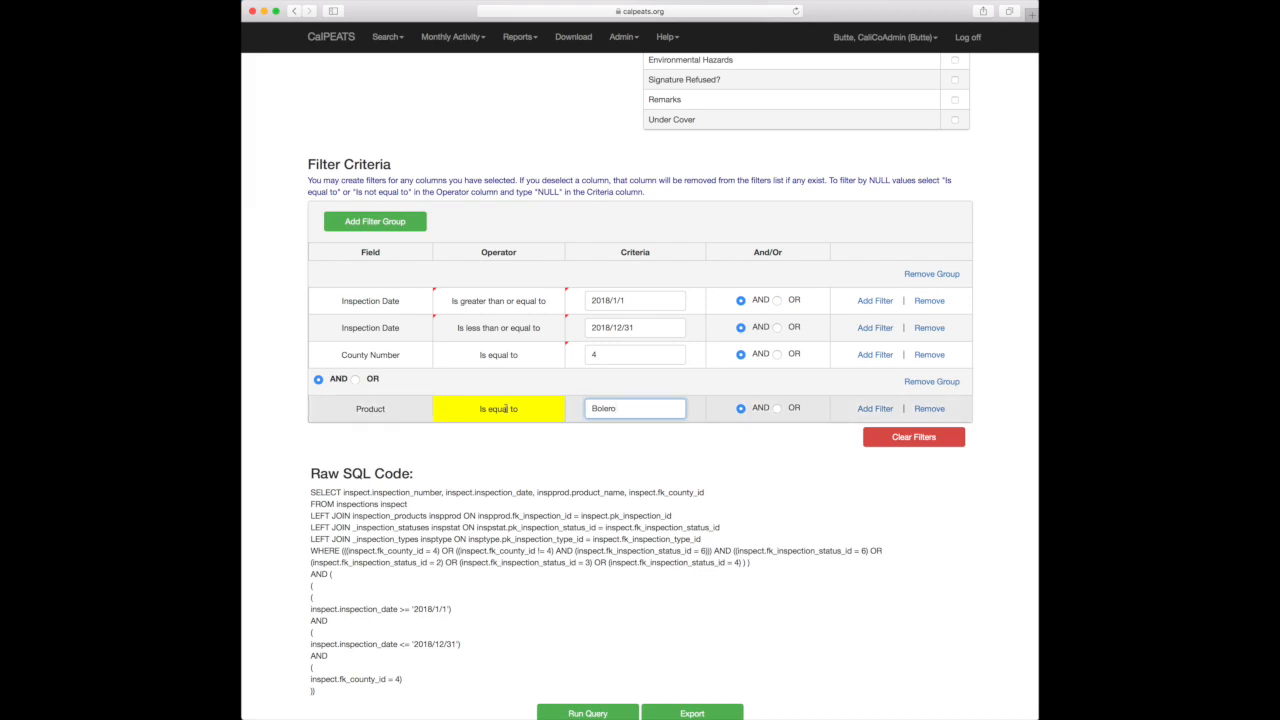
left_click(497, 408)
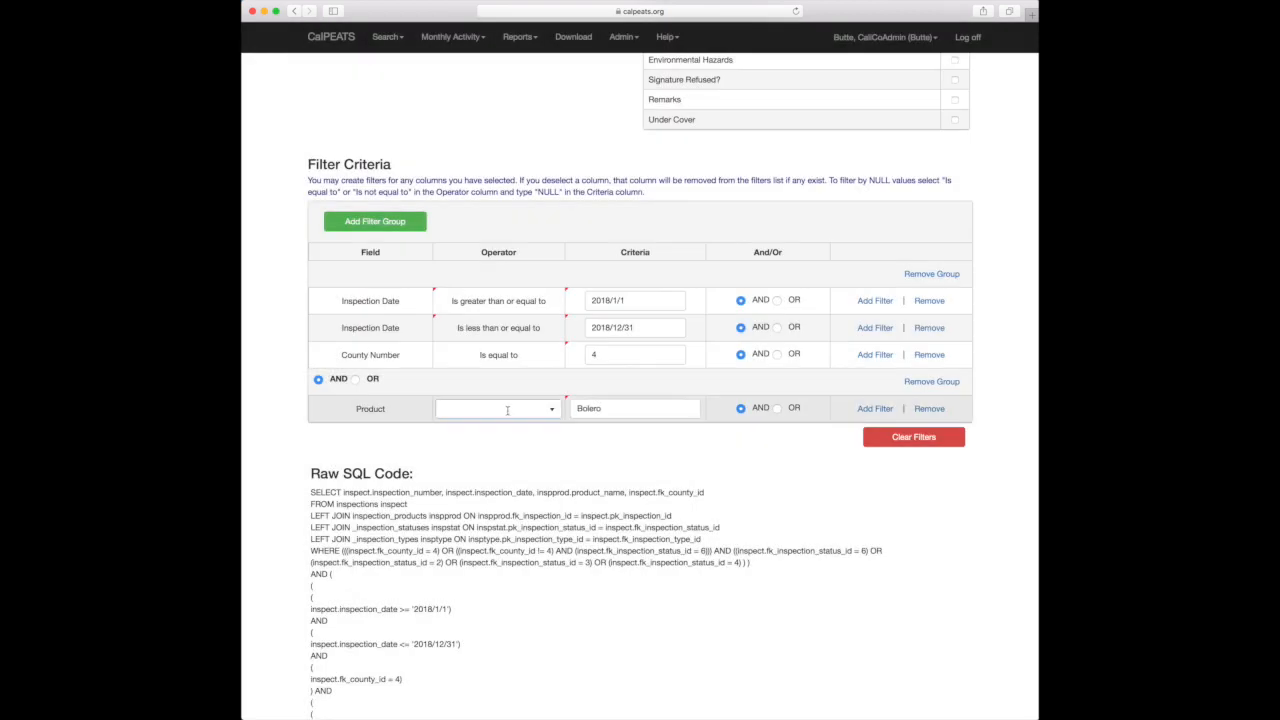
left_click(497, 408)
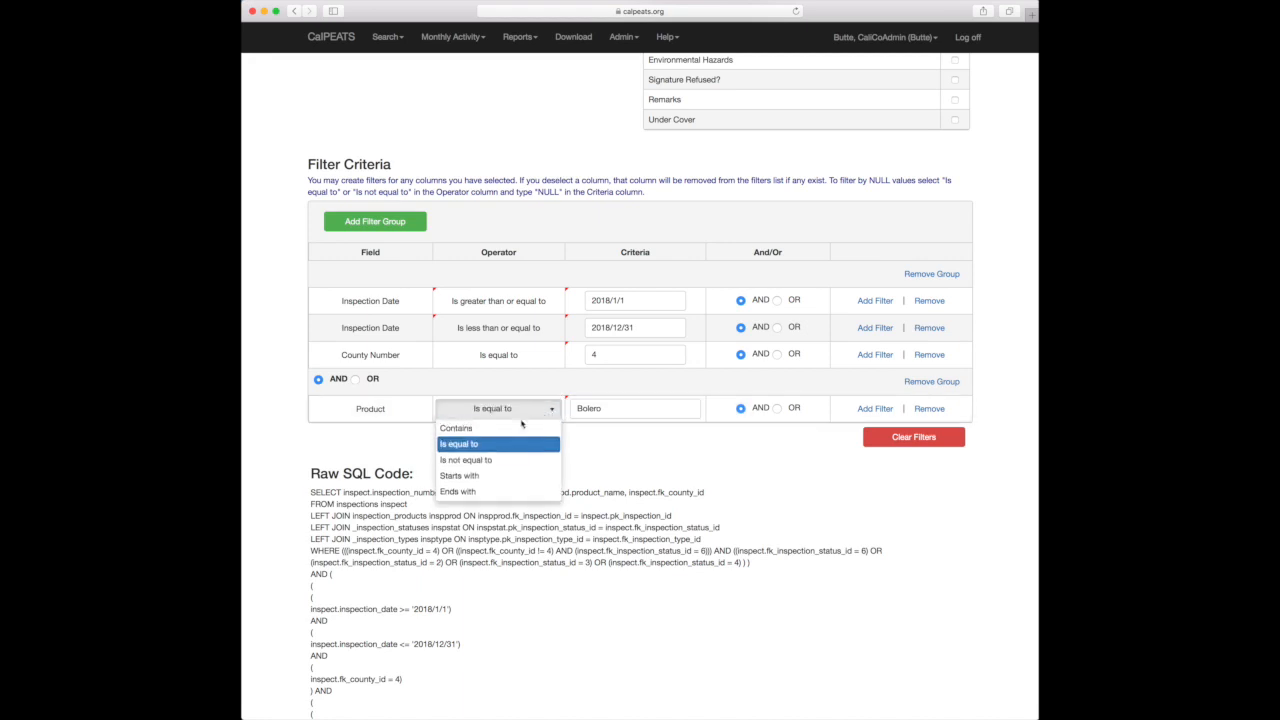
left_click(456, 427)
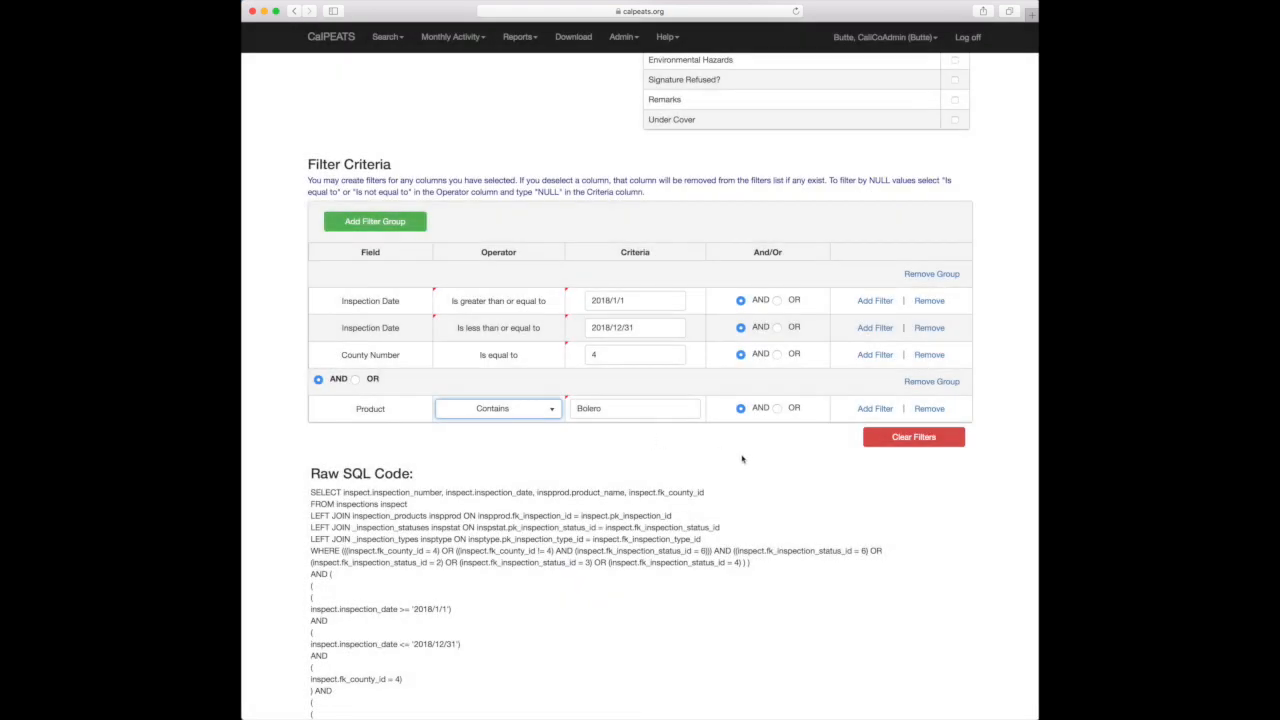
mouse_move(637, 451)
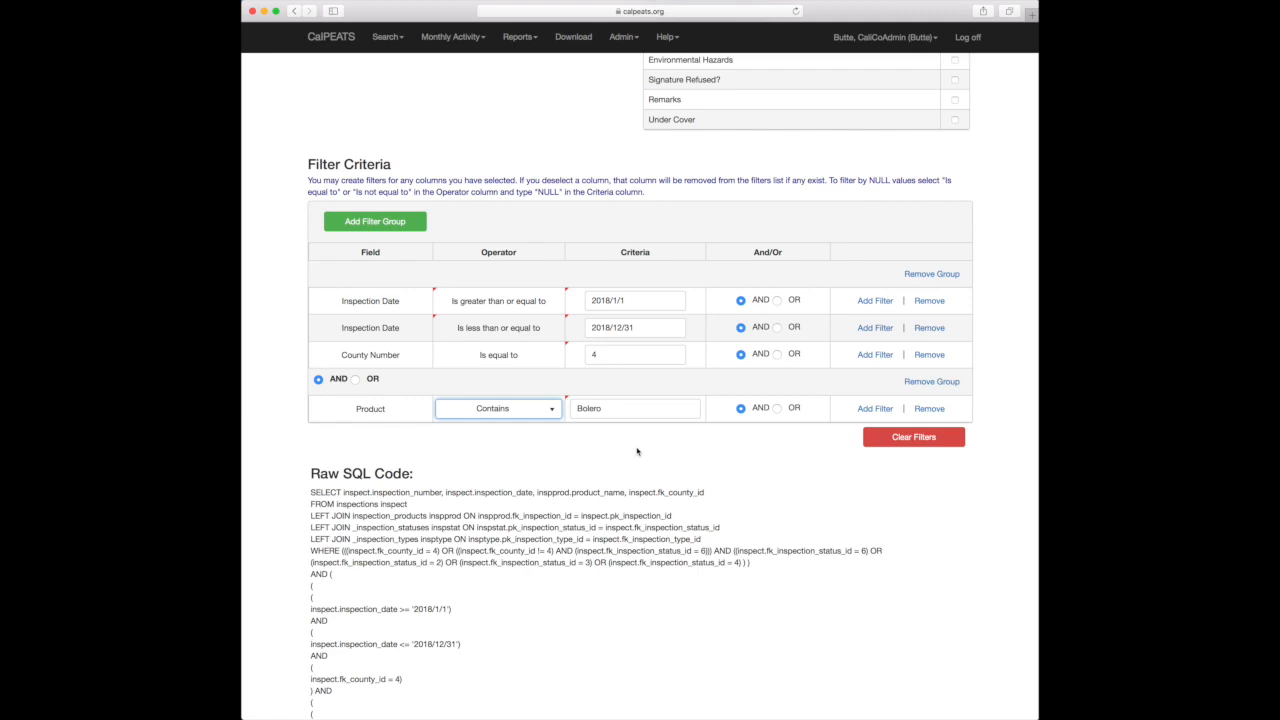
Step: Scroll the Results grid to confirm 15 Bolero items, then back up to filters
scroll("down", 3)
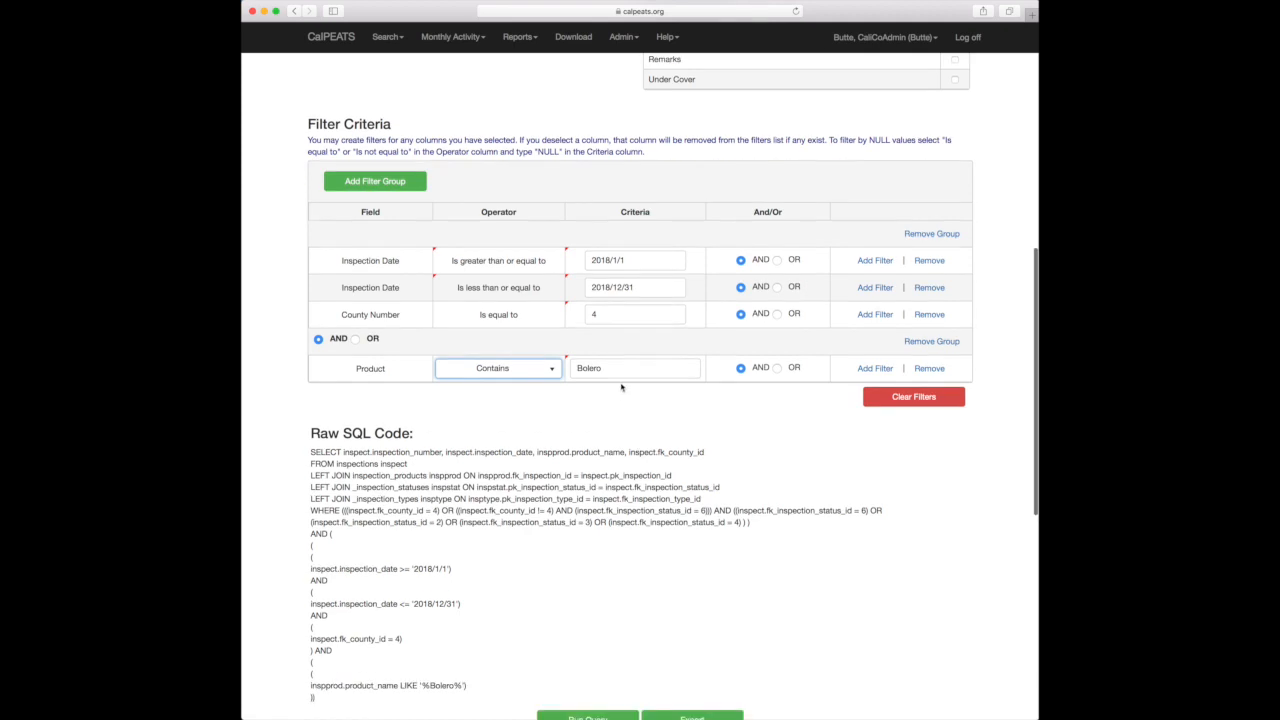
scroll("down", 3)
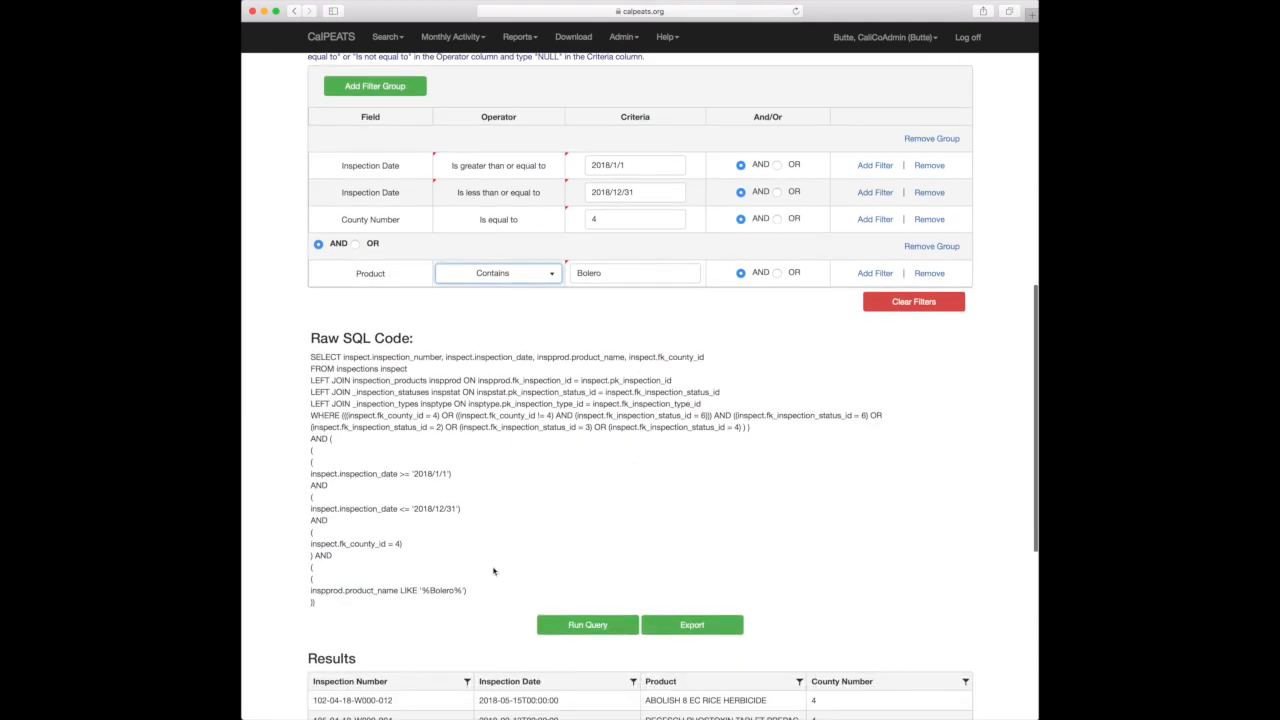
scroll("down", 3)
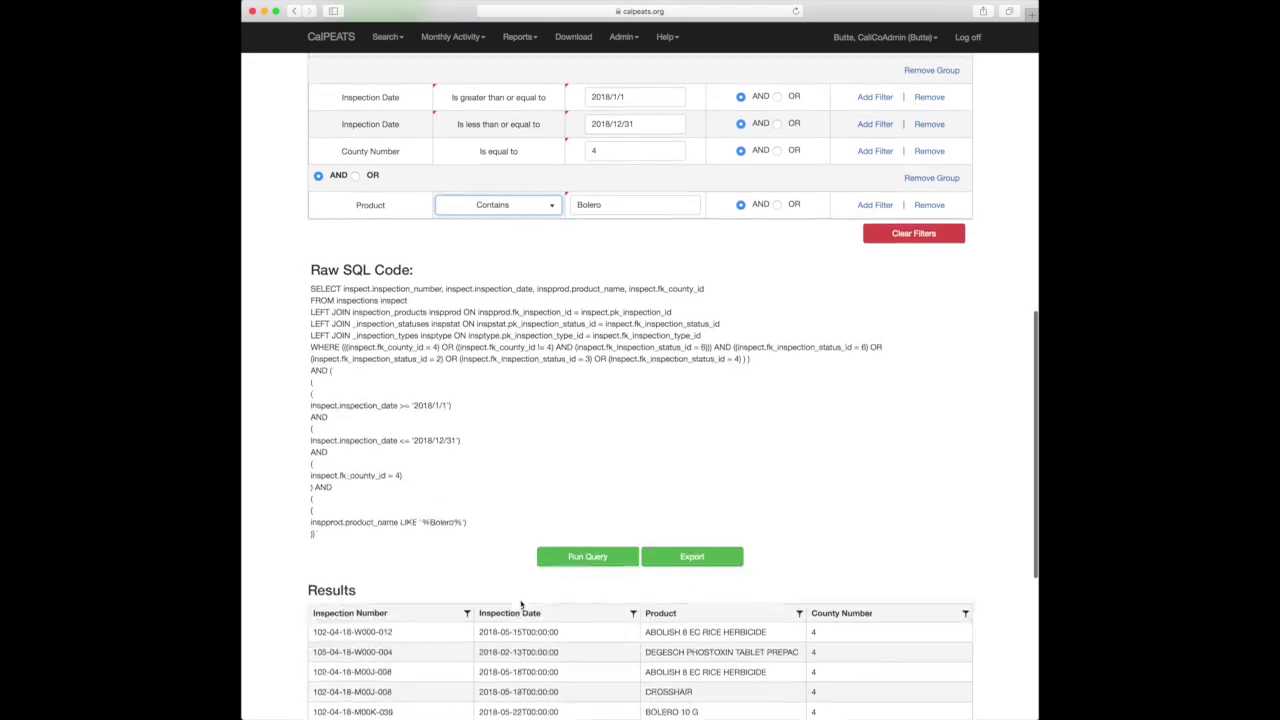
scroll("down", 3)
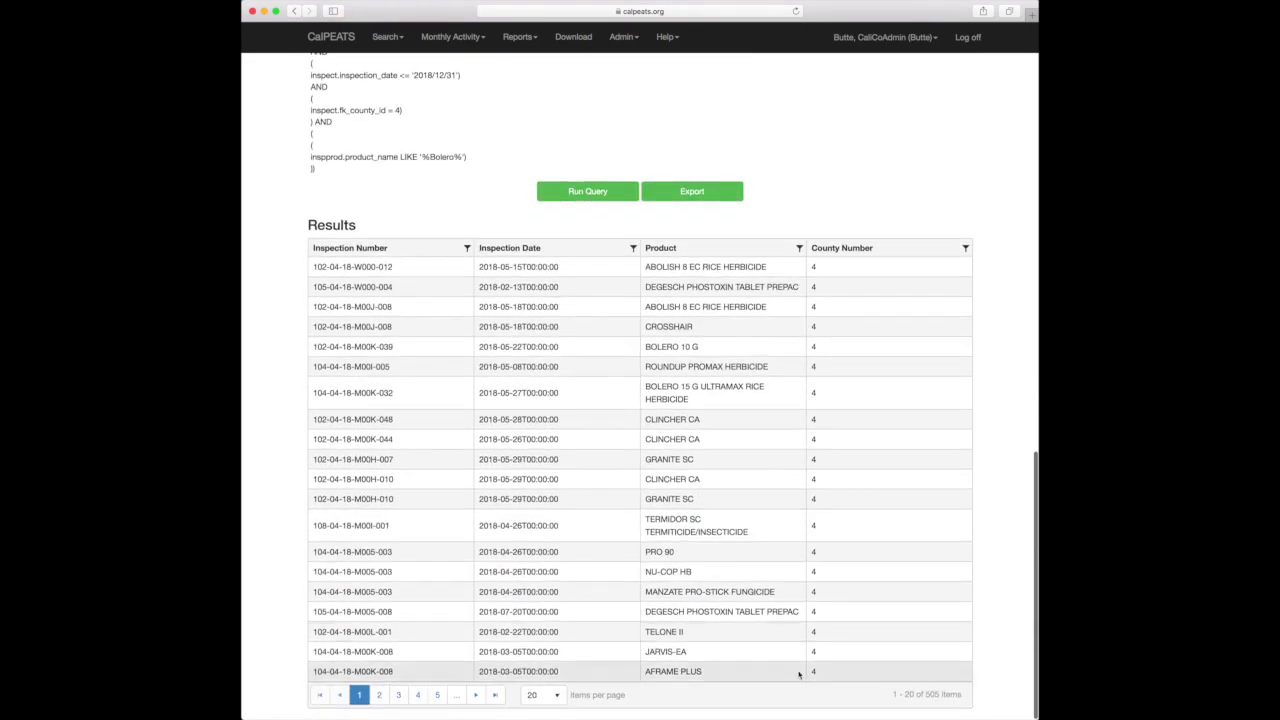
mouse_move(587, 210)
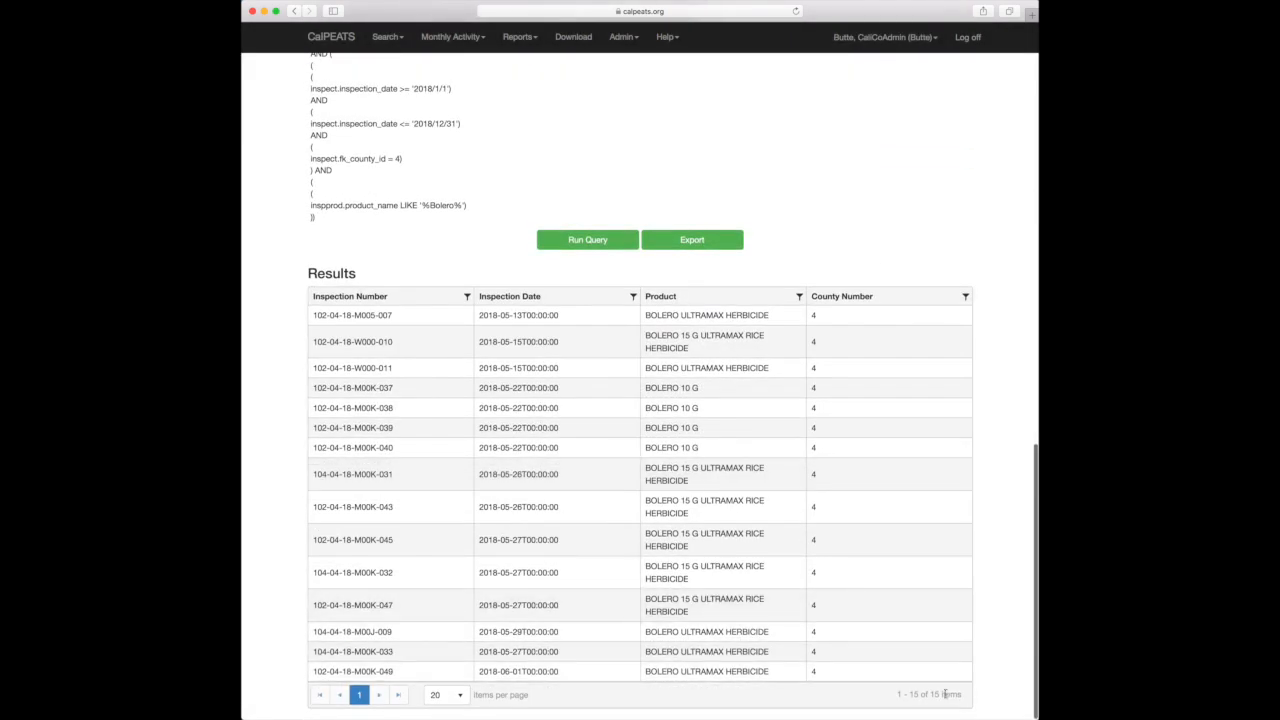
mouse_move(445, 256)
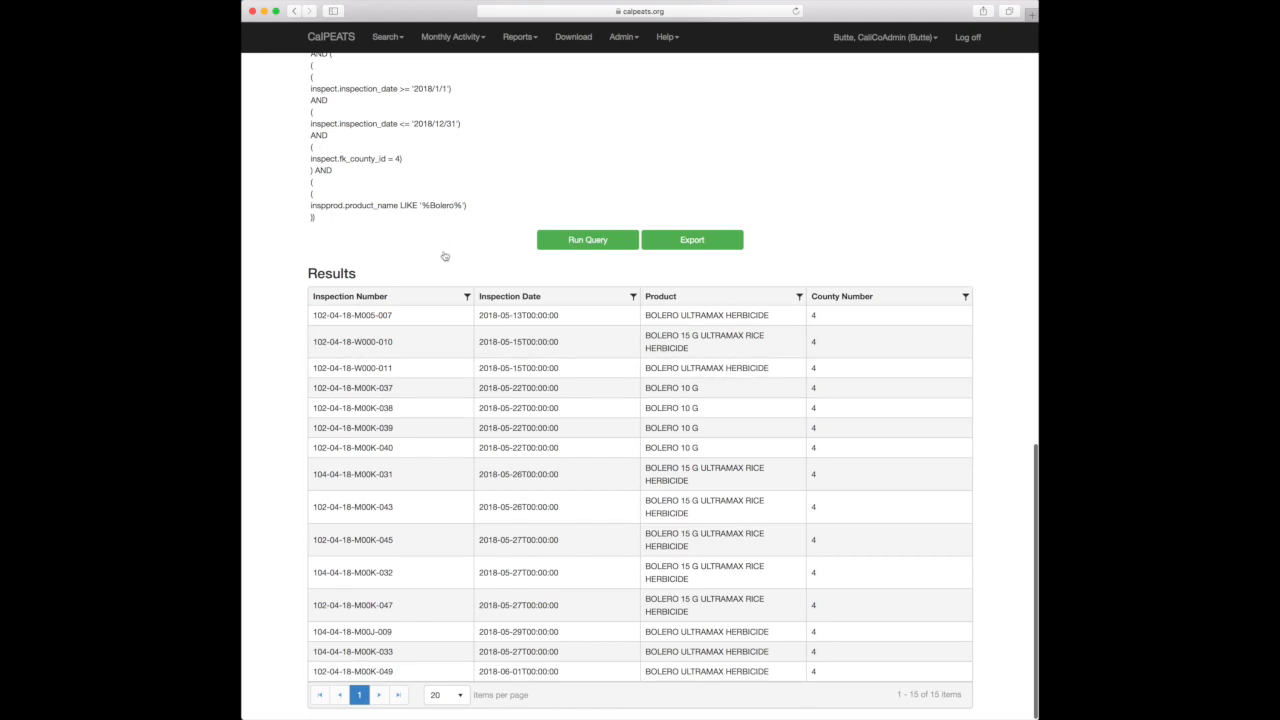
scroll("up", 3)
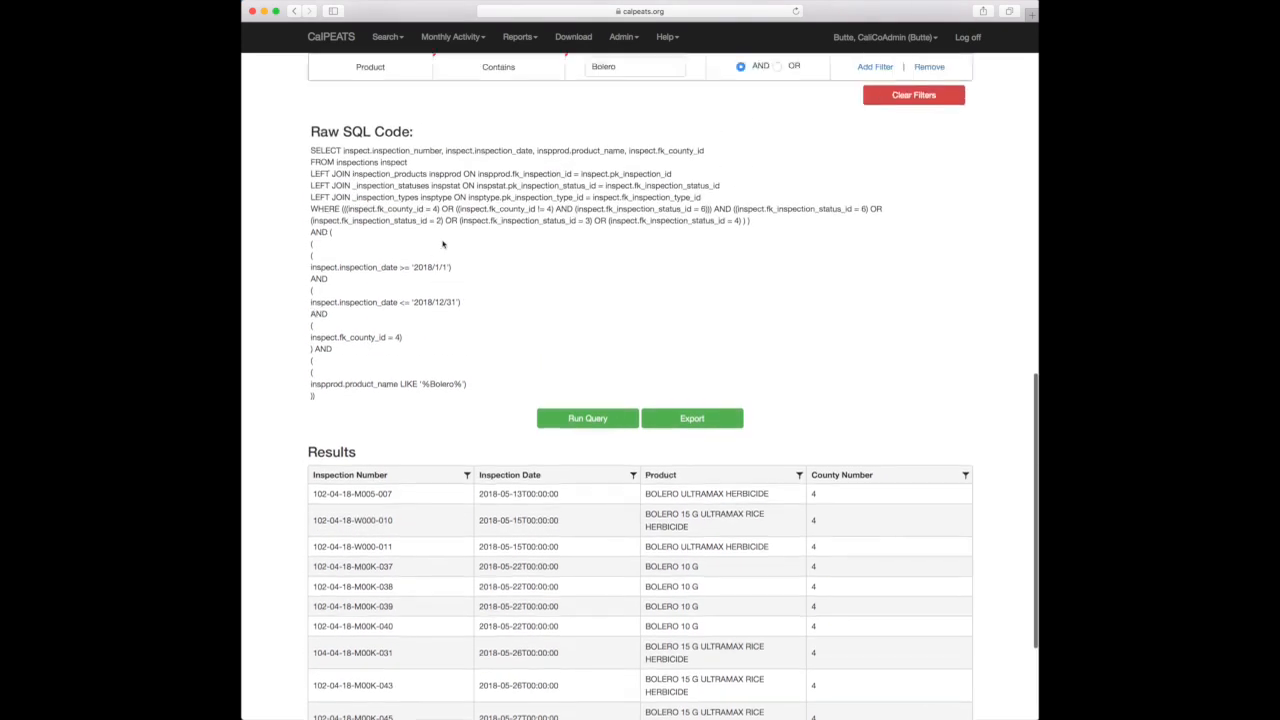
scroll("up", 3)
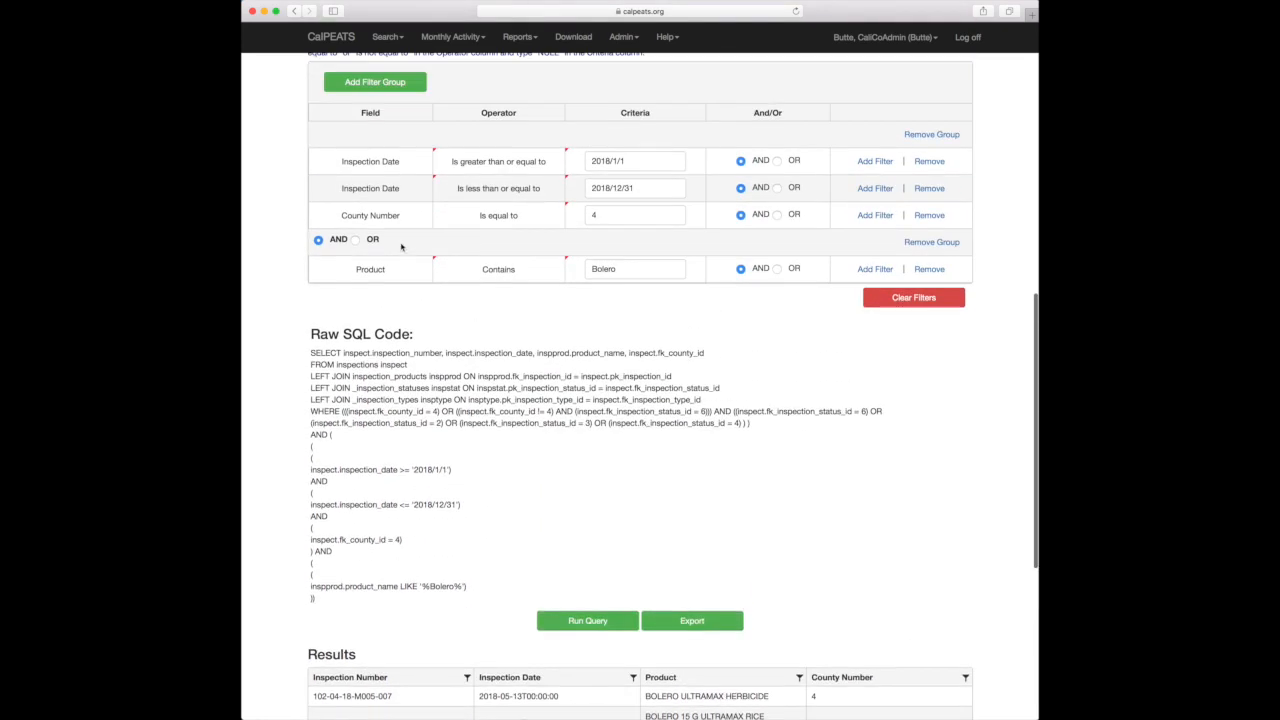
mouse_move(778, 287)
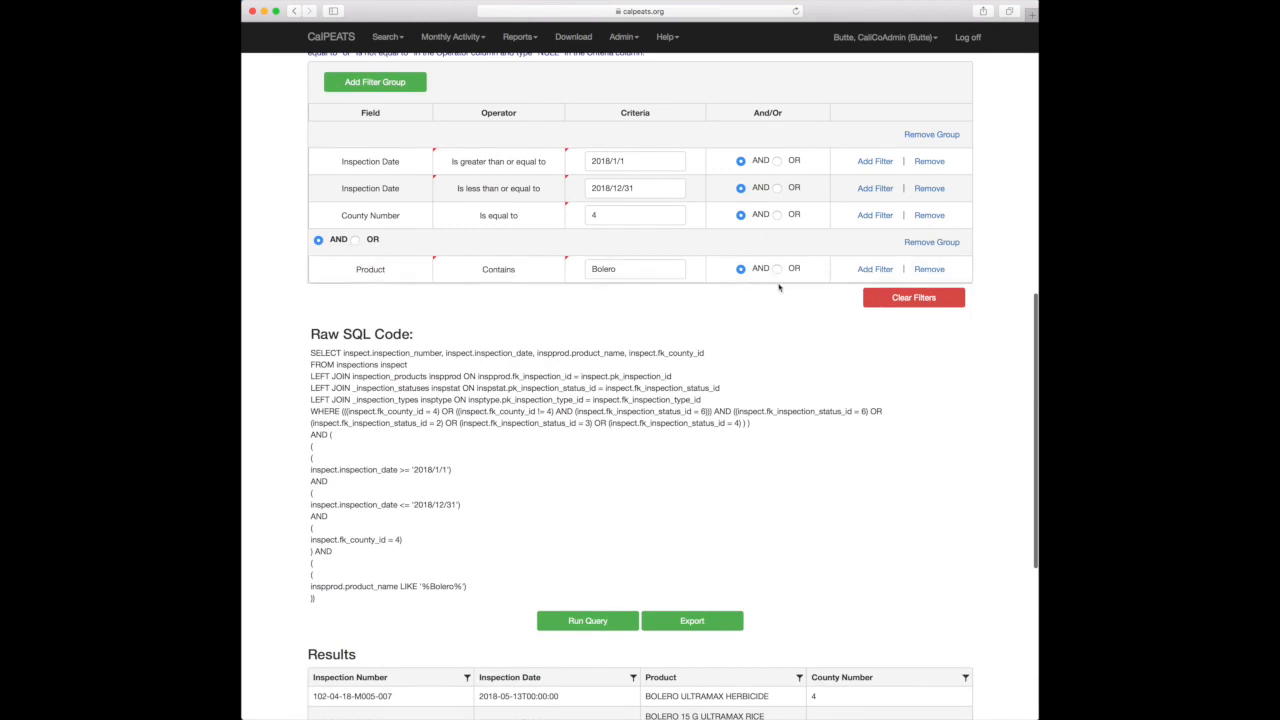
Step: OR-join a new Product Contains 'Abolish' filter row to the Bolero filter, then run the query
left_click(779, 268)
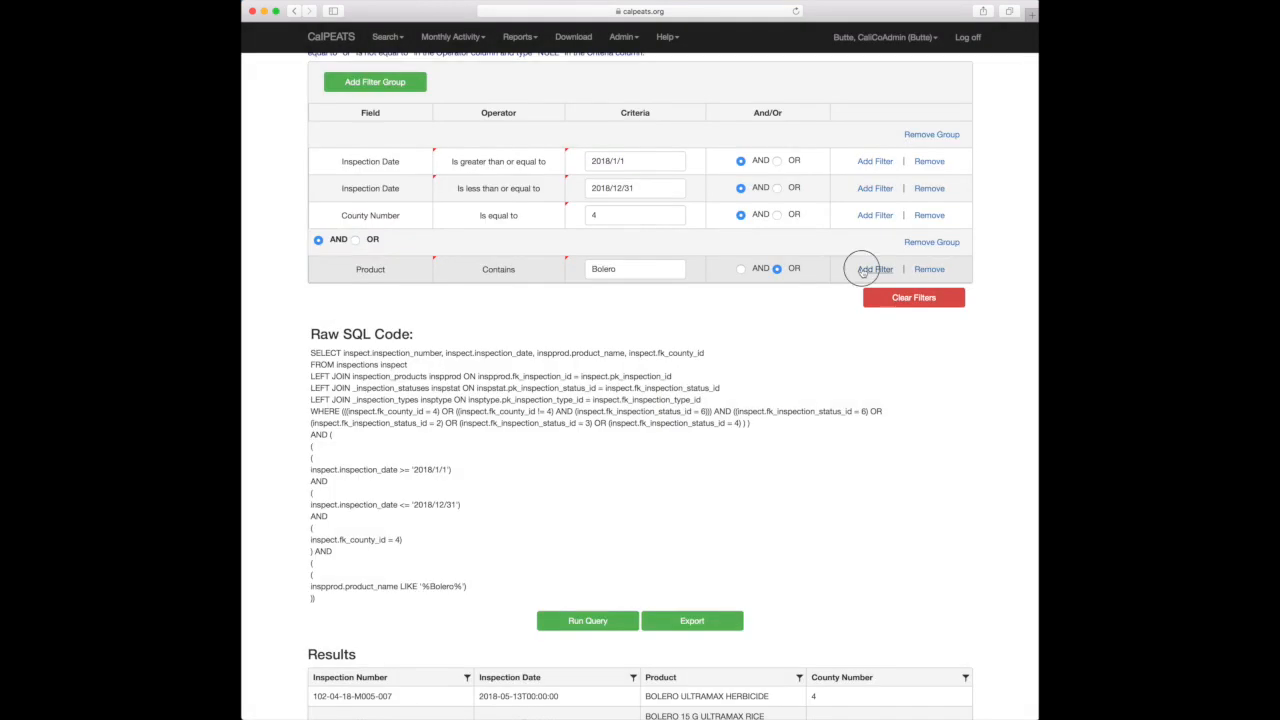
left_click(874, 268)
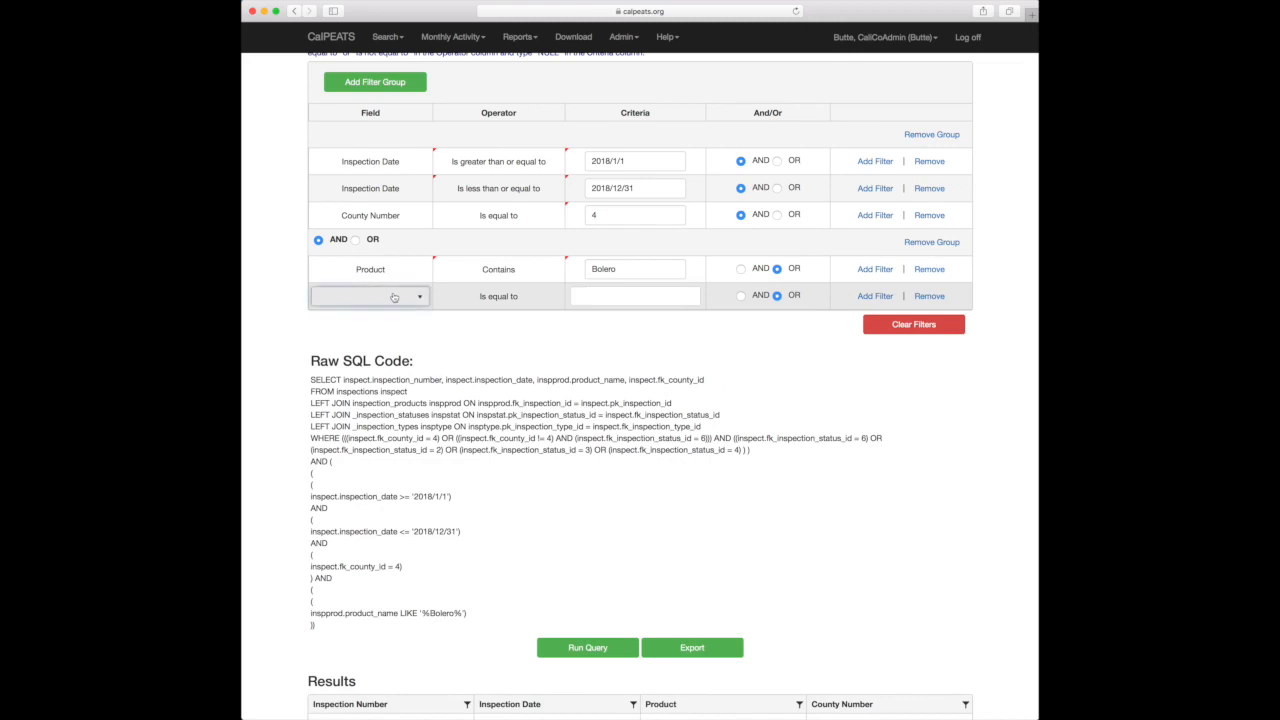
left_click(369, 295)
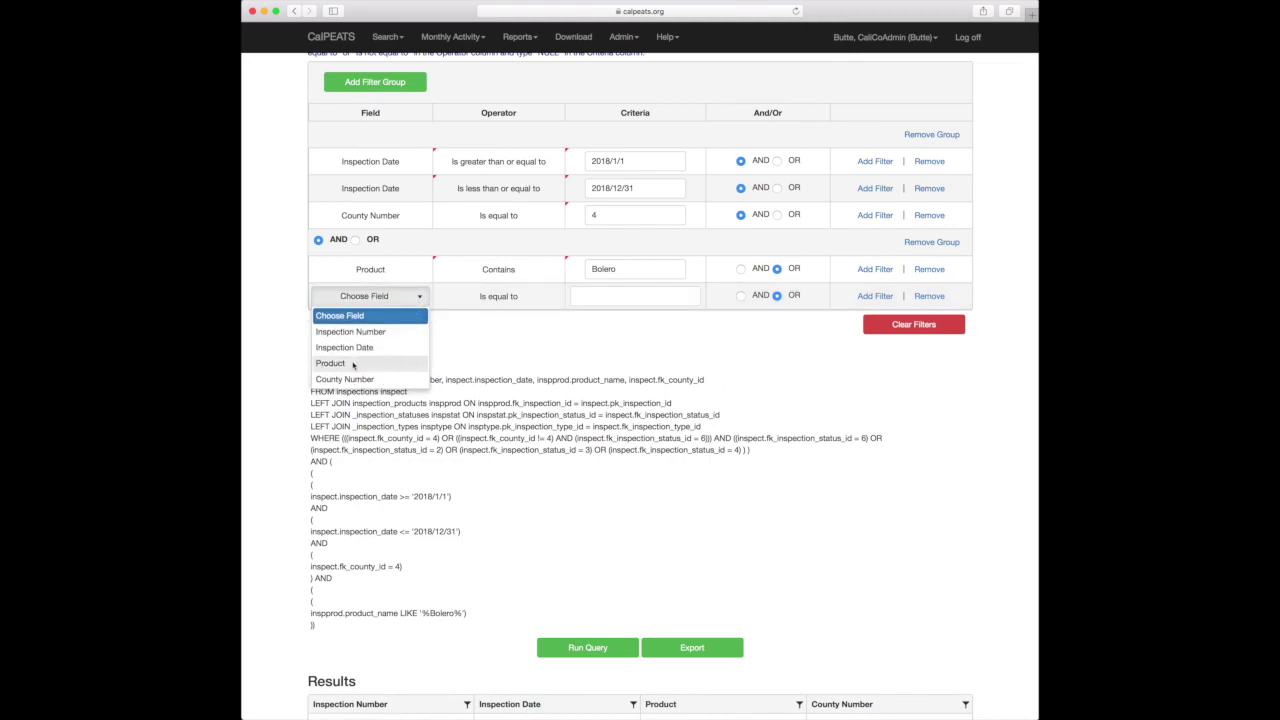
left_click(330, 363)
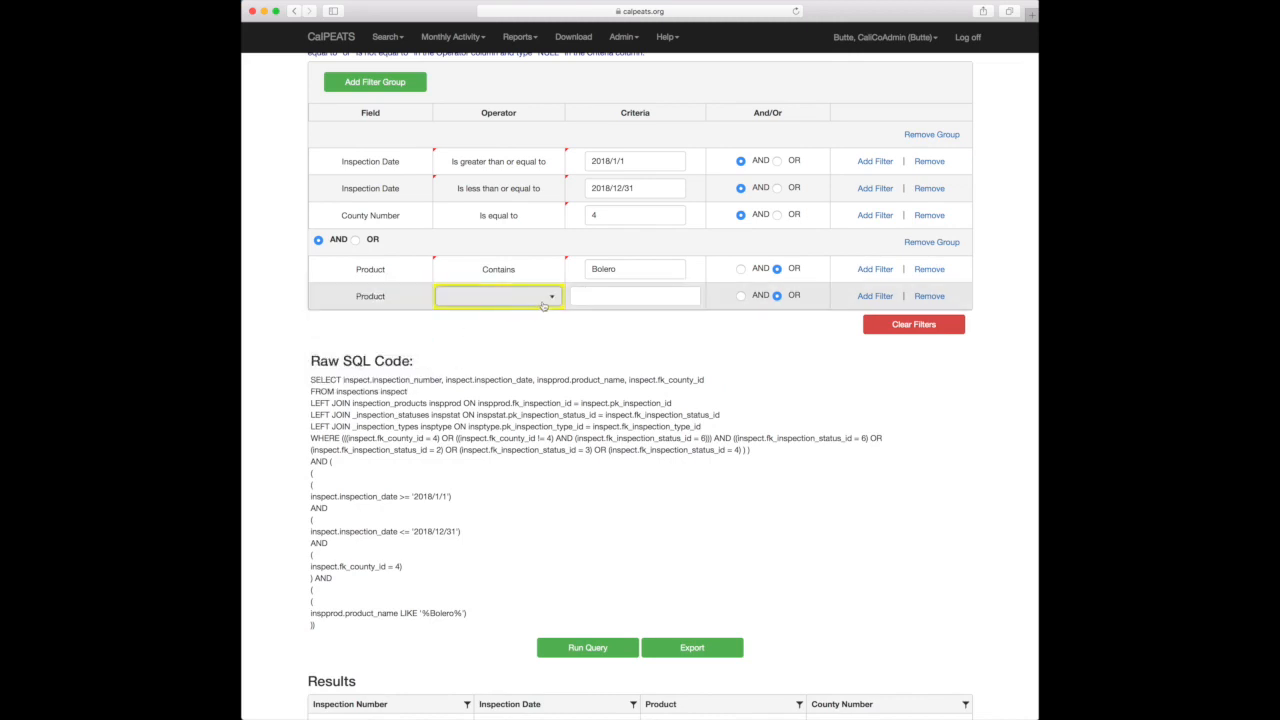
left_click(498, 295)
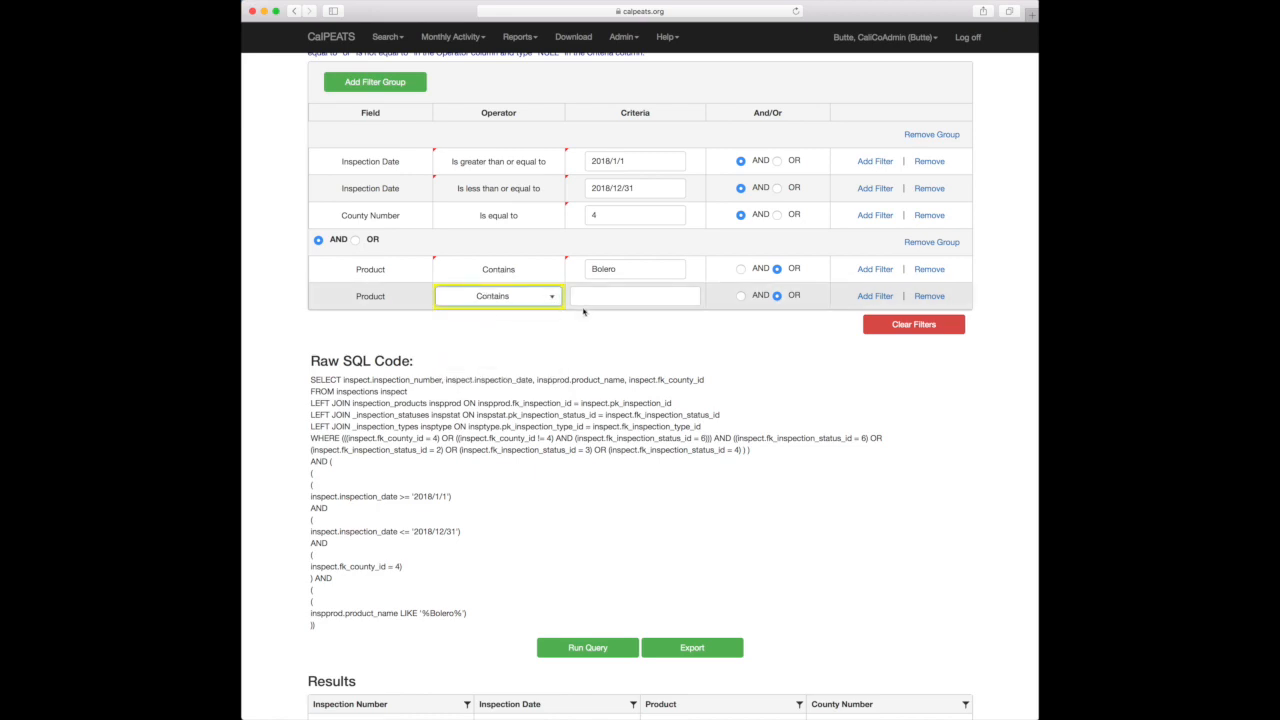
left_click(634, 295)
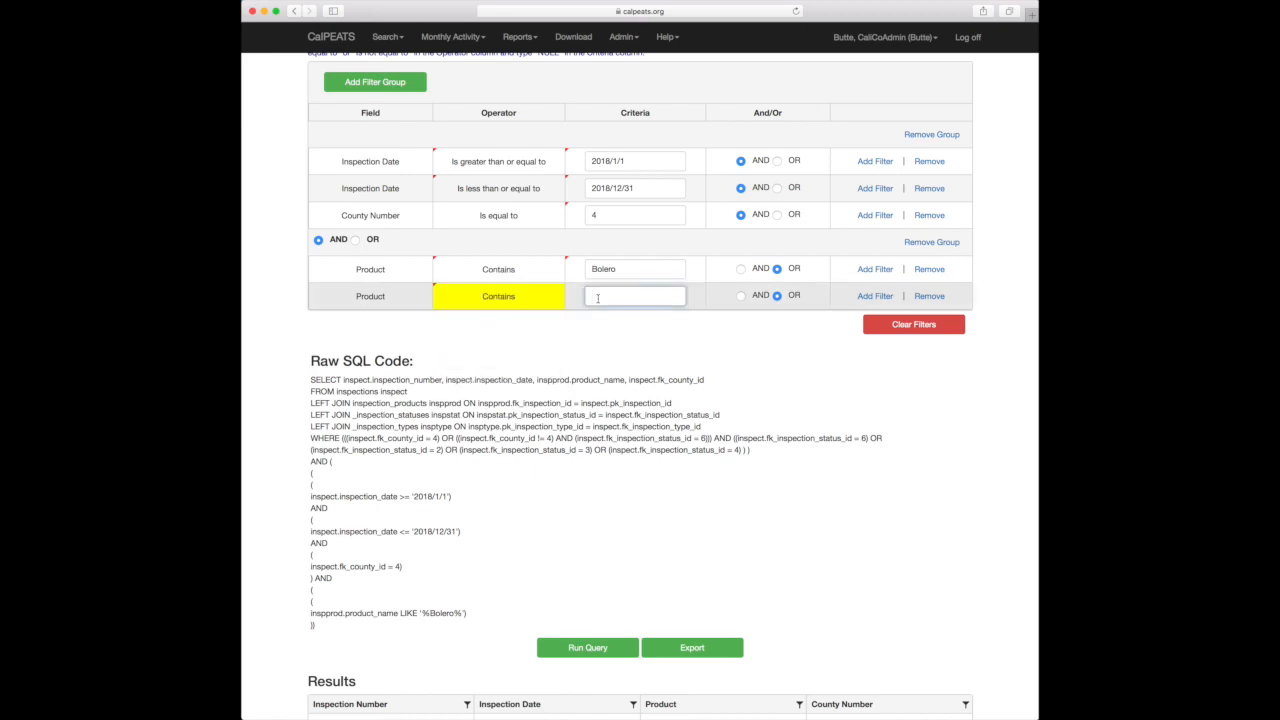
type("Abolish")
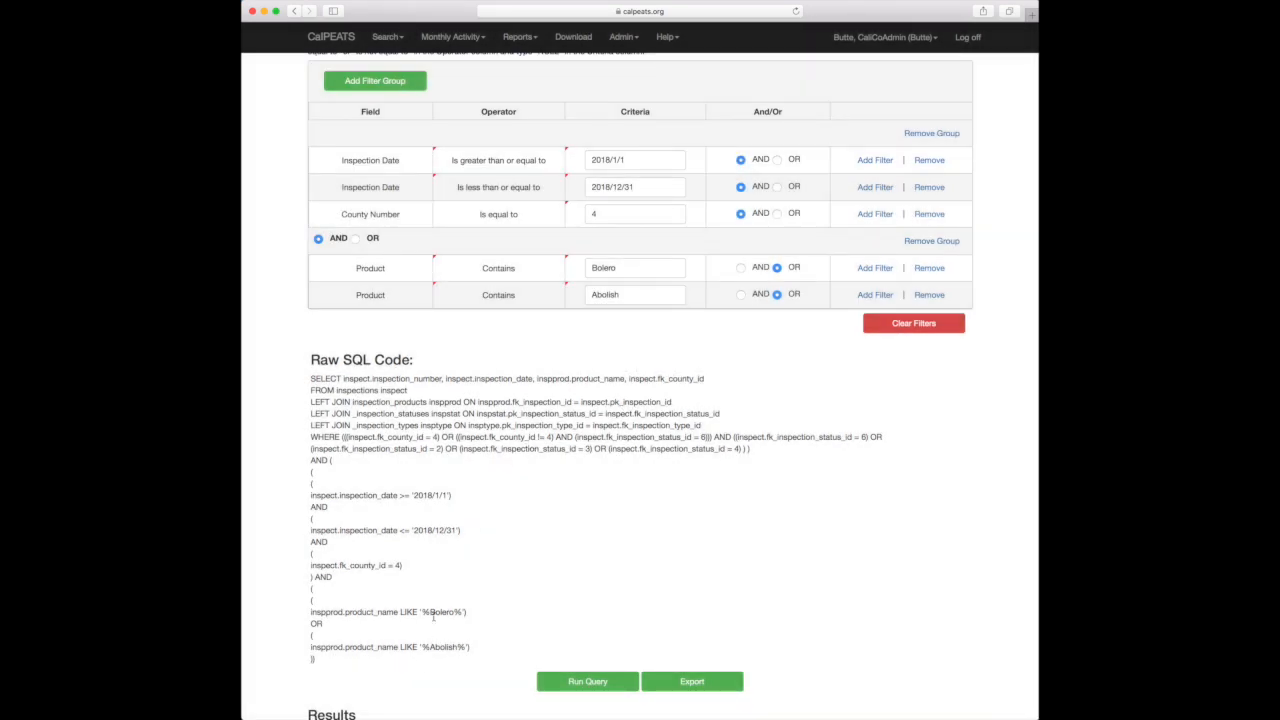
left_click(585, 681)
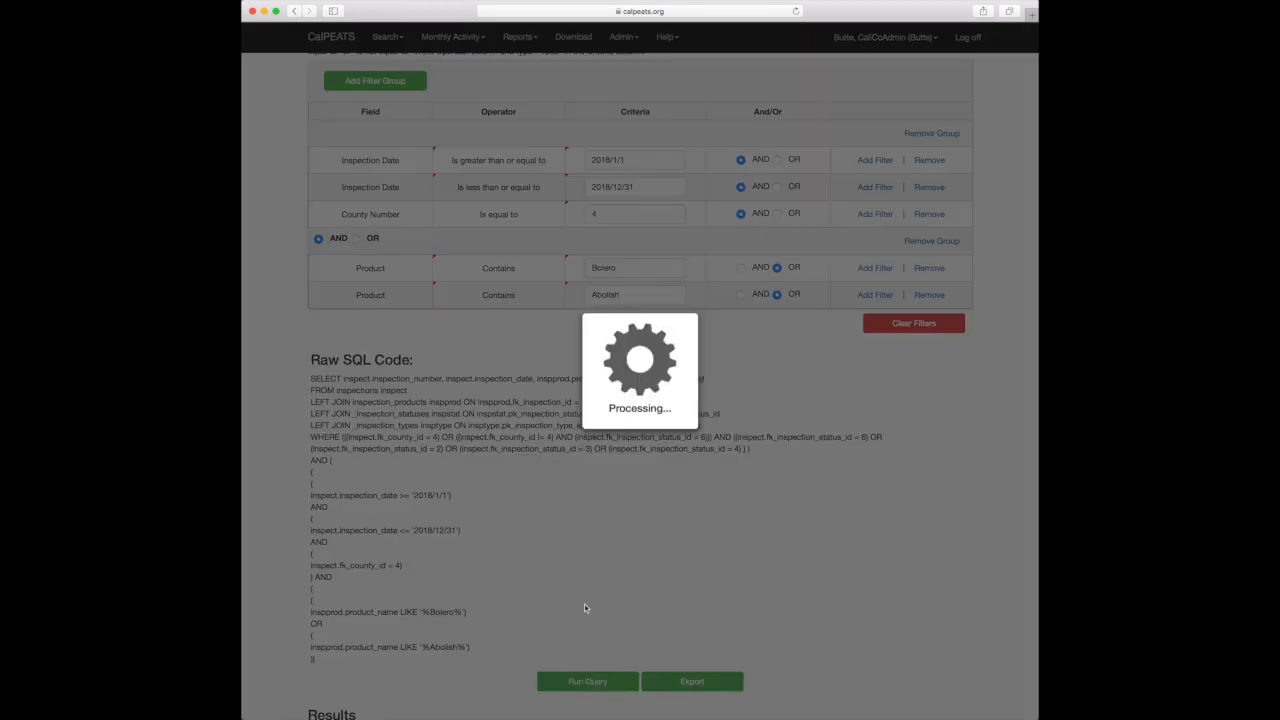
Step: Run the query and scroll through the 27 Bolero and Abolish inspection results
left_click(587, 681)
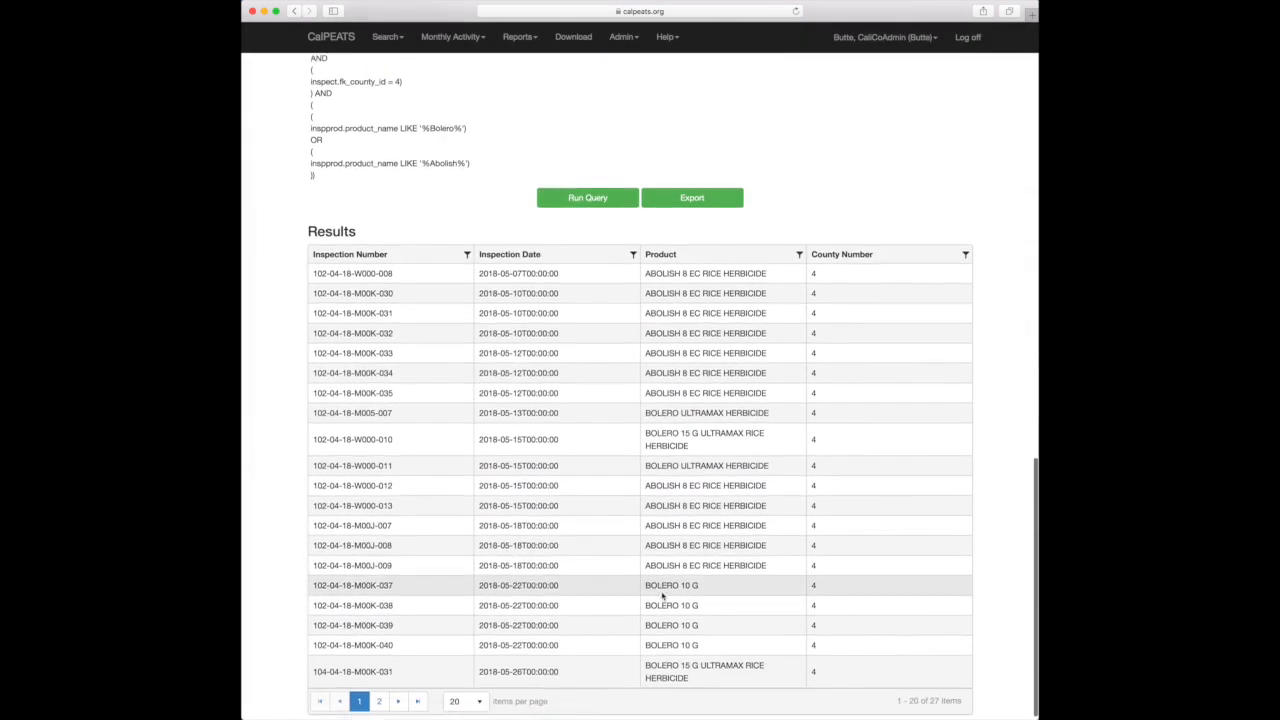
scroll("down", 3)
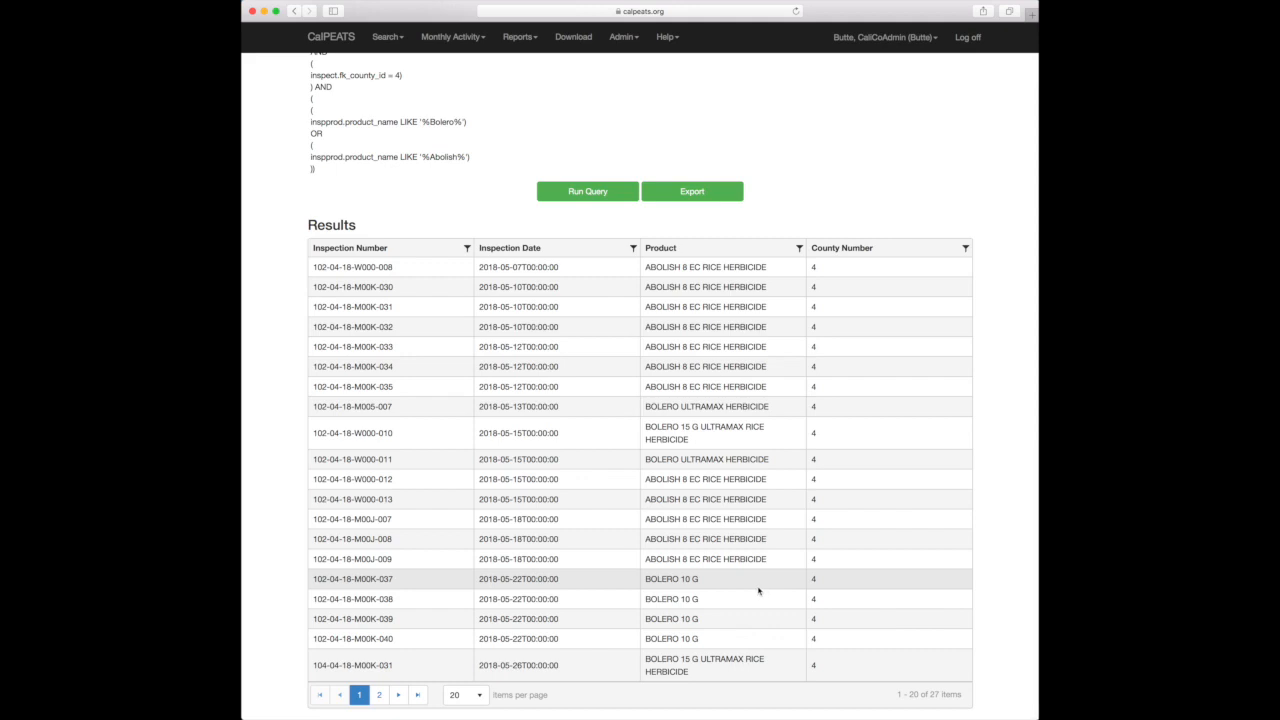
mouse_move(529, 367)
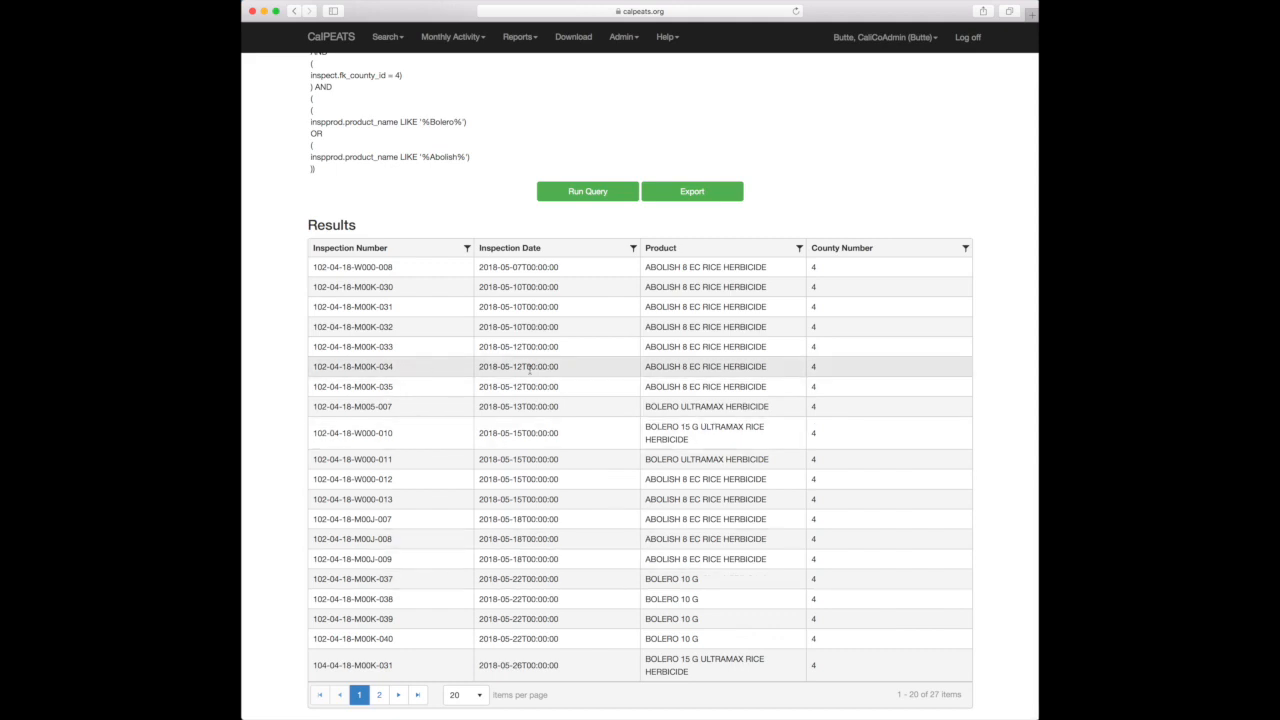
mouse_move(451, 221)
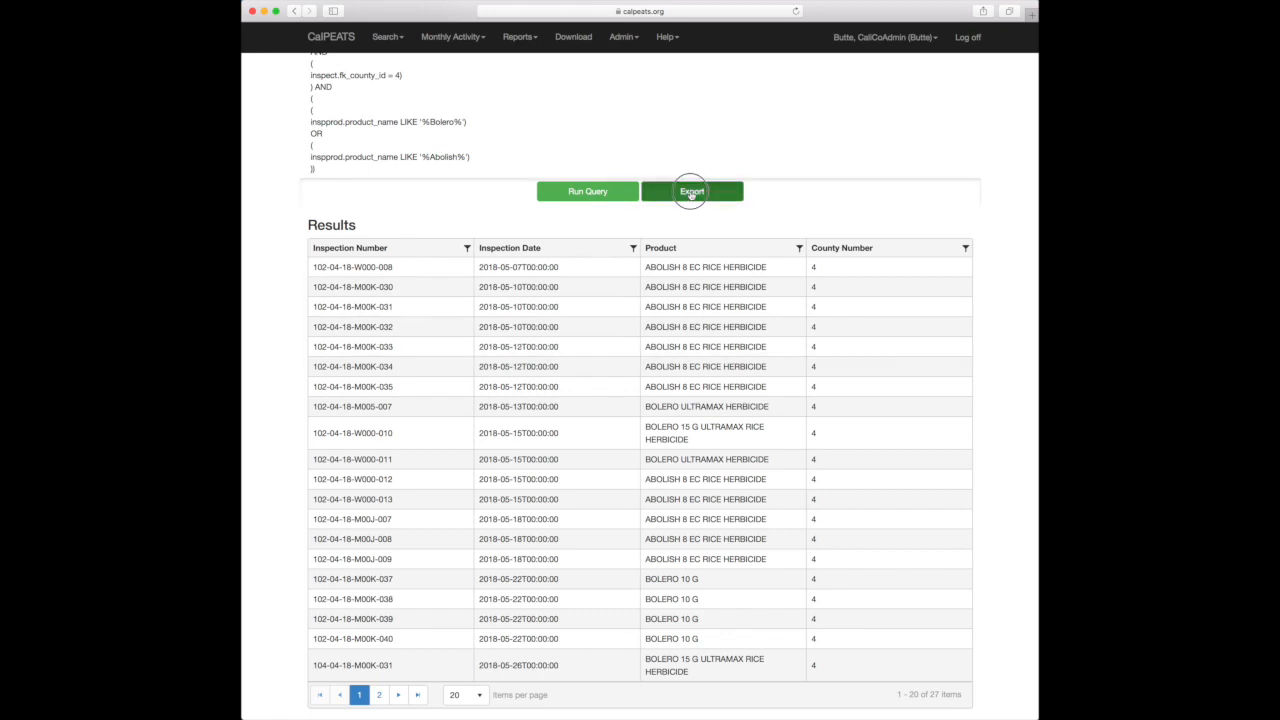
mouse_move(635, 314)
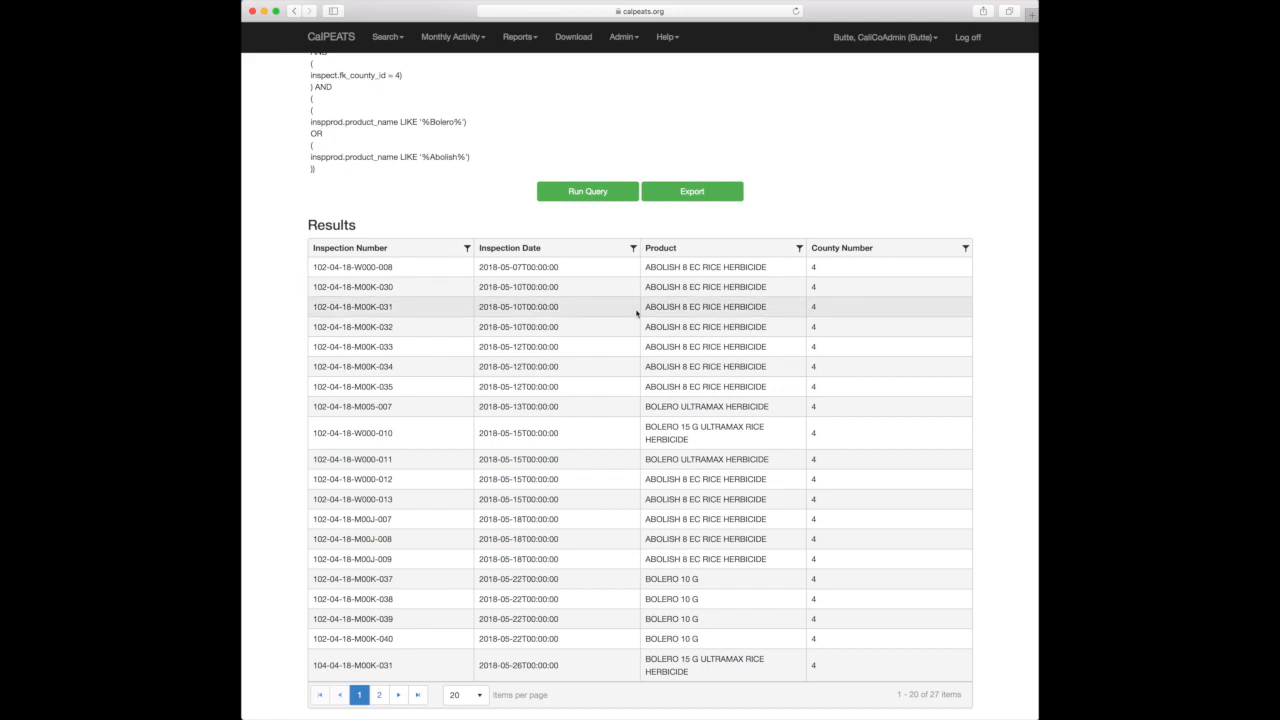
mouse_move(609, 350)
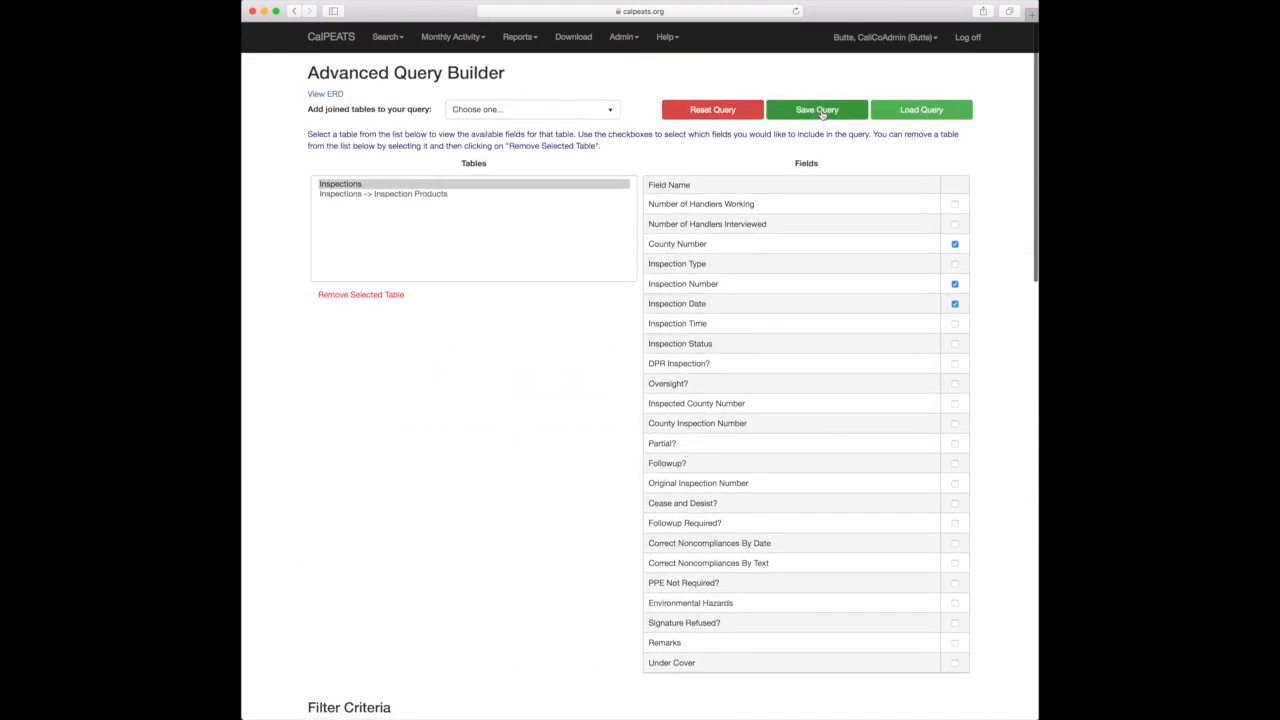
Step: Name the query 'Inspections with specific Product', save it, and dismiss the saved notice
left_click(817, 109)
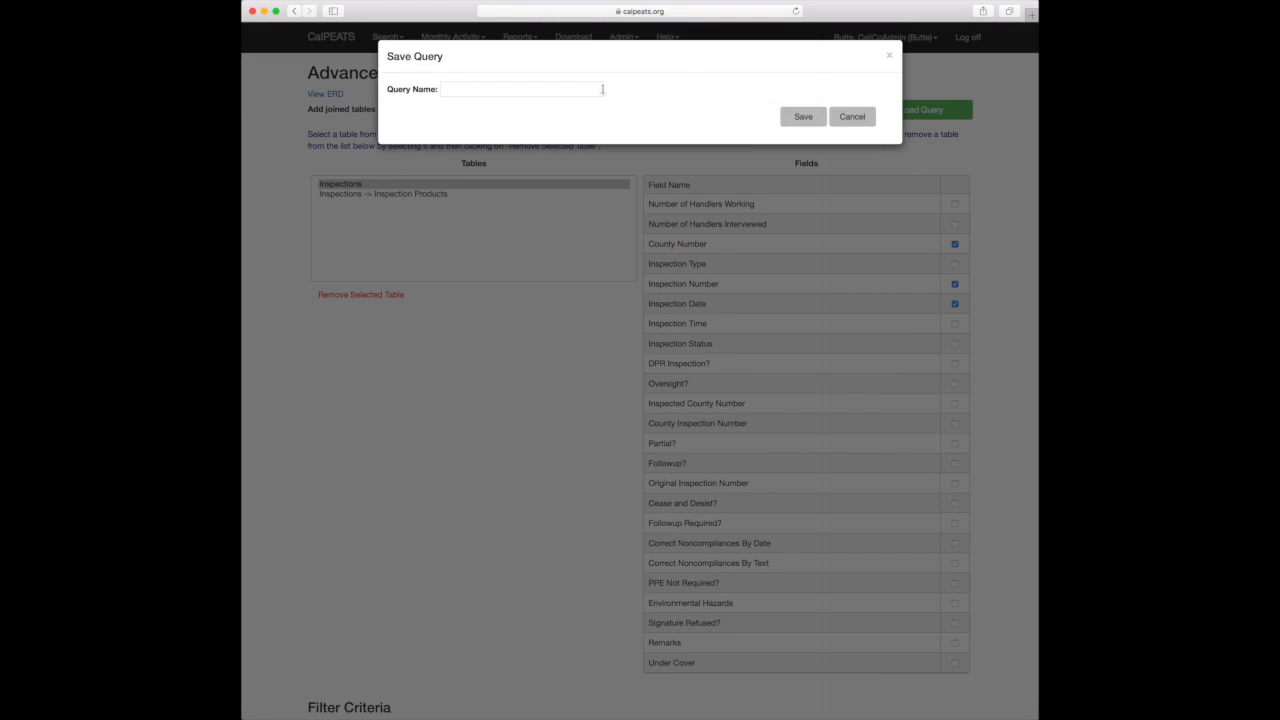
left_click(520, 89)
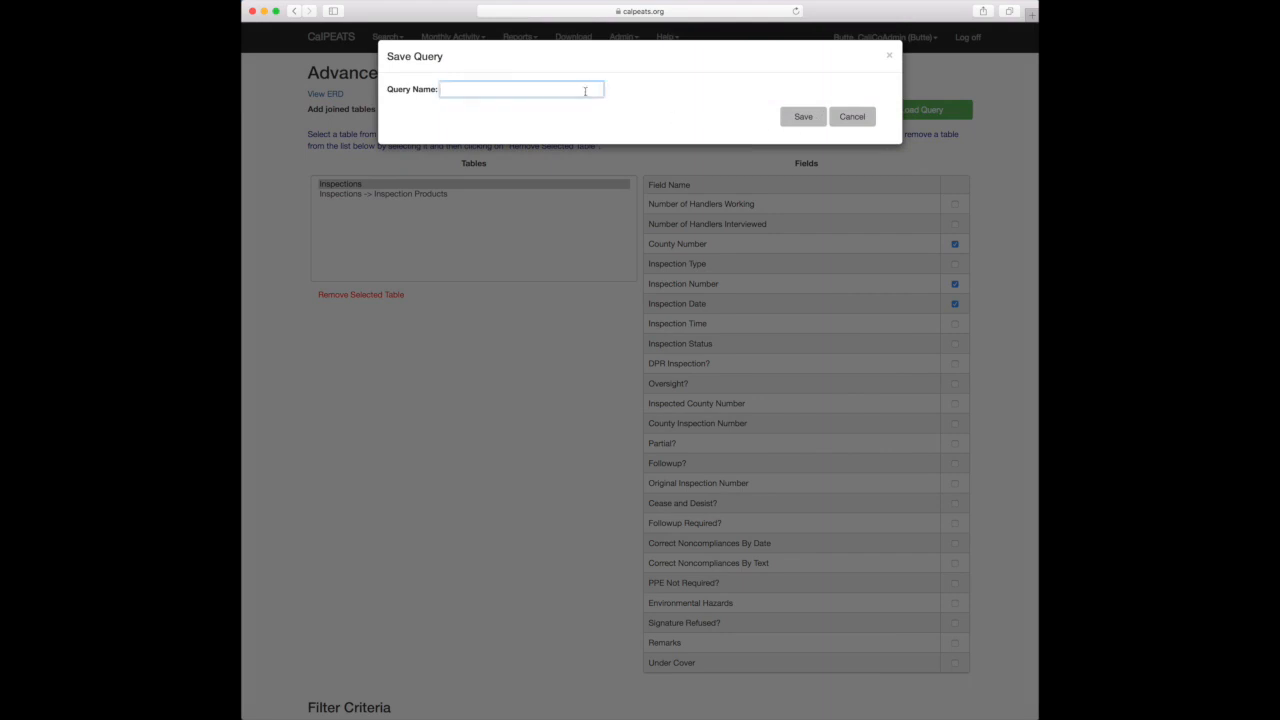
type("Inspections with")
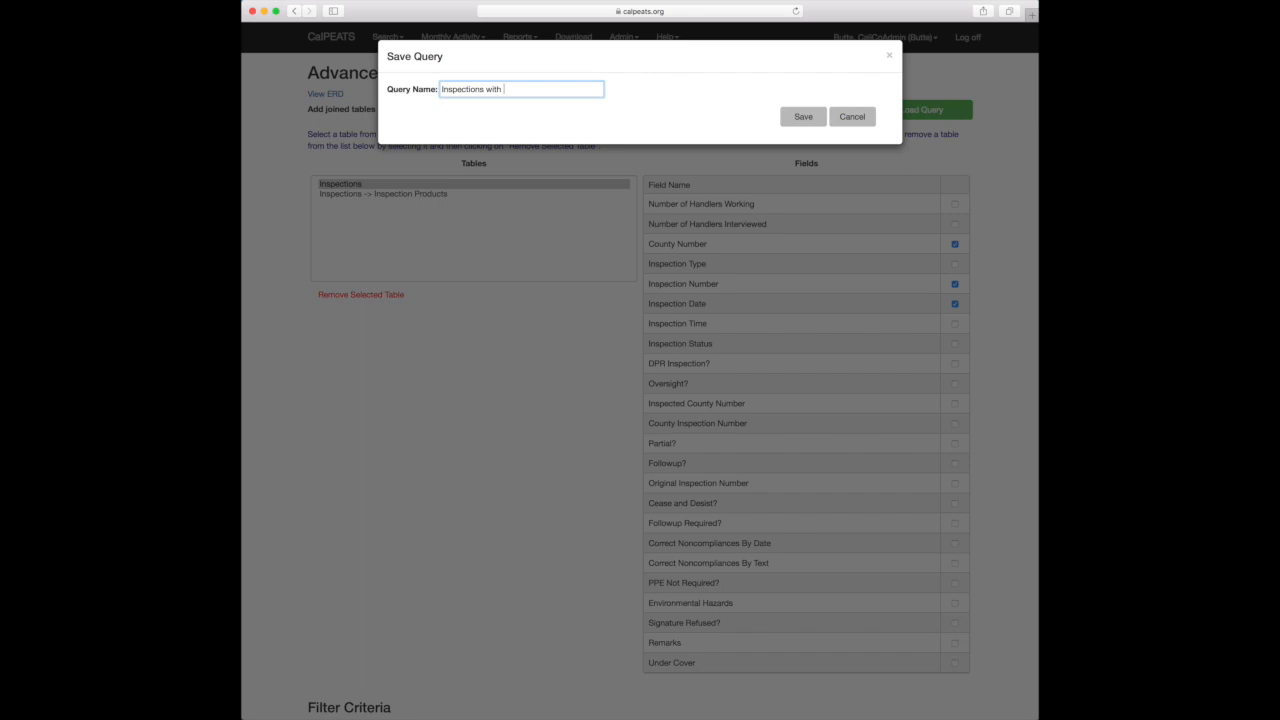
type("se")
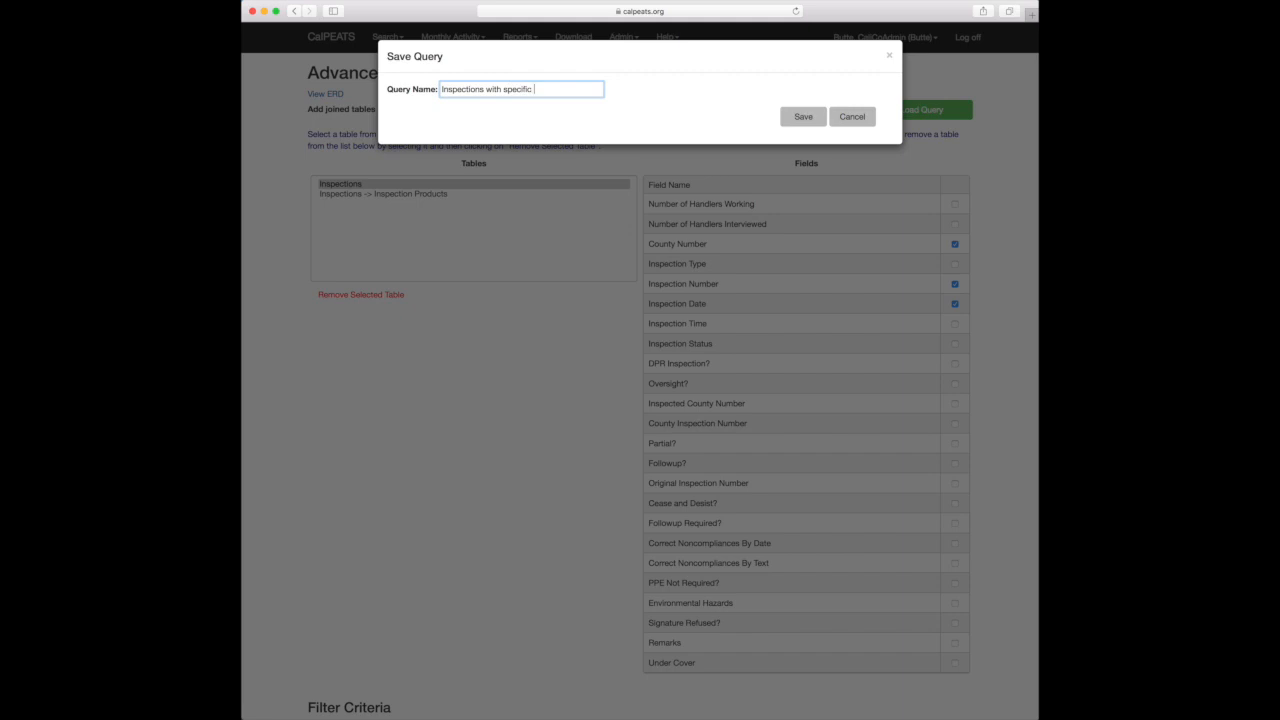
type("Product")
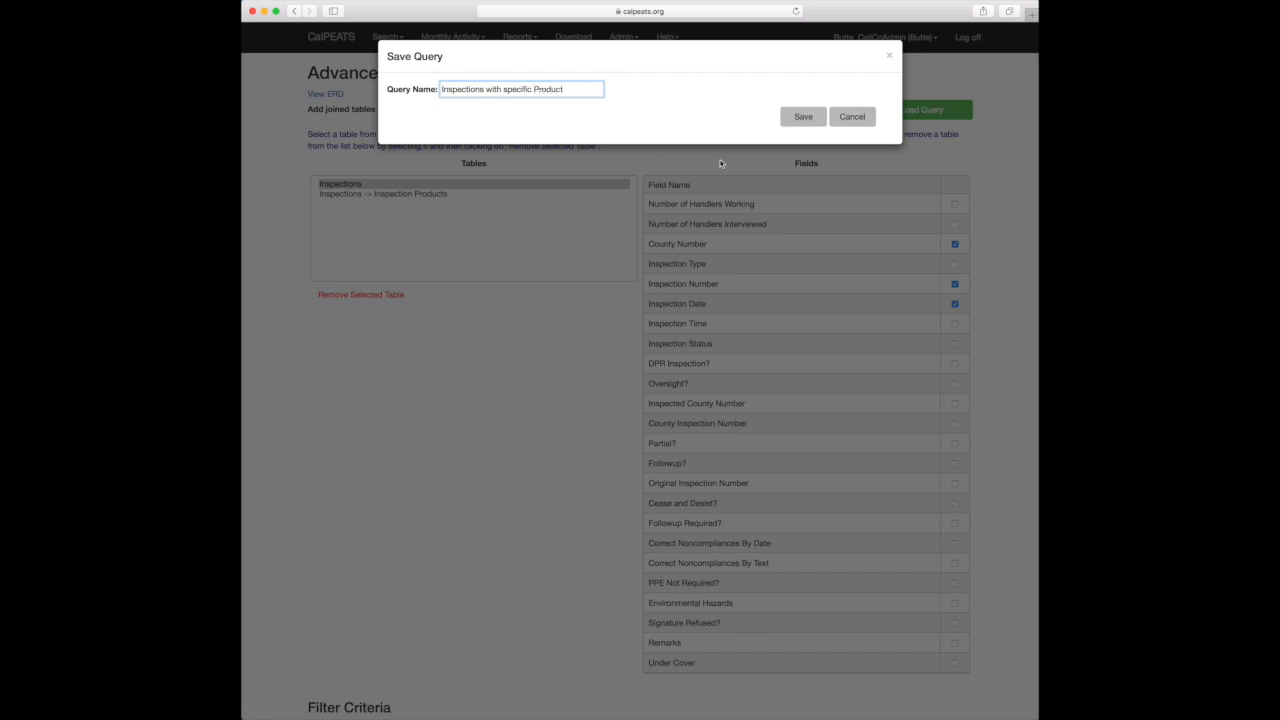
left_click(802, 116)
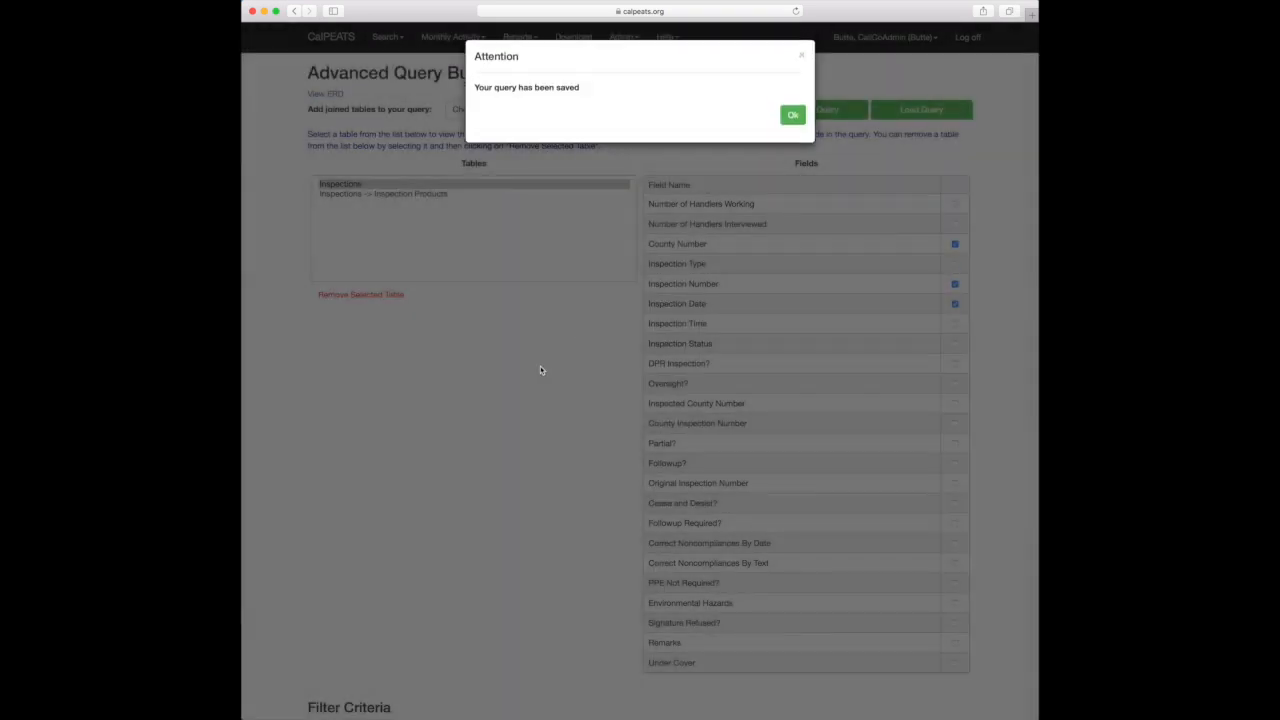
left_click(792, 114)
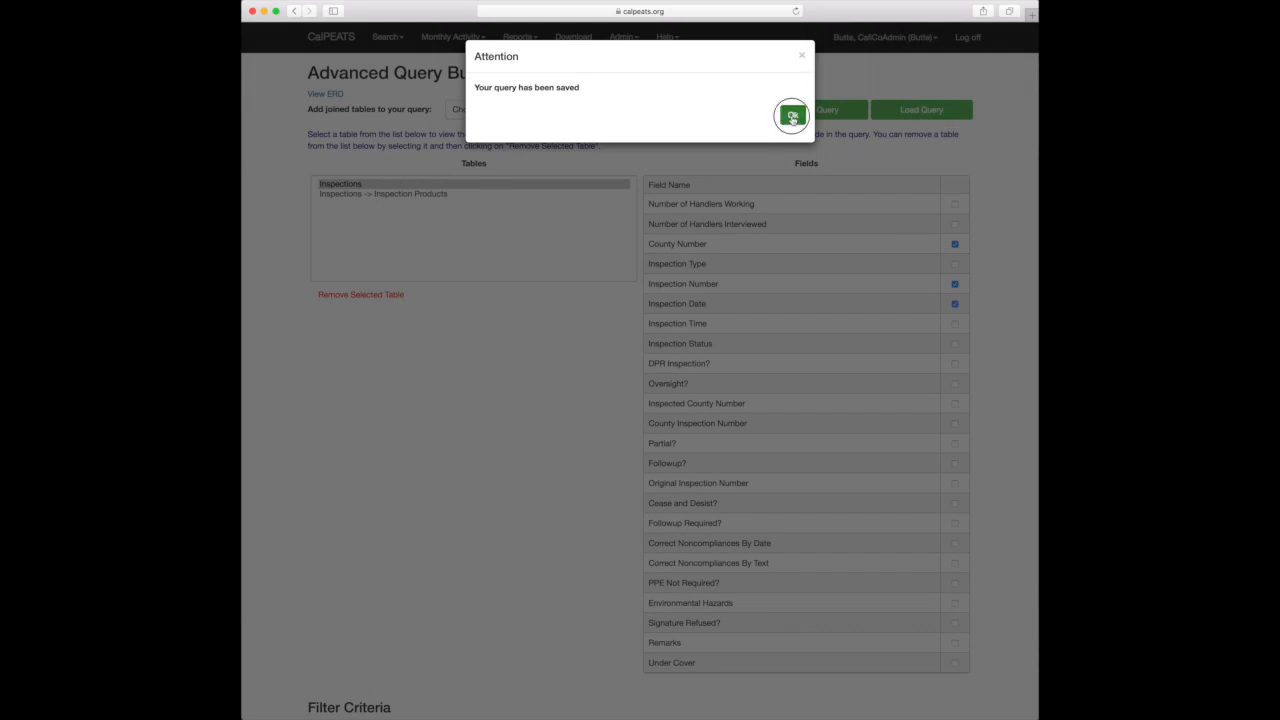
left_click(788, 110)
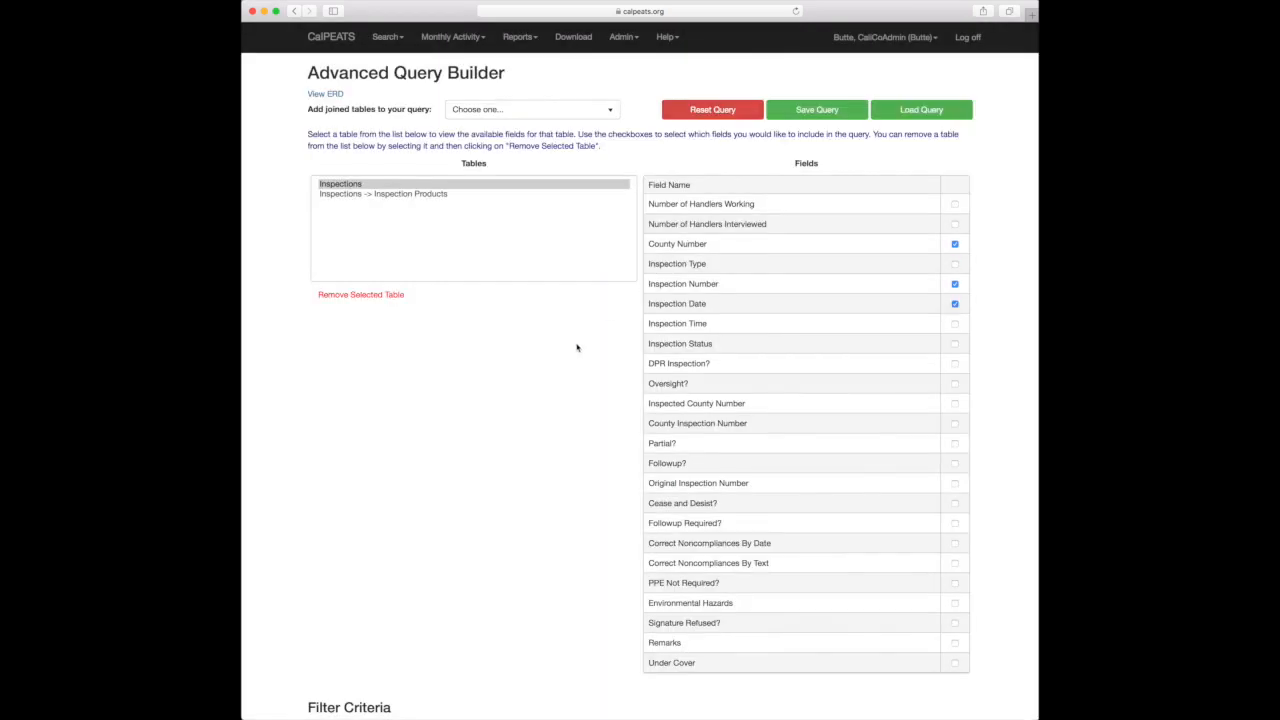
mouse_move(821, 210)
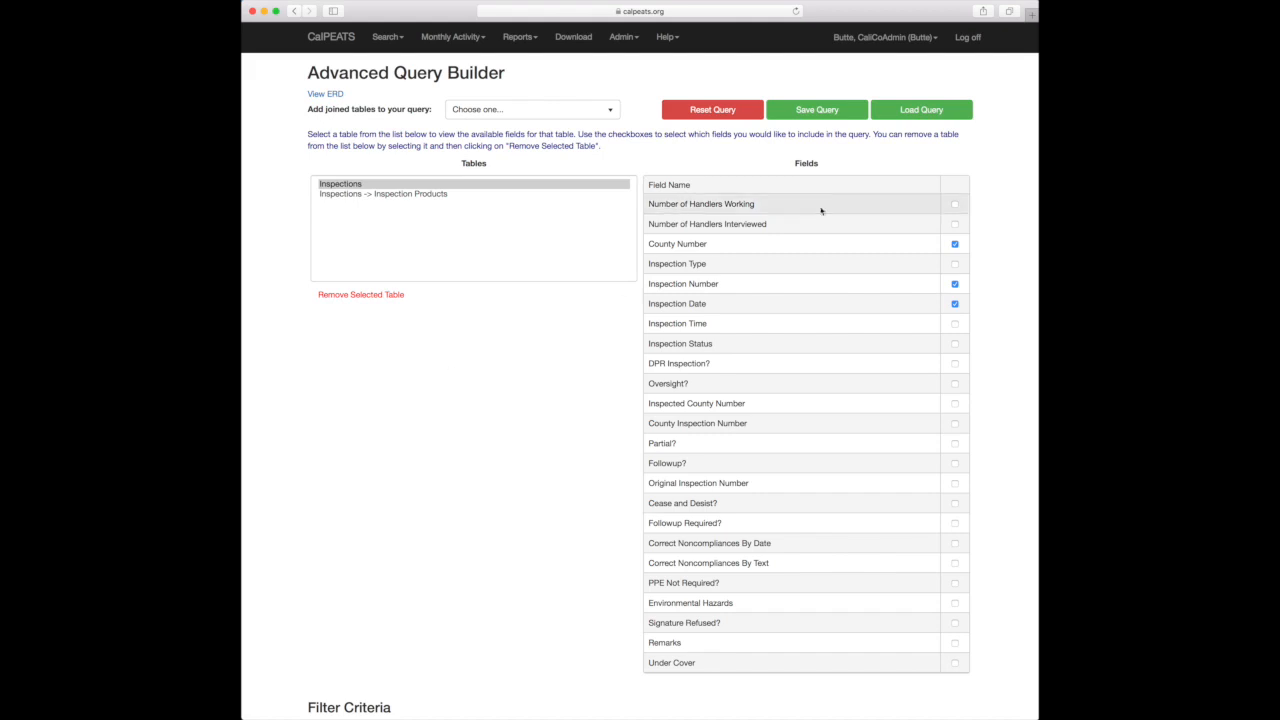
left_click(922, 109)
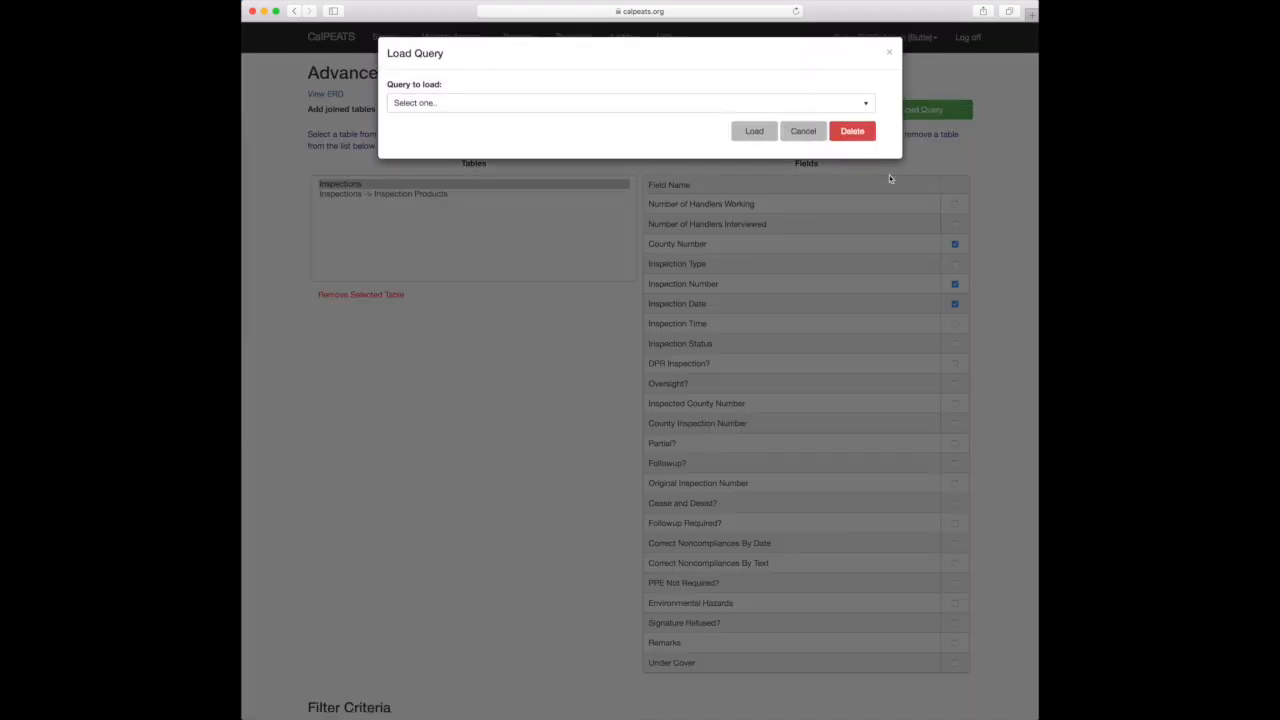
left_click(630, 104)
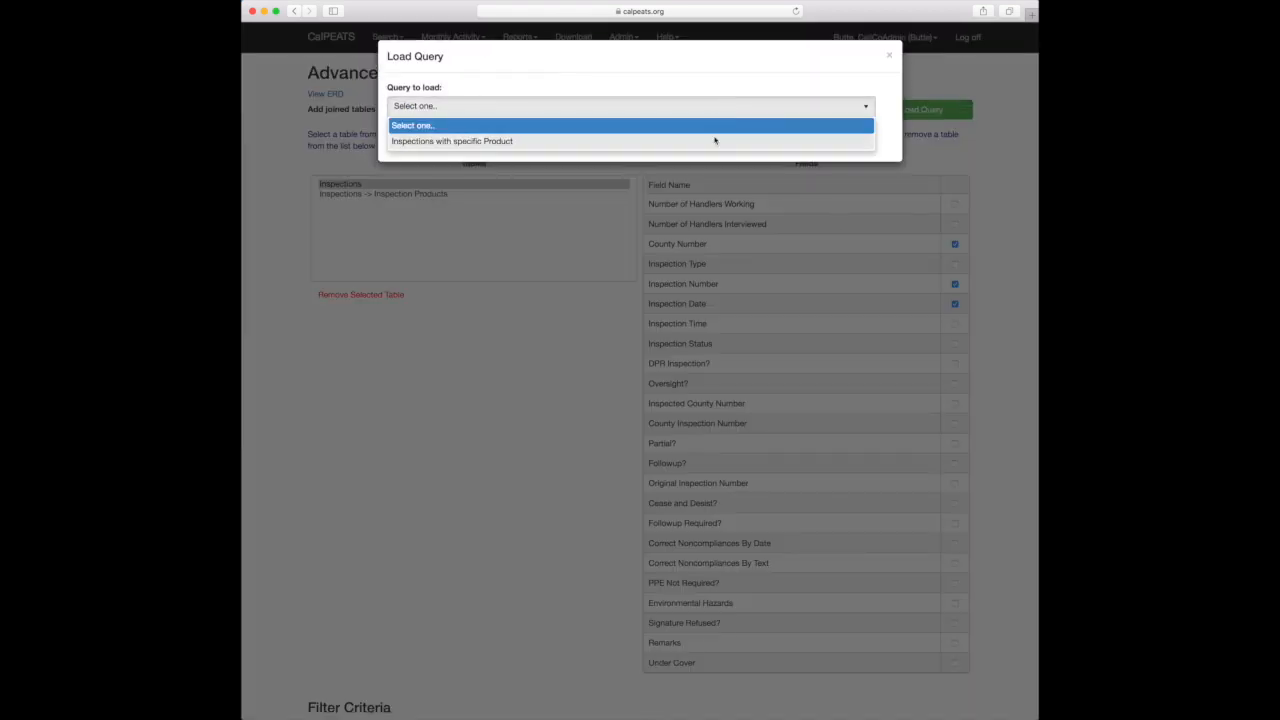
mouse_move(322, 131)
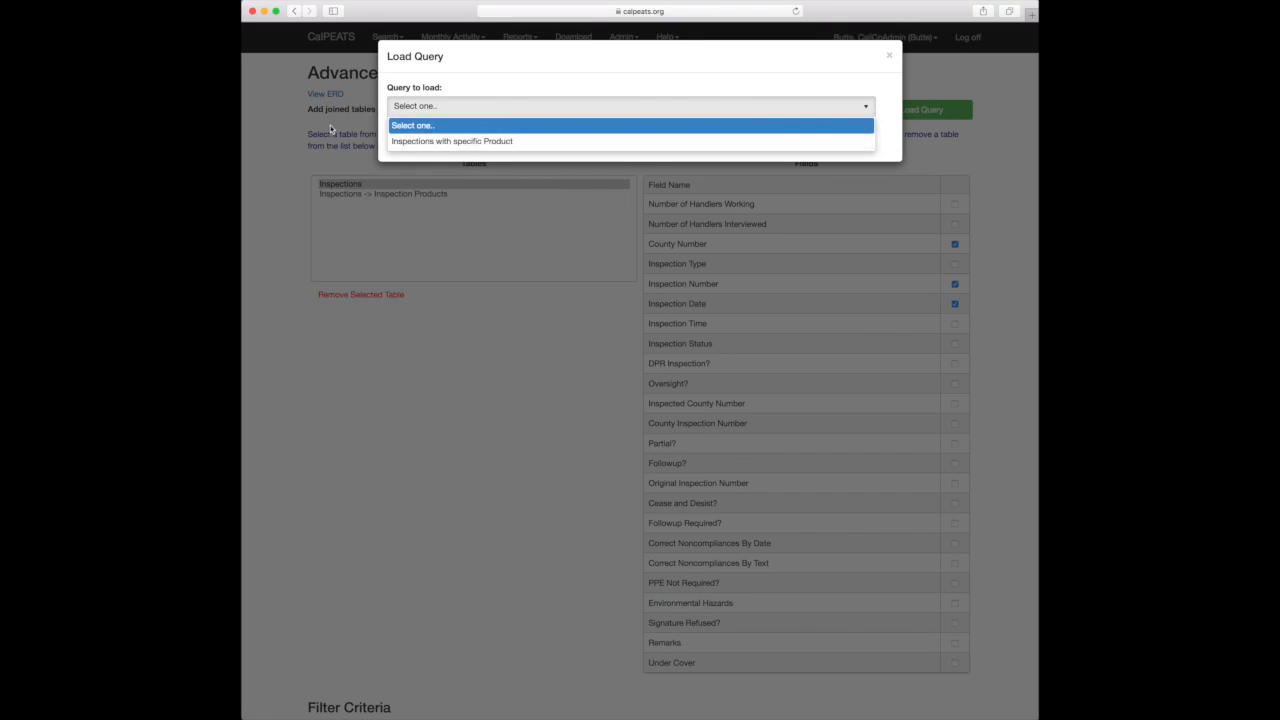
left_click(887, 56)
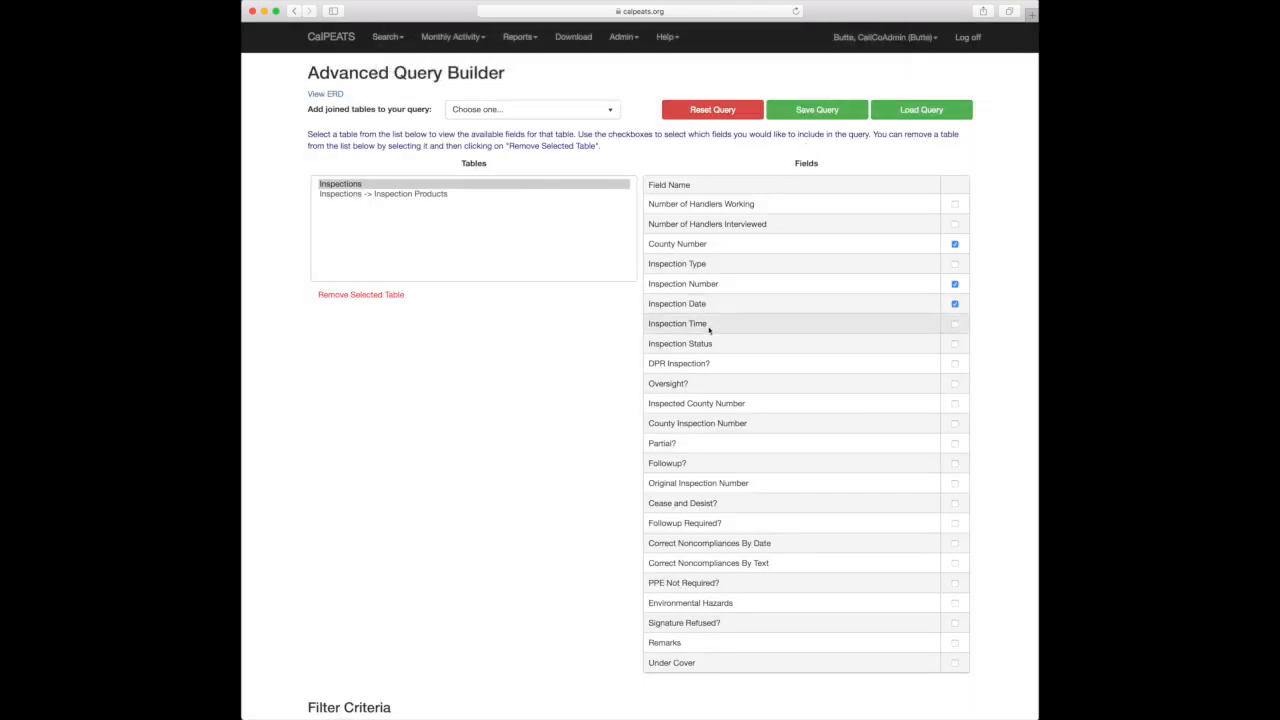
scroll("down", 3)
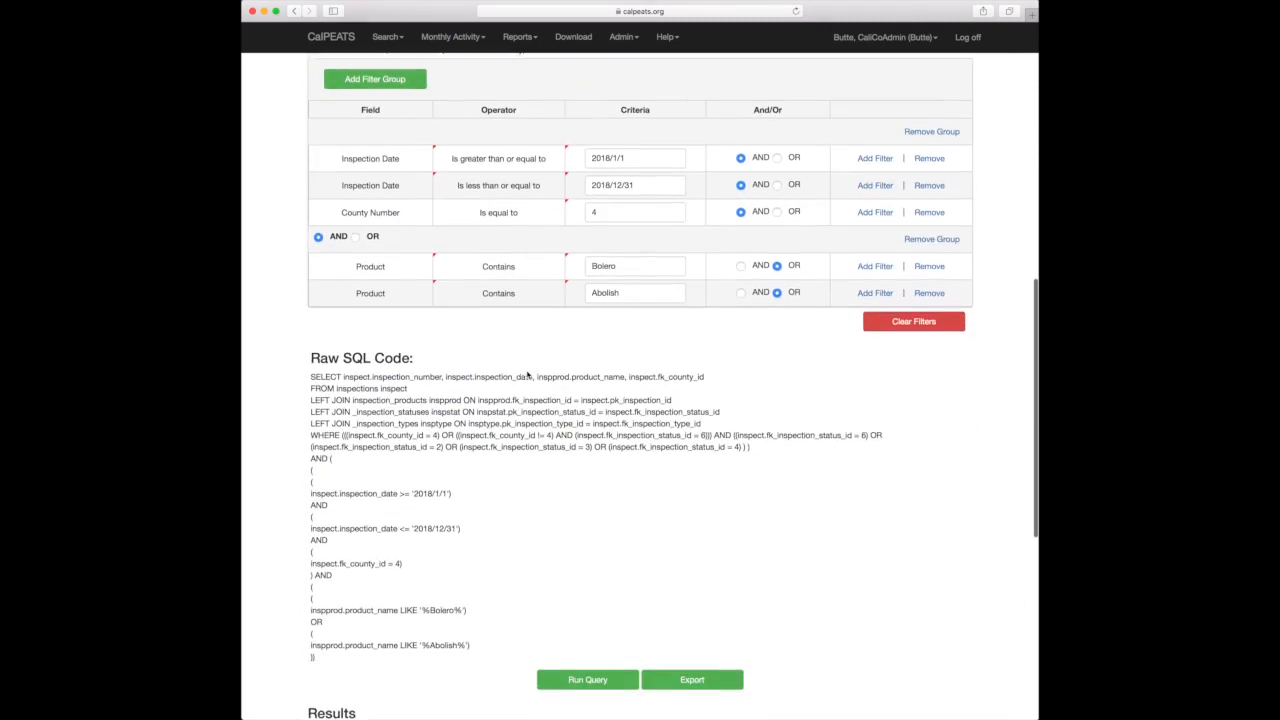
scroll("down", 3)
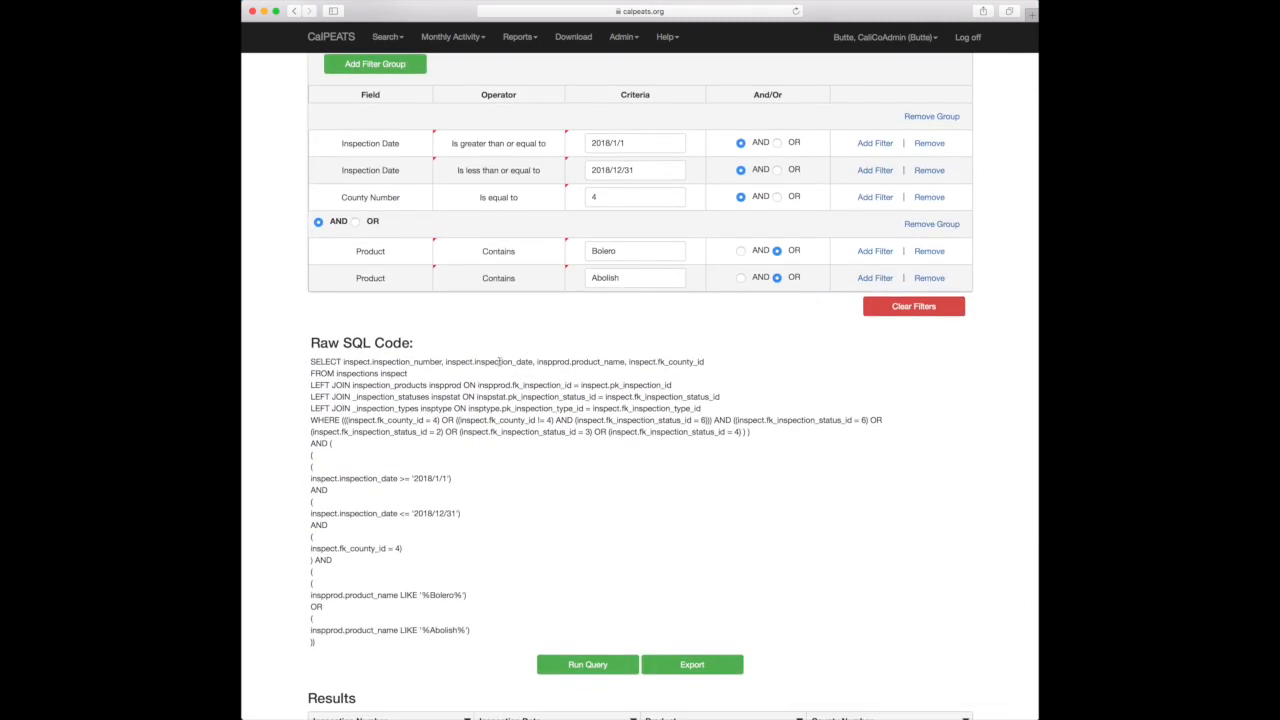
mouse_move(575, 356)
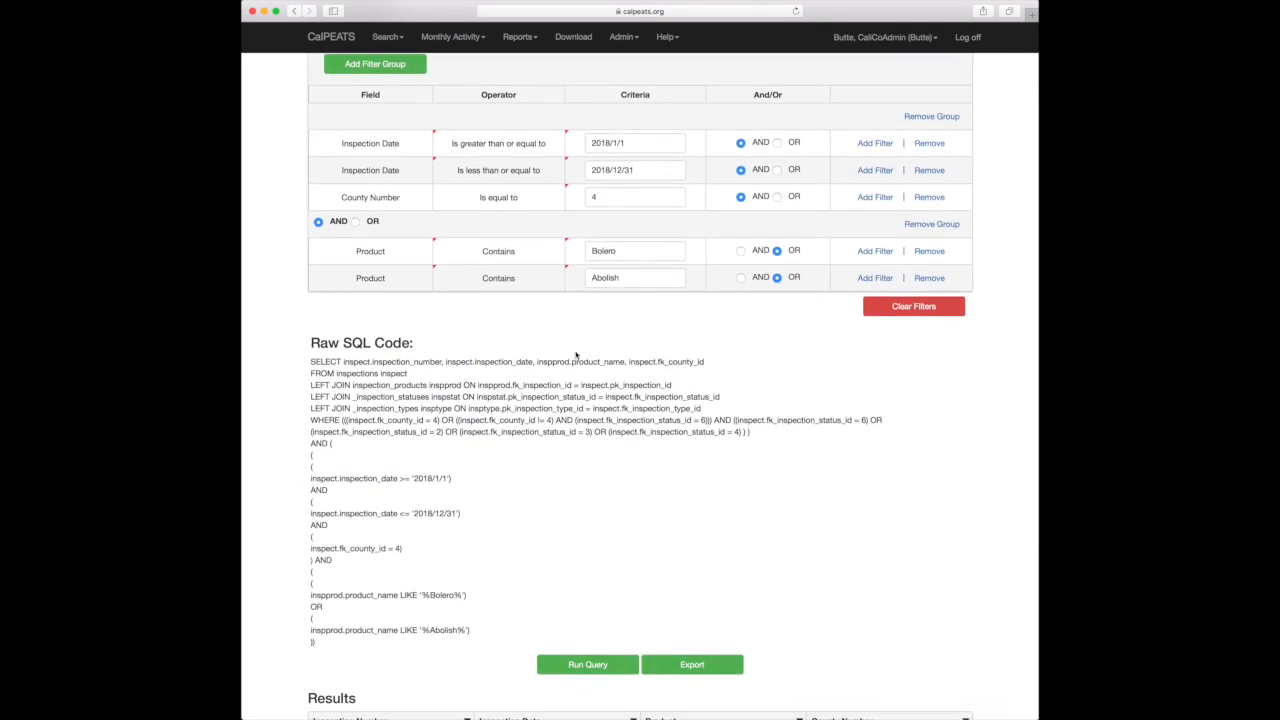
scroll("down", 3)
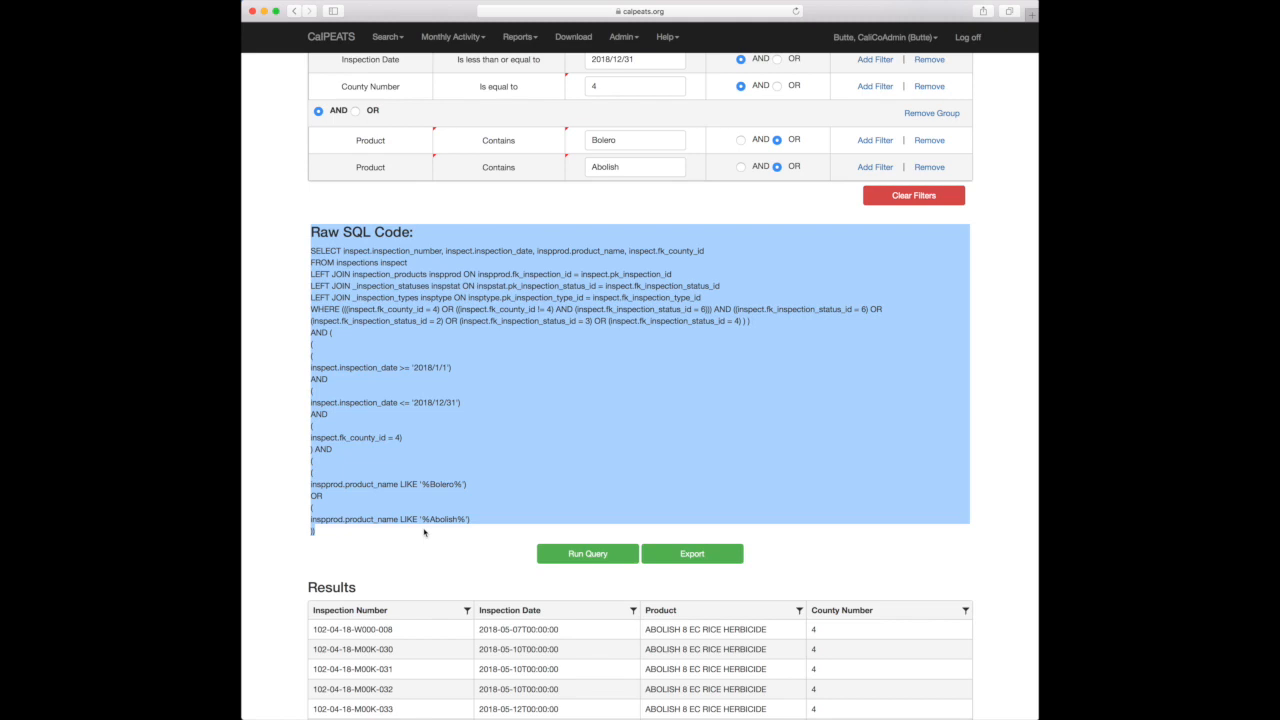
mouse_move(437, 550)
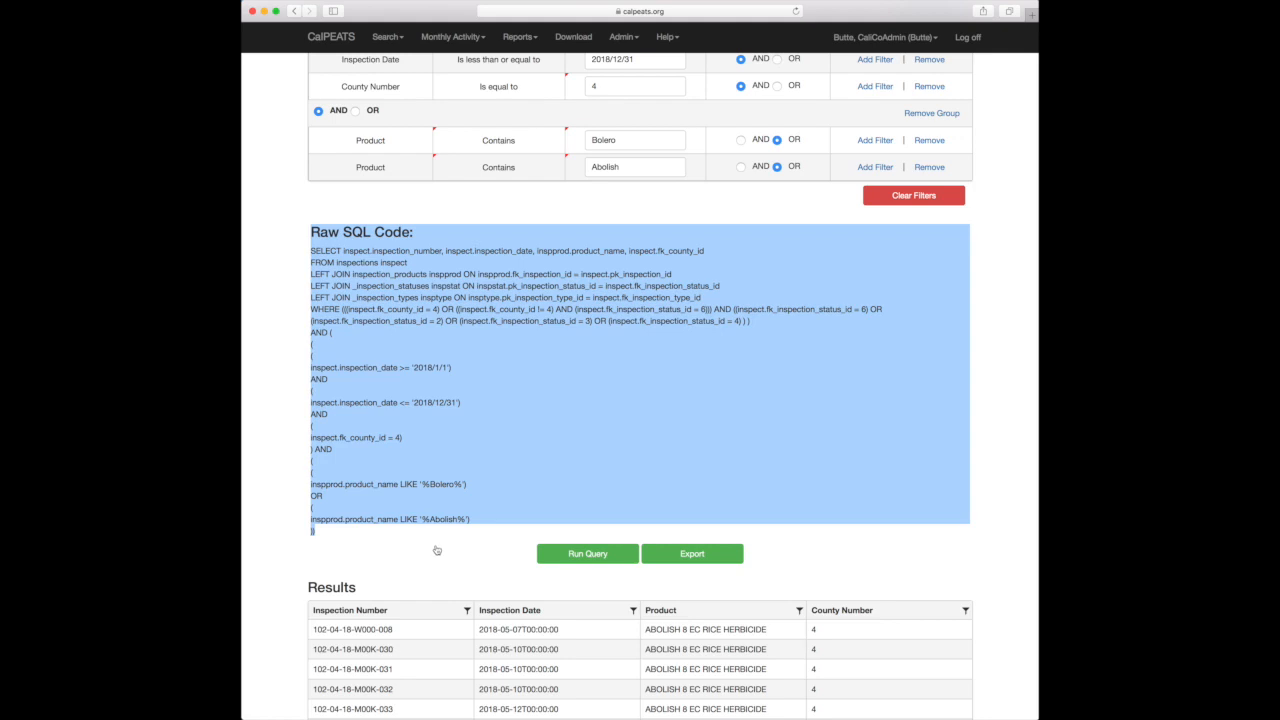
mouse_move(561, 569)
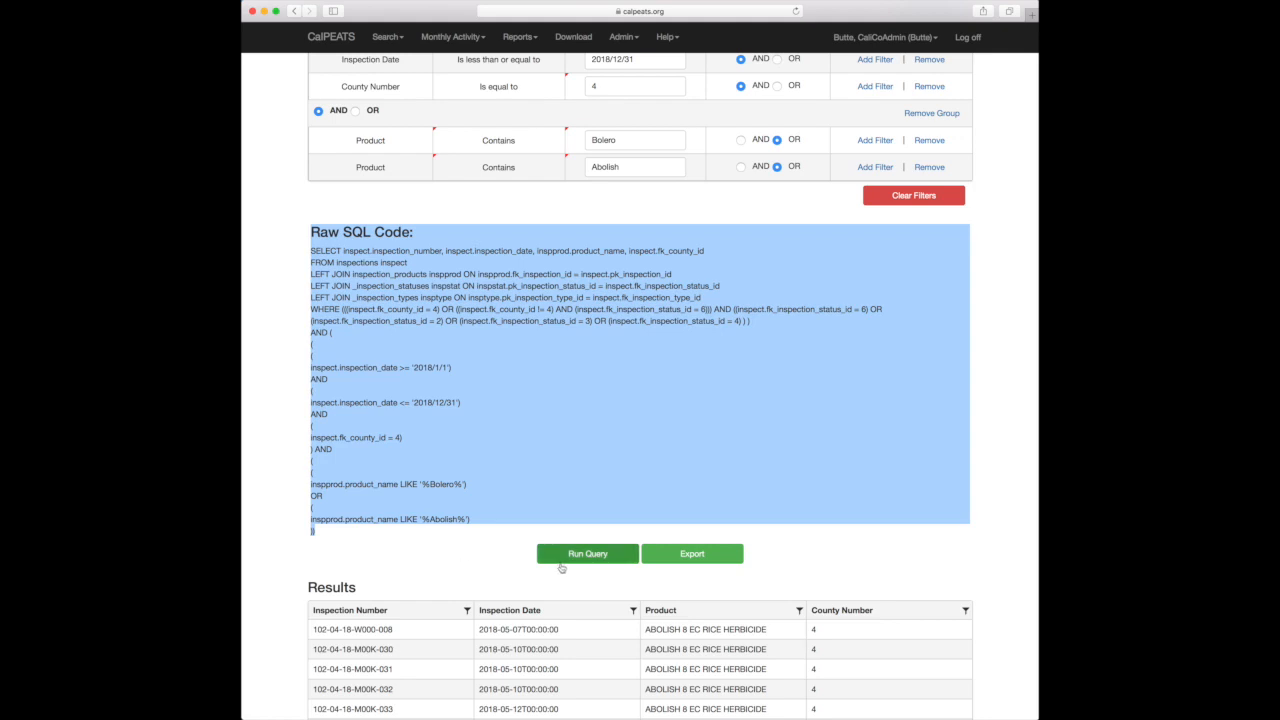